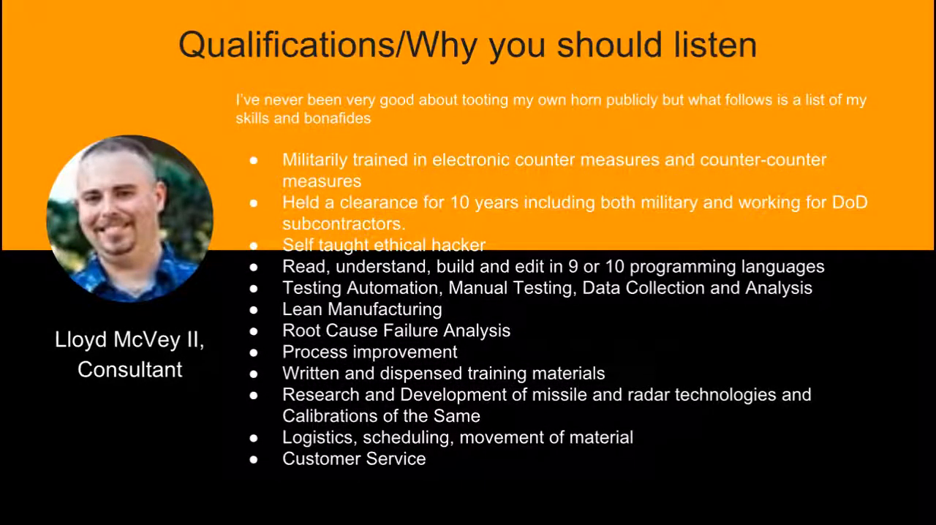
pyautogui.moveTo(643, 145)
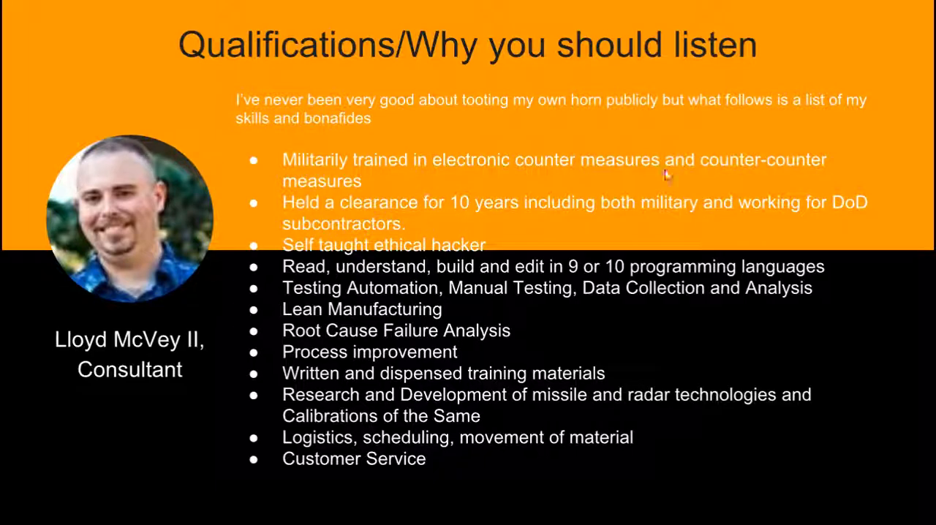
pyautogui.moveTo(573, 211)
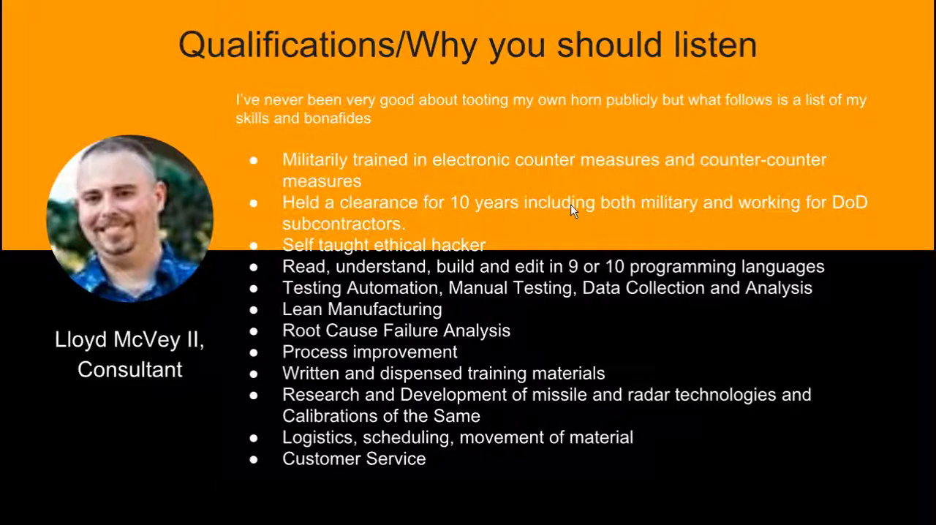
pyautogui.moveTo(699, 207)
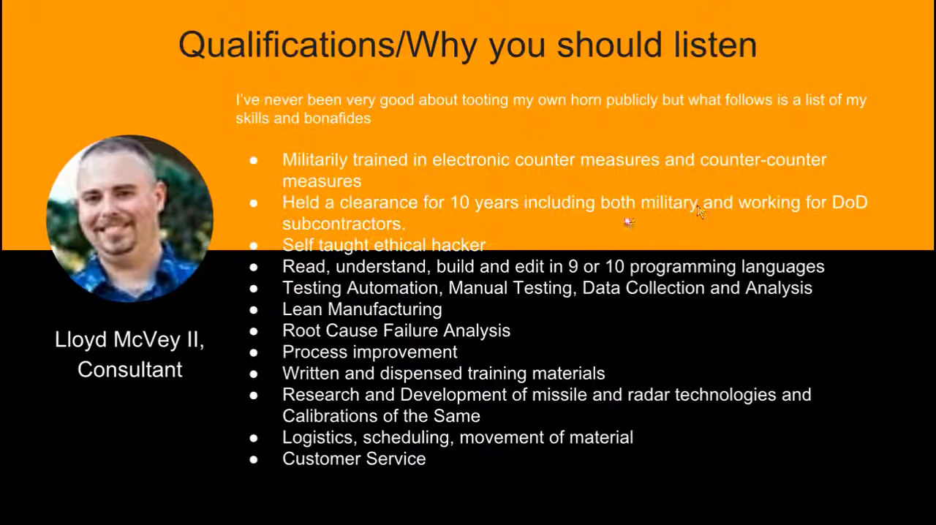
pyautogui.moveTo(632, 219)
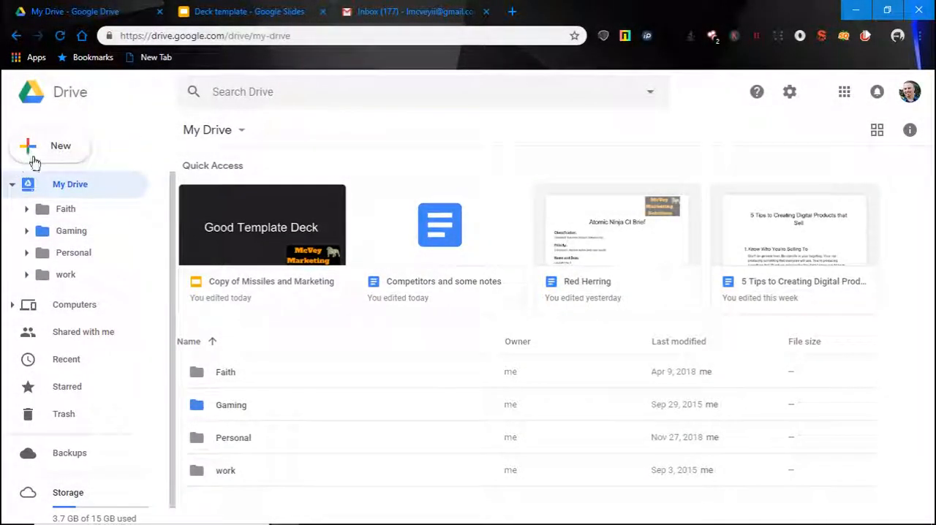
# - Start a new Google Sheets file from a template via Drive's New menu
pyautogui.click(50, 145)
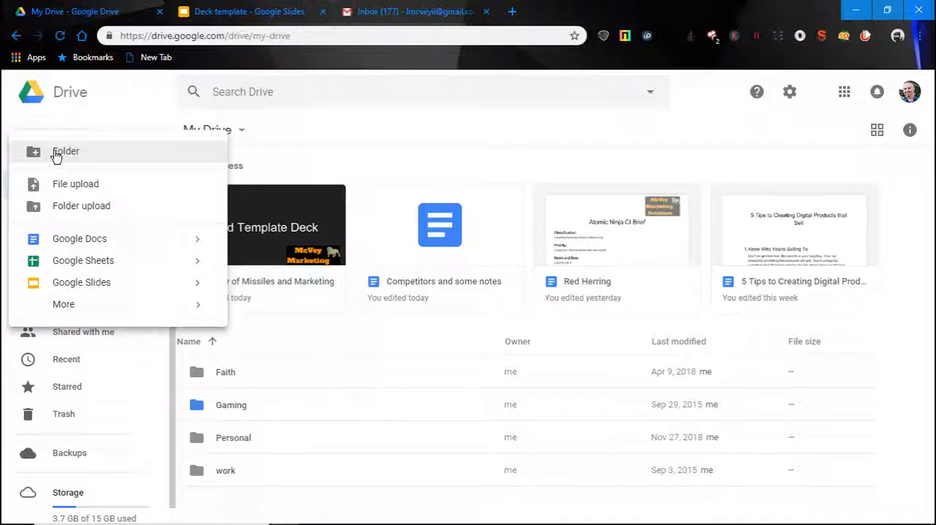
pyautogui.moveTo(79, 211)
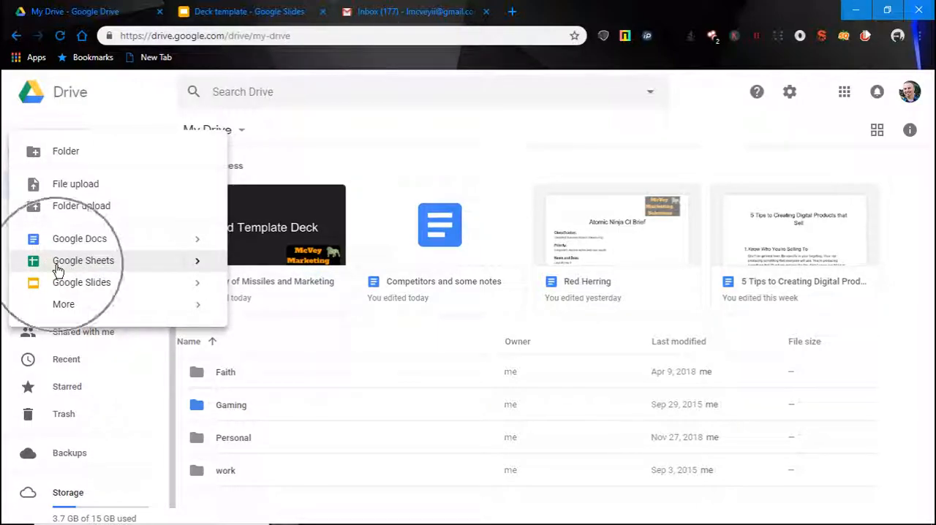
pyautogui.moveTo(152, 272)
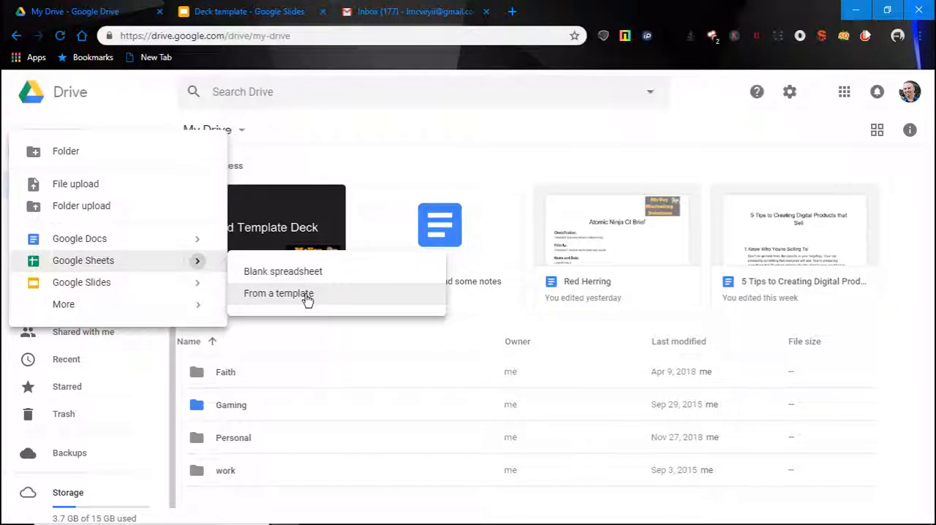
pyautogui.click(278, 293)
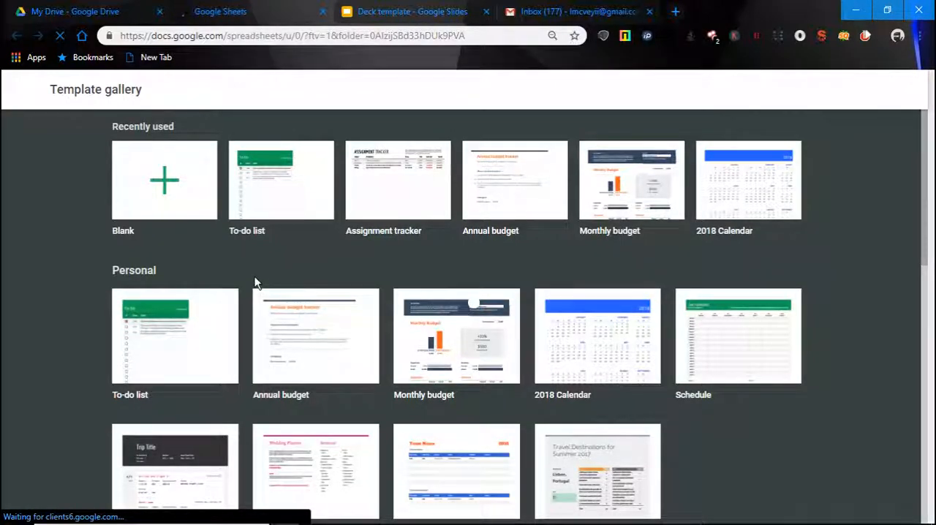
pyautogui.moveTo(215, 272)
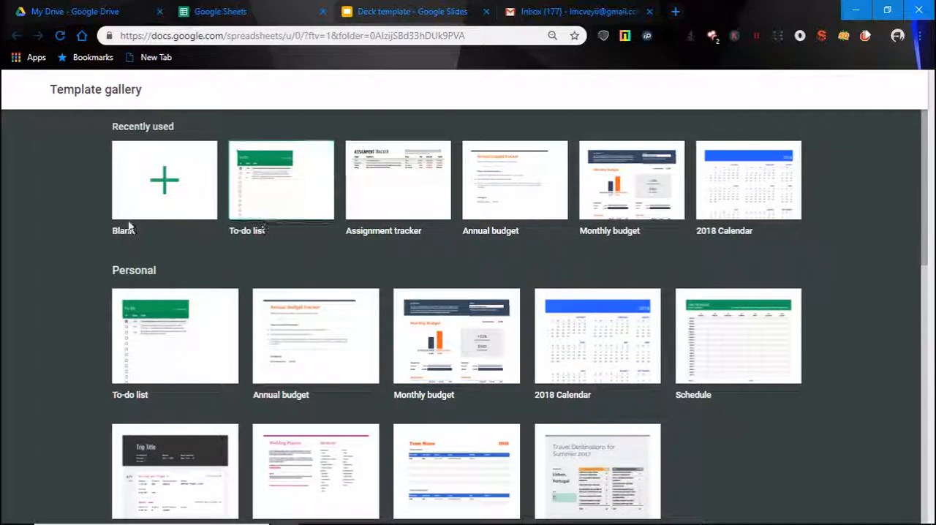
pyautogui.moveTo(395, 208)
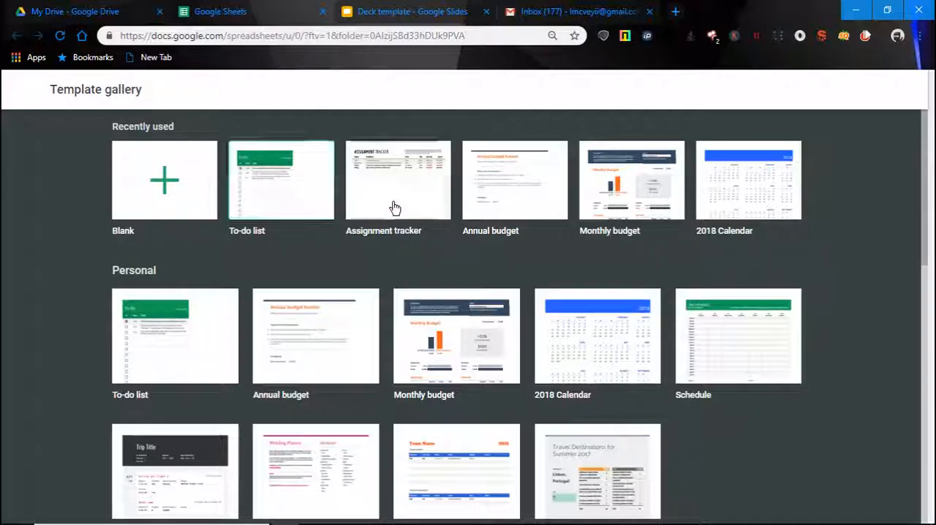
pyautogui.moveTo(359, 211)
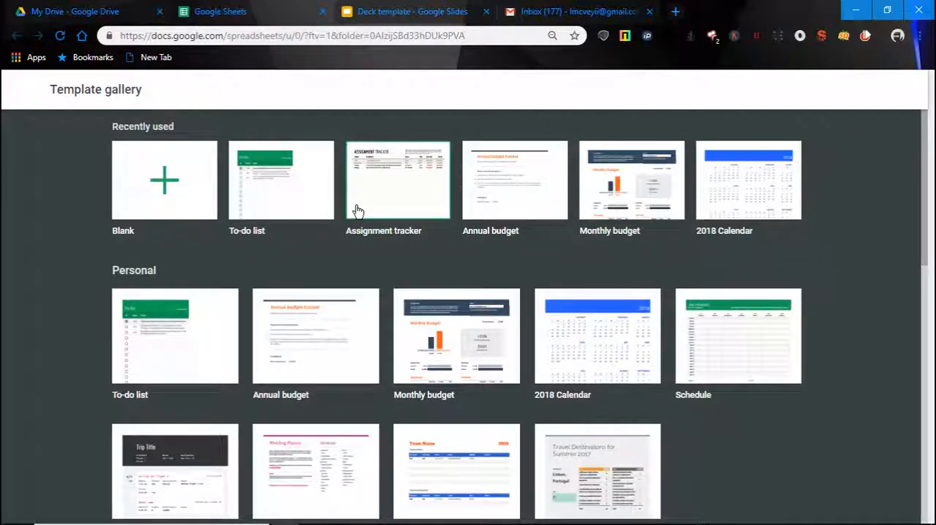
pyautogui.moveTo(225, 202)
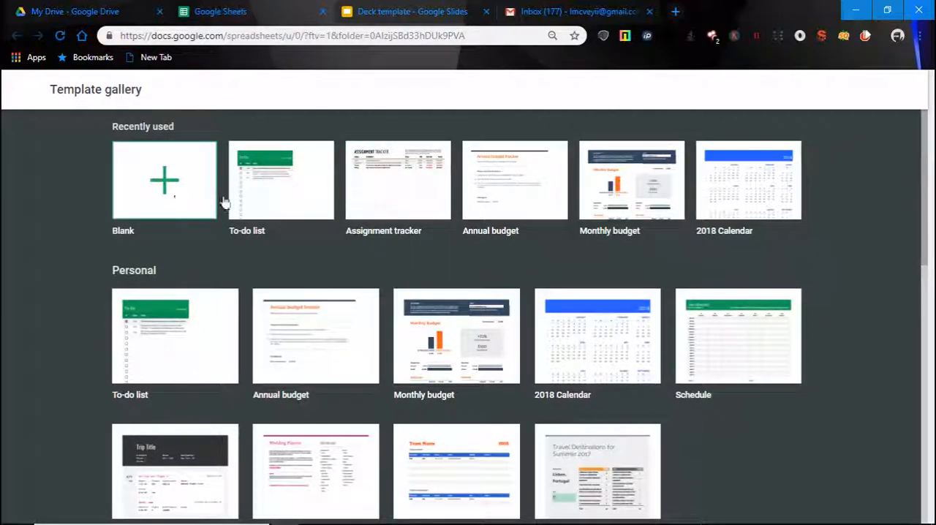
pyautogui.moveTo(496, 236)
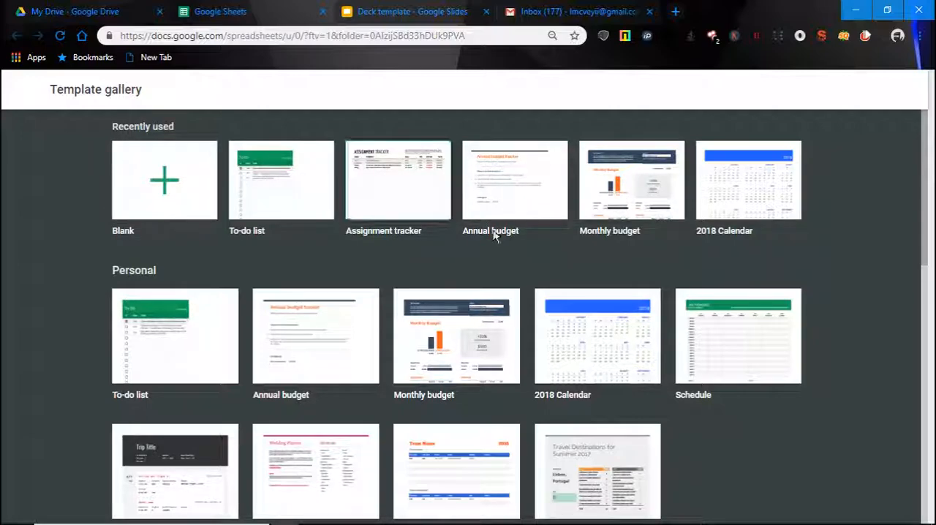
pyautogui.moveTo(281, 181)
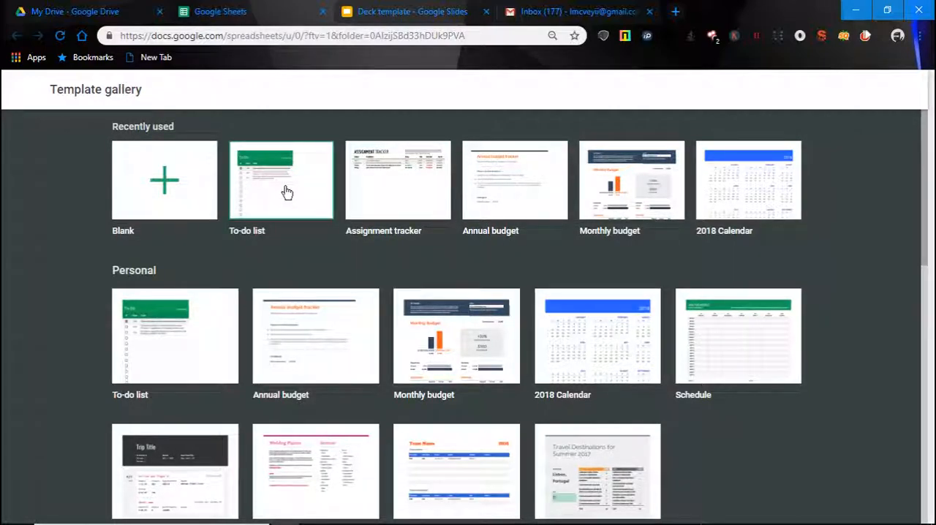
# - Create the To-do list spreadsheet from the template and select task column C to widen it
pyautogui.click(281, 180)
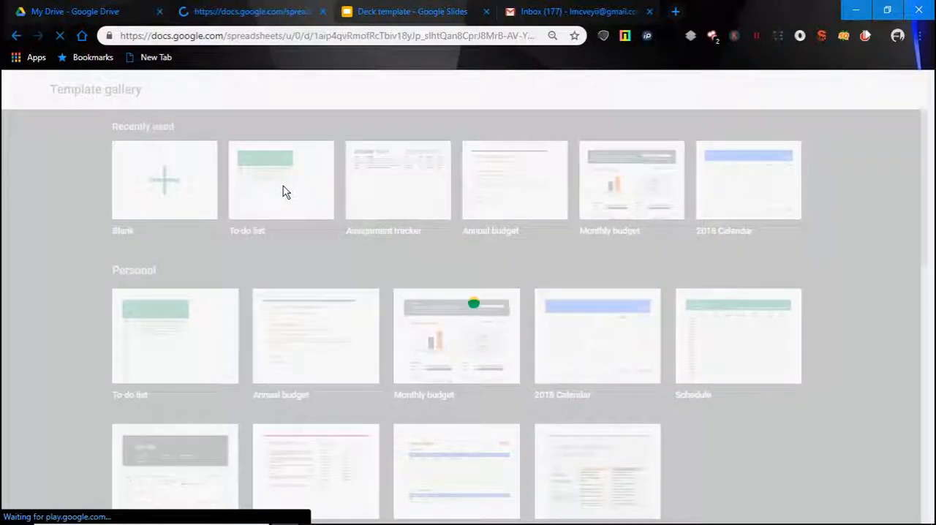
pyautogui.click(281, 180)
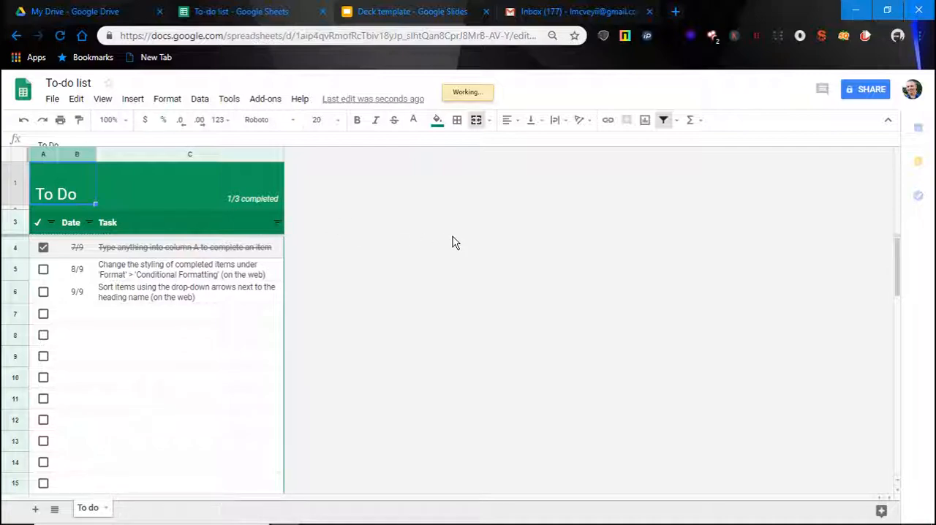
pyautogui.click(190, 247)
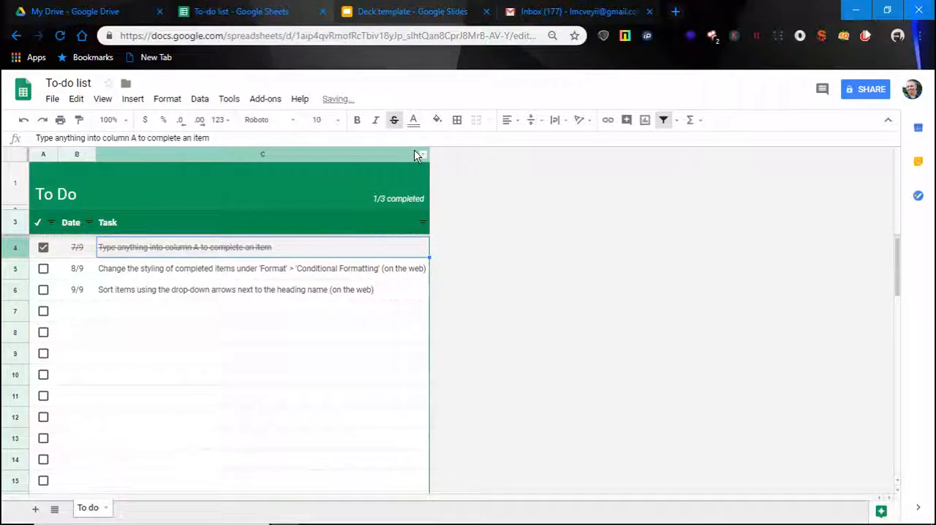
pyautogui.moveTo(217, 202)
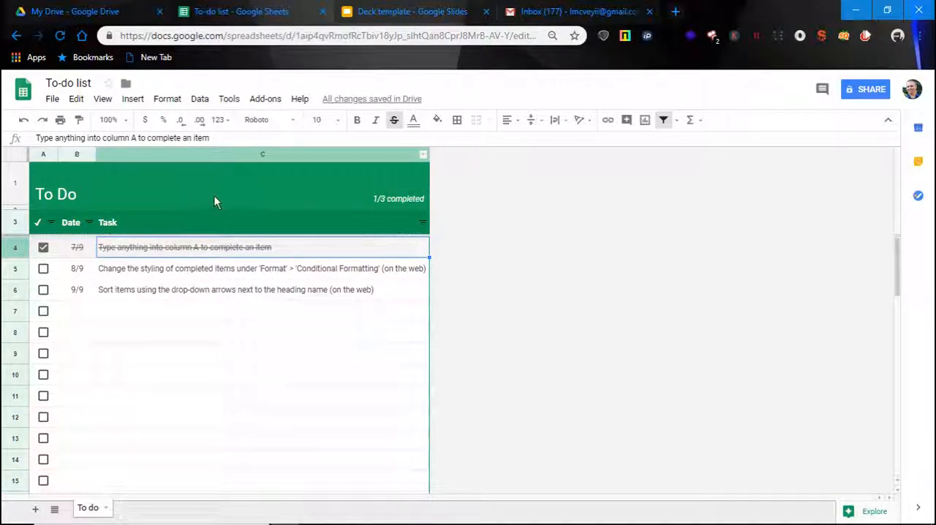
pyautogui.moveTo(358, 214)
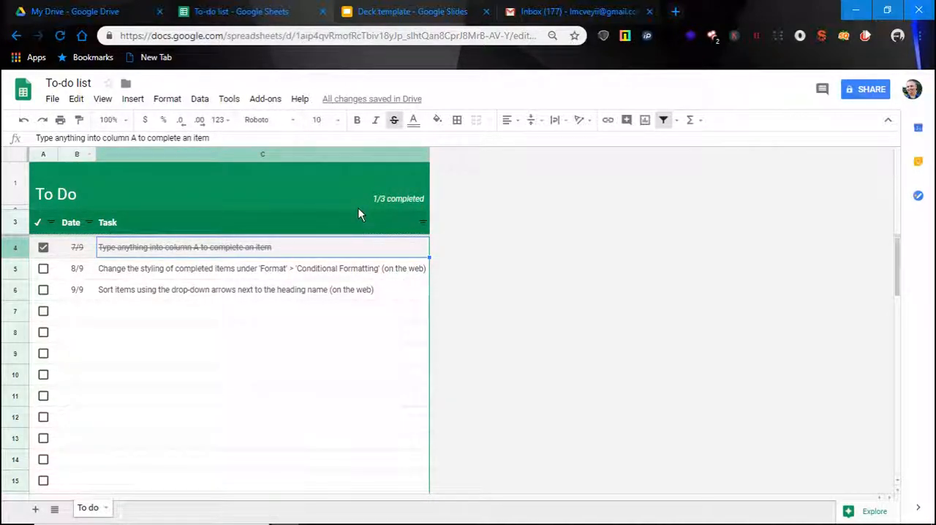
pyautogui.moveTo(523, 272)
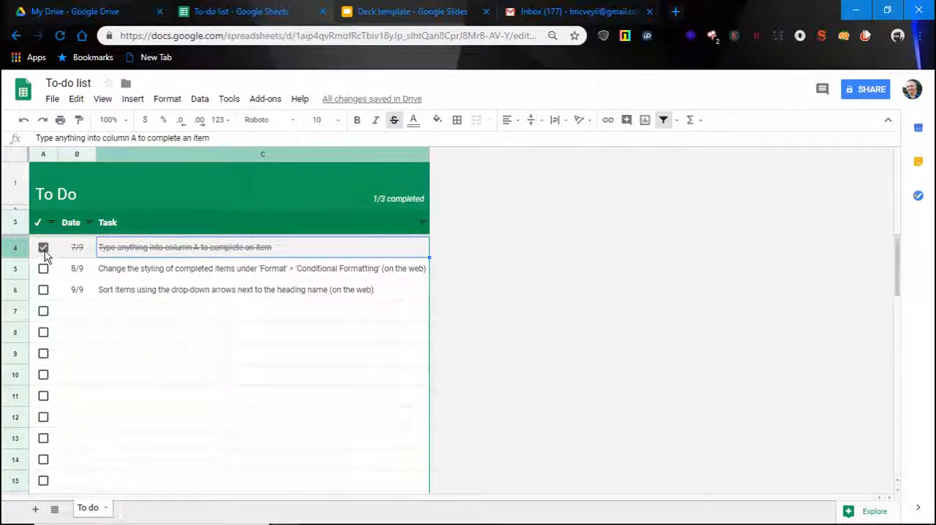
# - Uncheck the first task in A4 so the header reads 0/3 completed
pyautogui.click(44, 247)
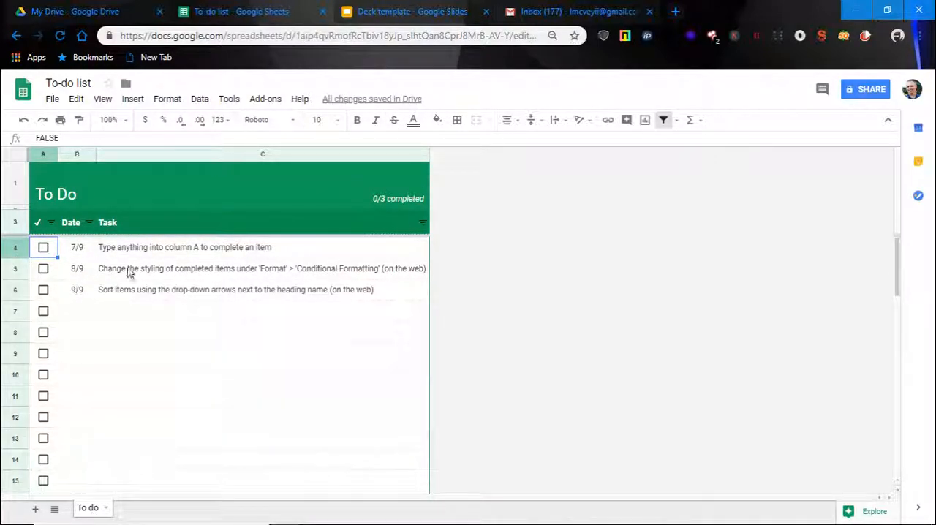
pyautogui.moveTo(154, 256)
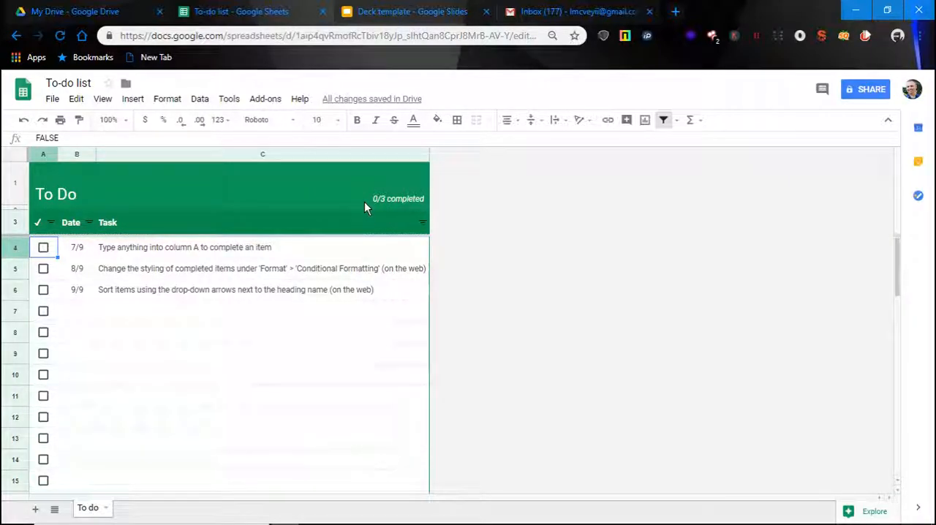
pyautogui.moveTo(141, 299)
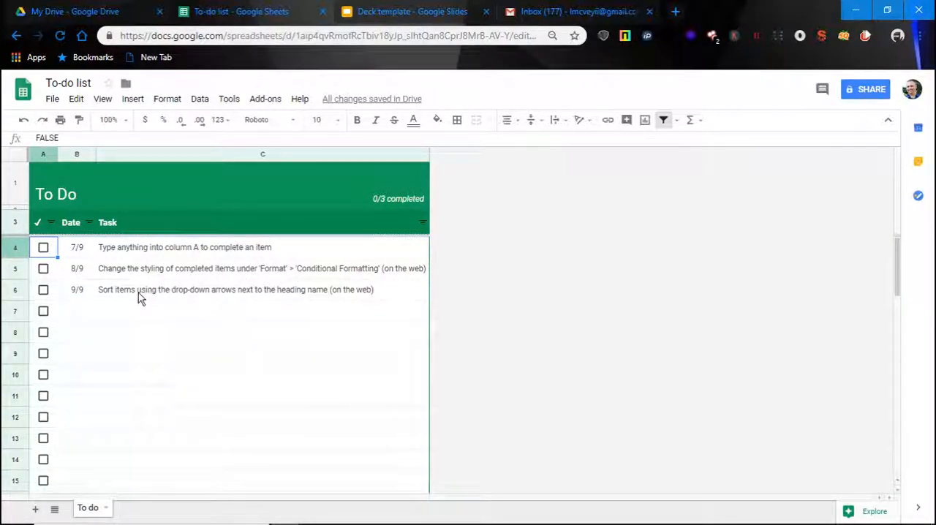
pyautogui.moveTo(350, 335)
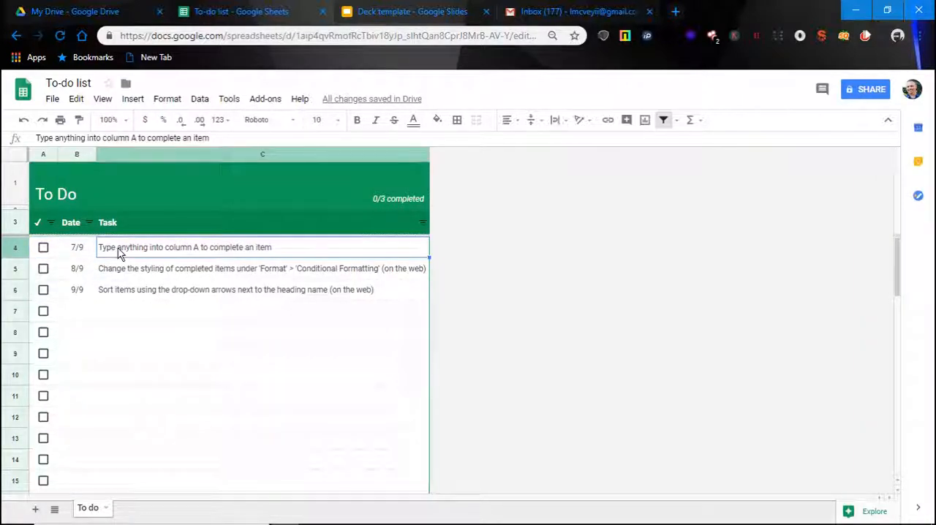
pyautogui.moveTo(179, 269)
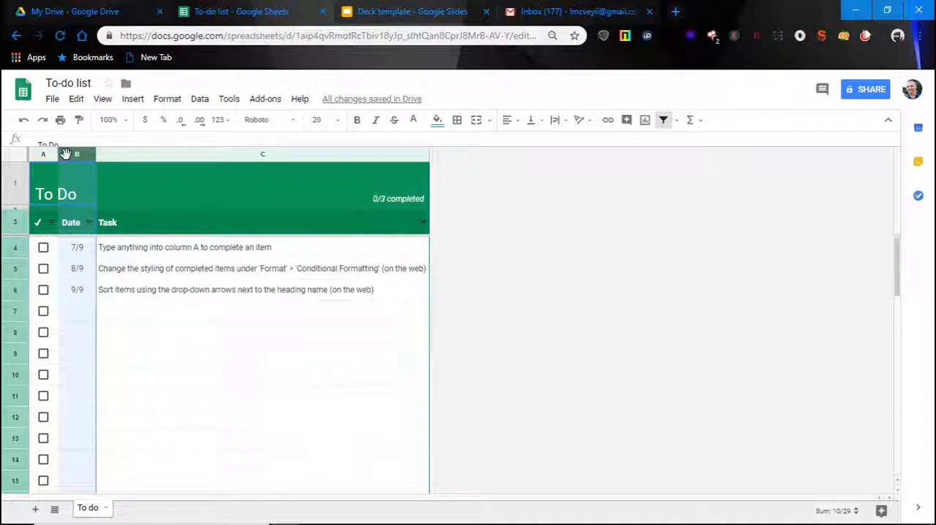
pyautogui.click(76, 155)
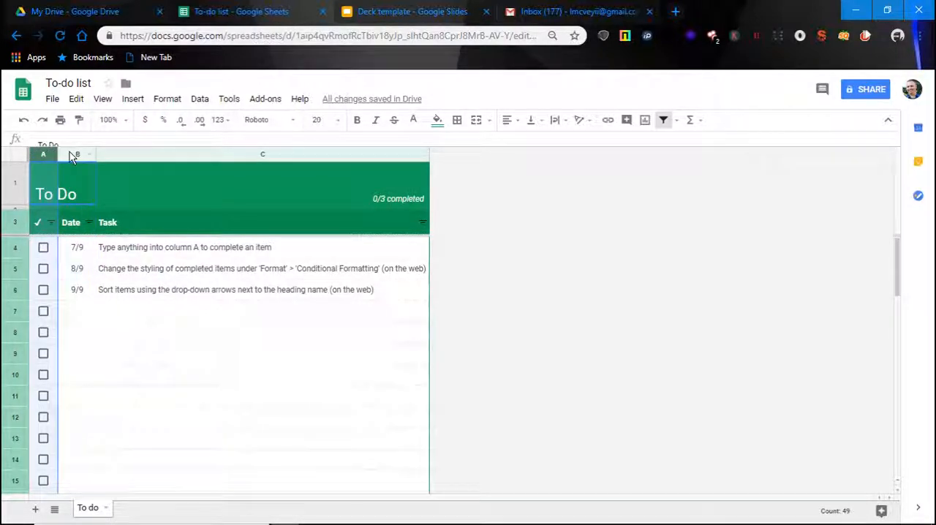
pyautogui.click(76, 155)
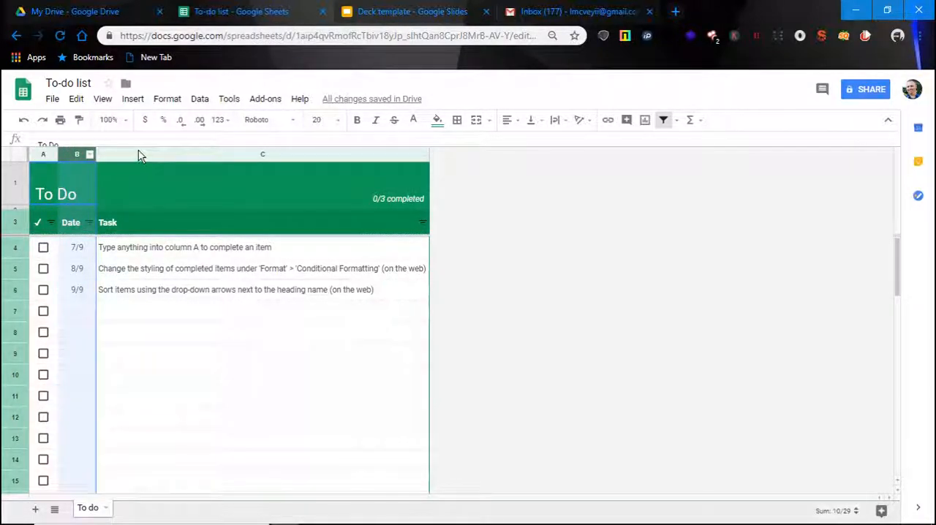
pyautogui.click(262, 332)
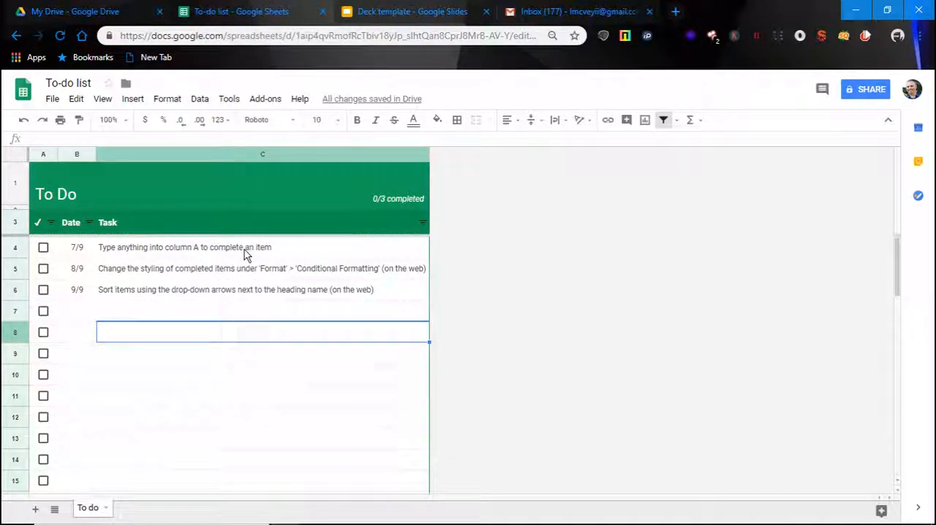
pyautogui.moveTo(177, 258)
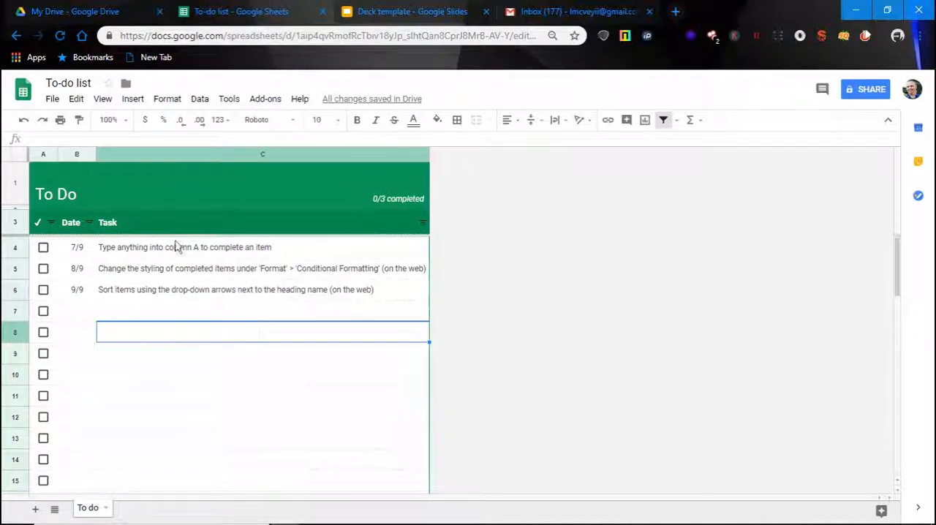
pyautogui.moveTo(207, 233)
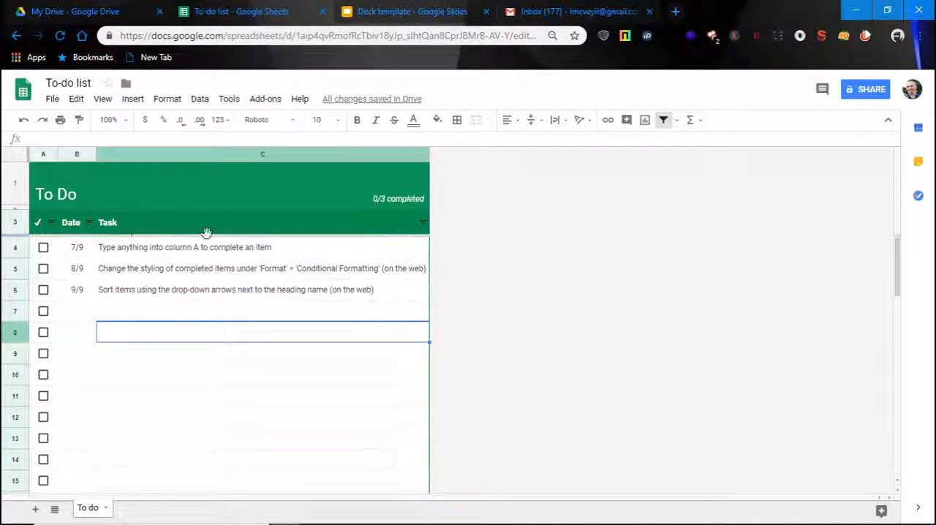
pyautogui.moveTo(208, 247)
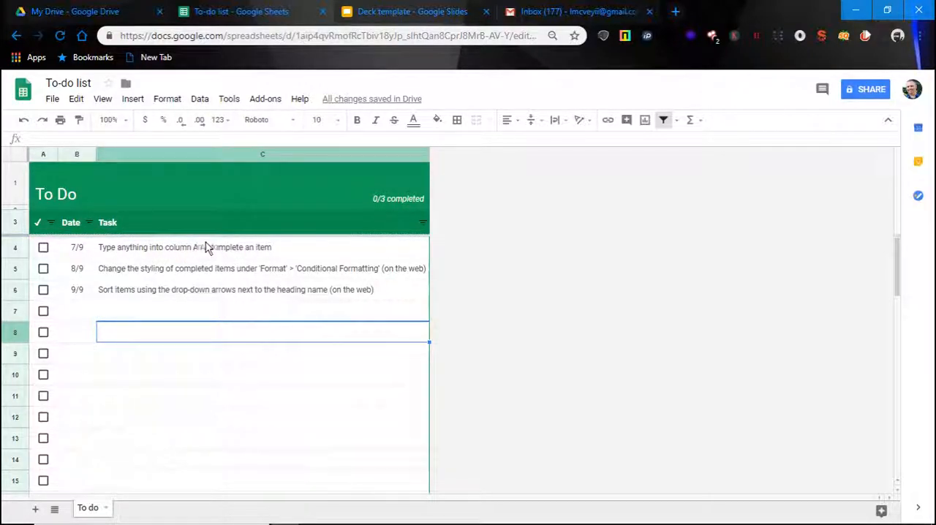
pyautogui.moveTo(227, 251)
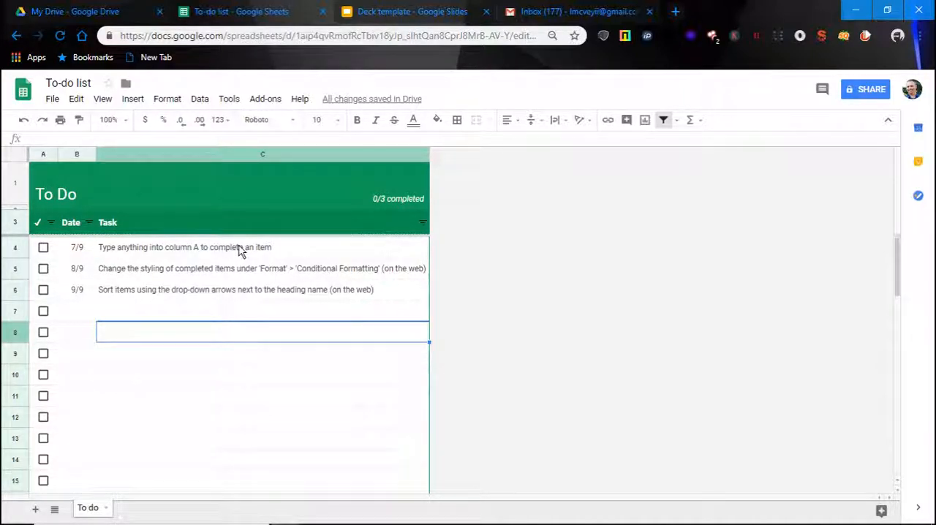
pyautogui.moveTo(112, 246)
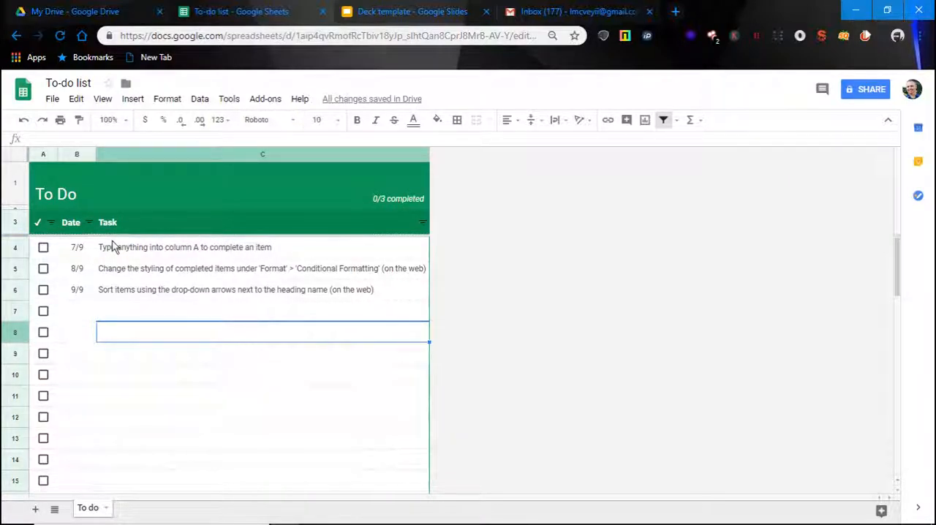
pyautogui.moveTo(290, 239)
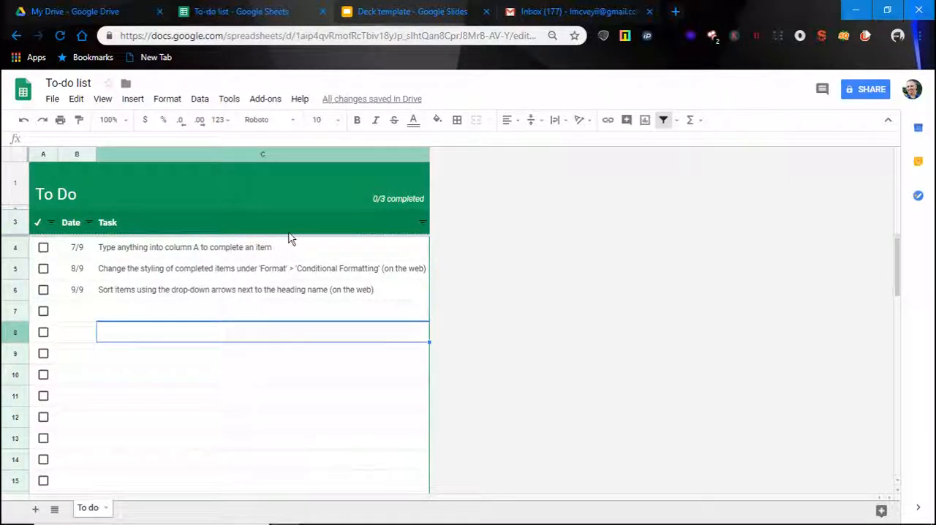
pyautogui.moveTo(105, 252)
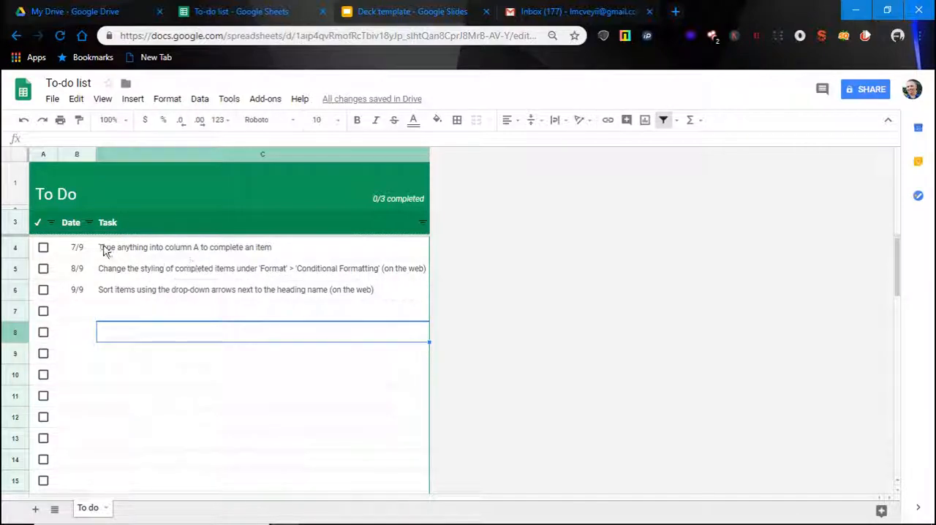
pyautogui.moveTo(205, 251)
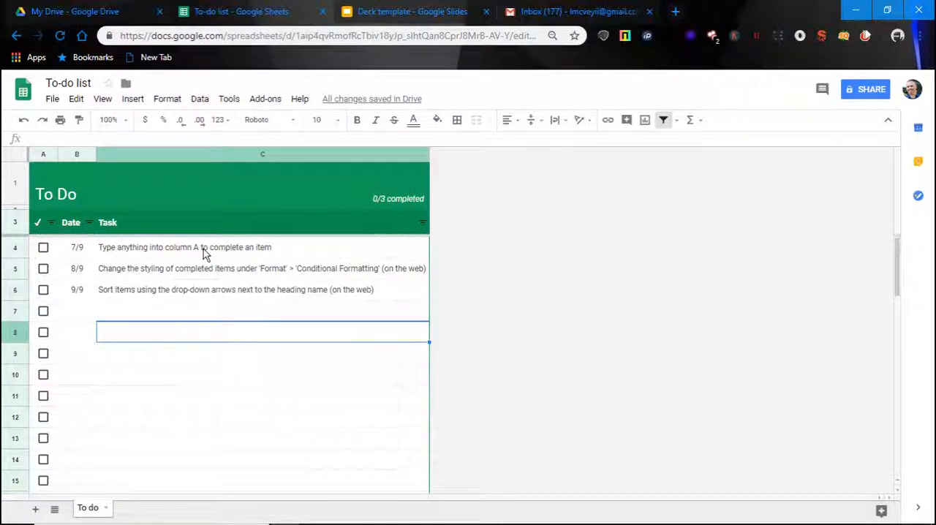
# - Replace the first task in C4 with "Remind him to fire bob"
pyautogui.click(260, 269)
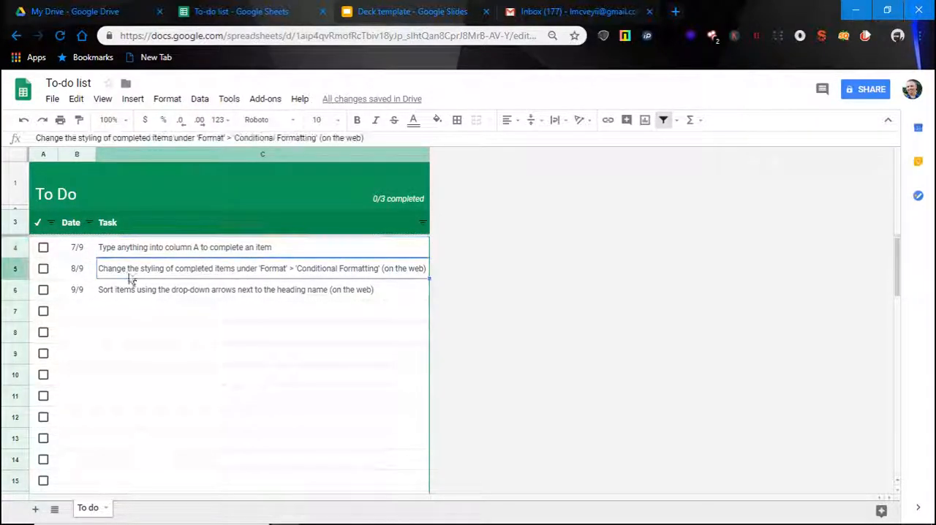
pyautogui.click(183, 246)
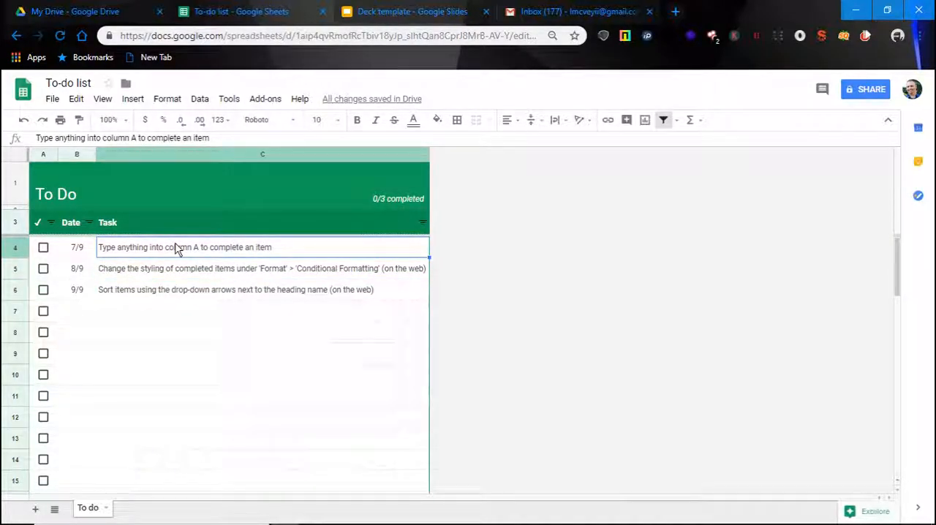
pyautogui.moveTo(255, 287)
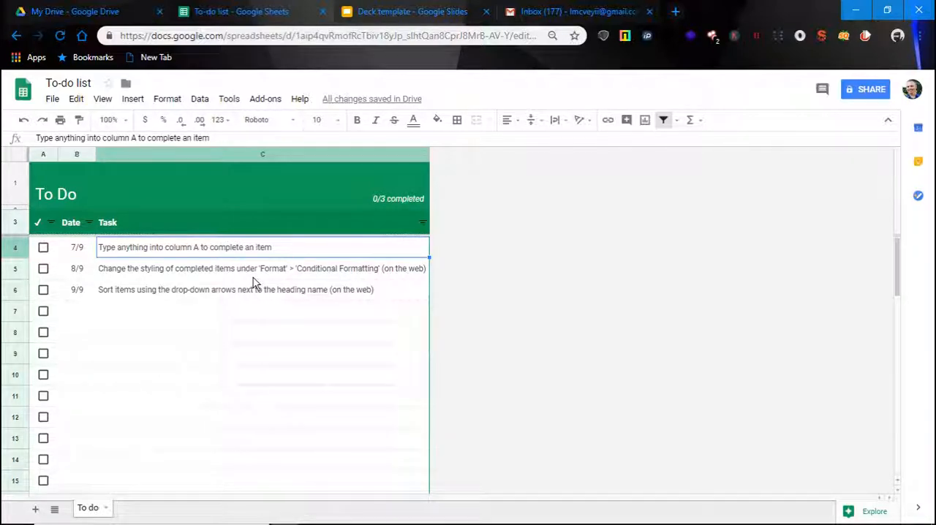
pyautogui.write('Re')
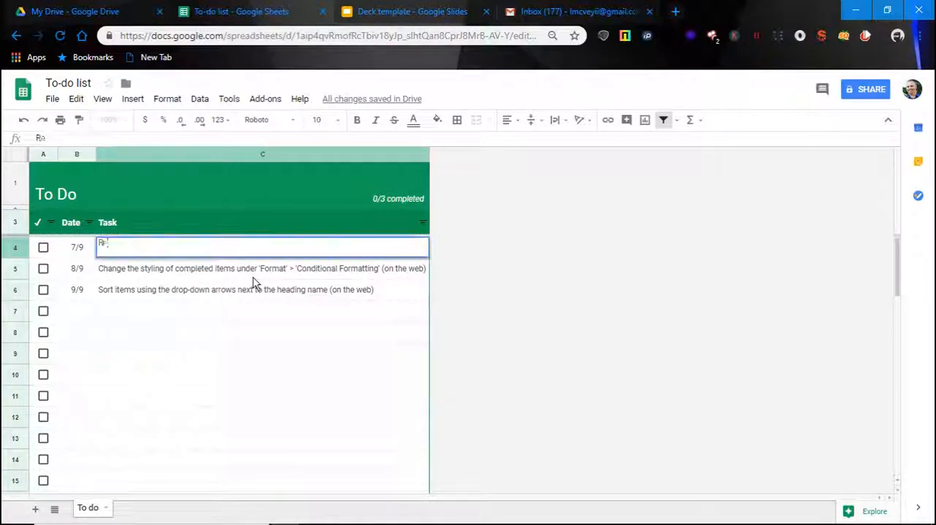
pyautogui.write('Remind')
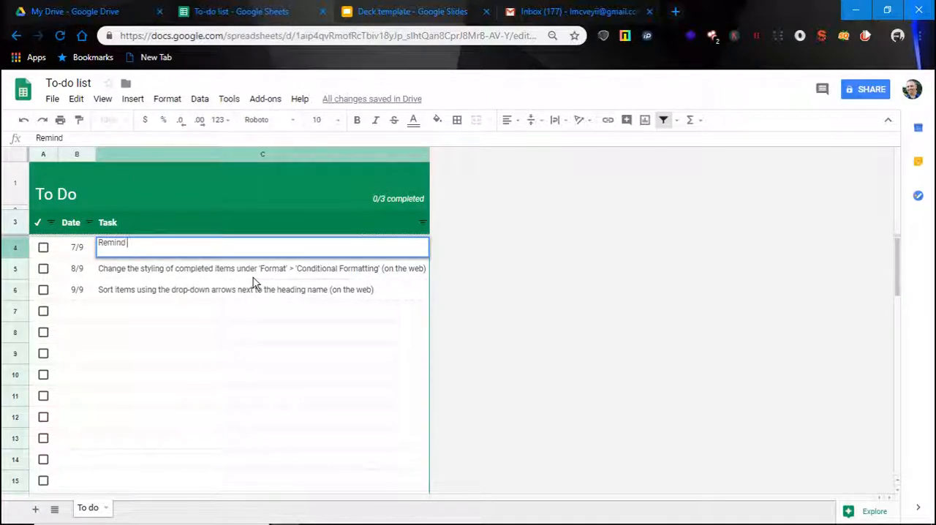
pyautogui.write('him')
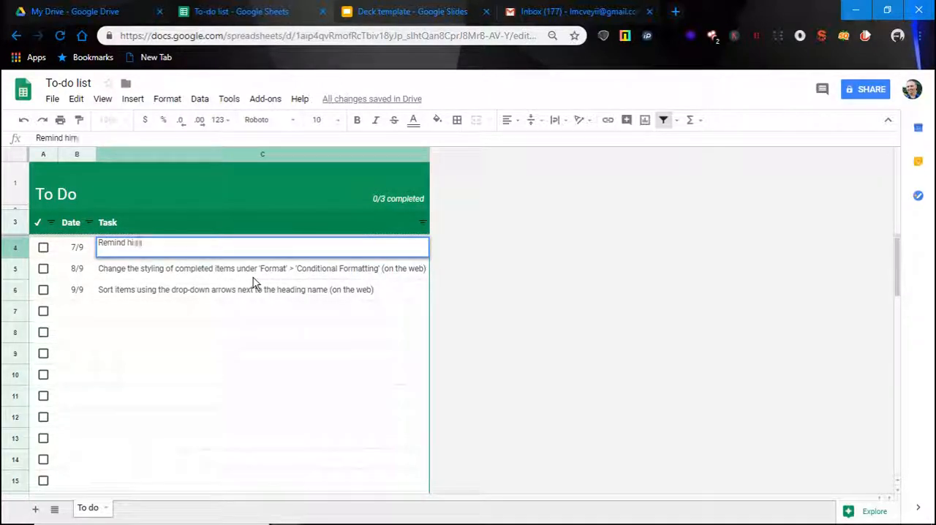
pyautogui.write('to fire')
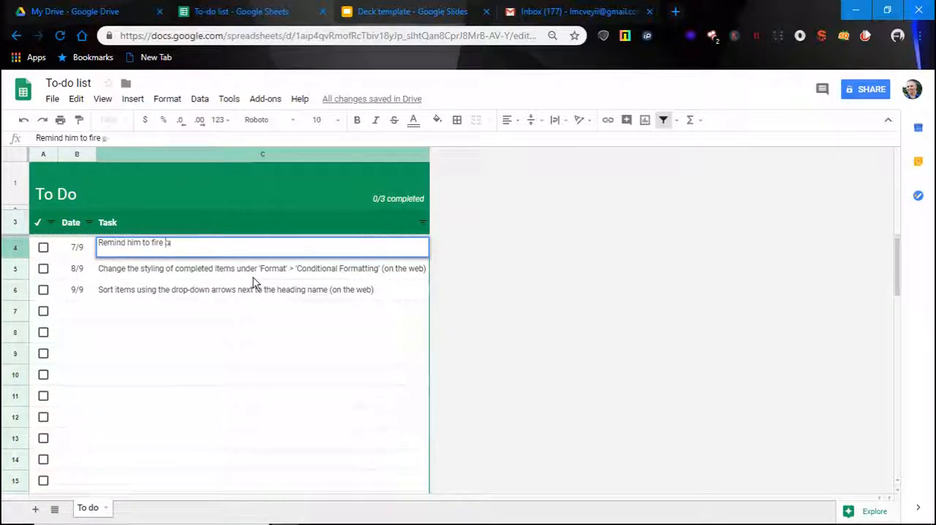
pyautogui.write('bob')
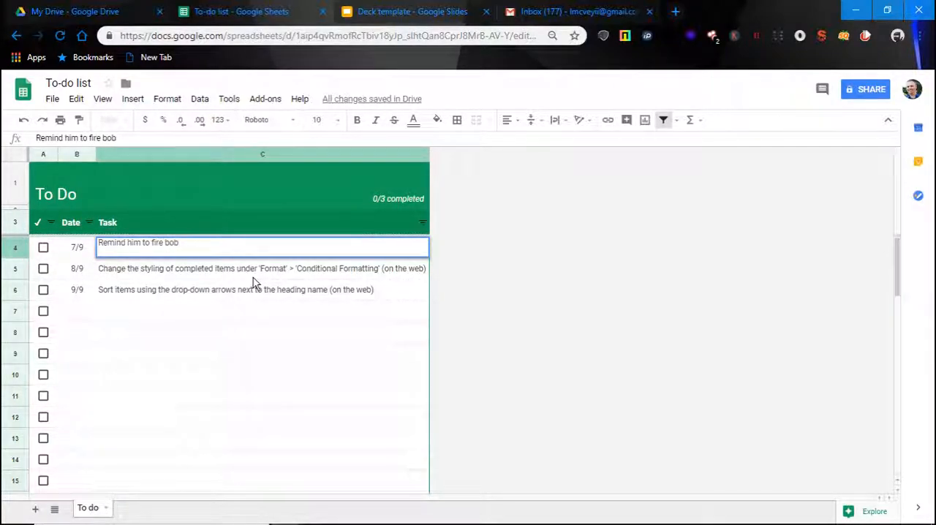
pyautogui.click(262, 269)
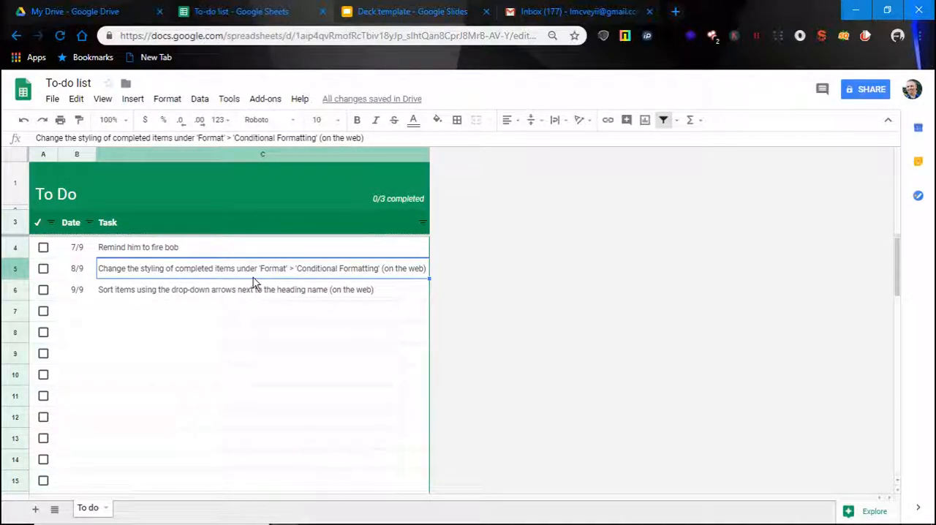
pyautogui.moveTo(138, 277)
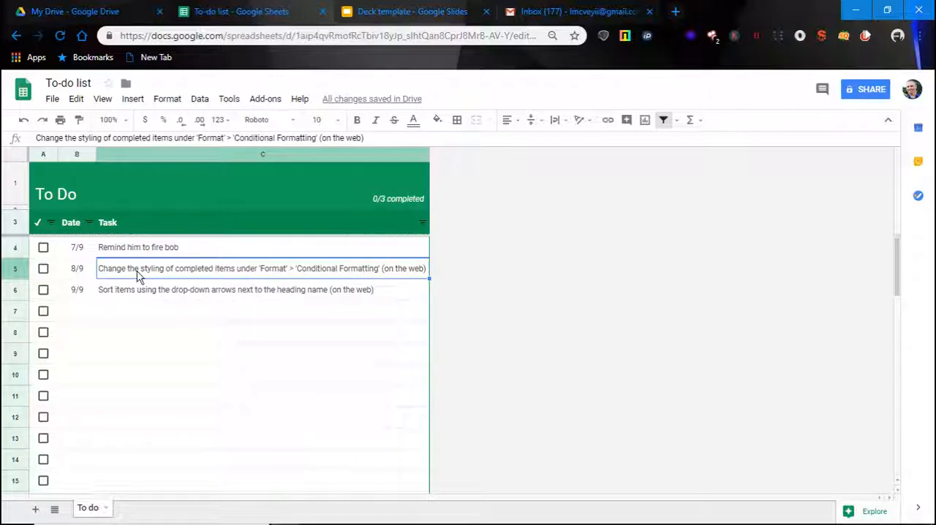
pyautogui.moveTo(99, 277)
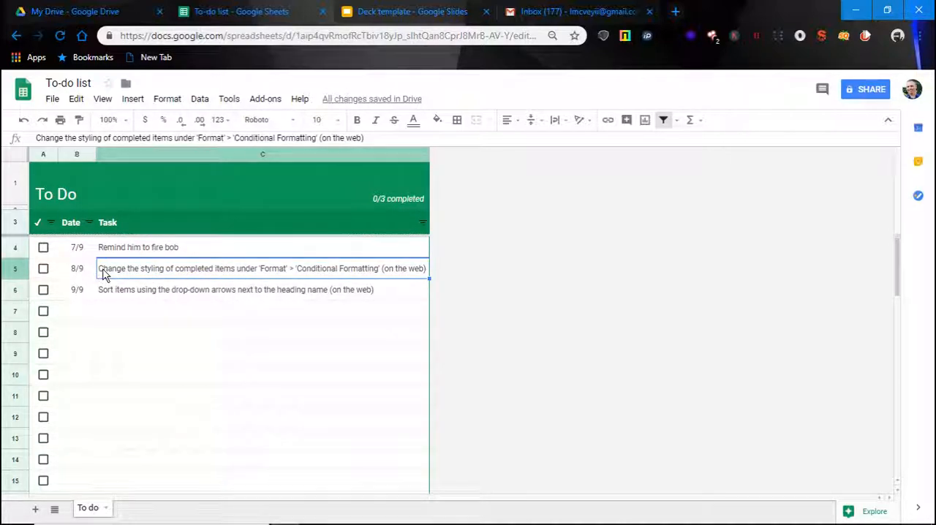
pyautogui.moveTo(283, 256)
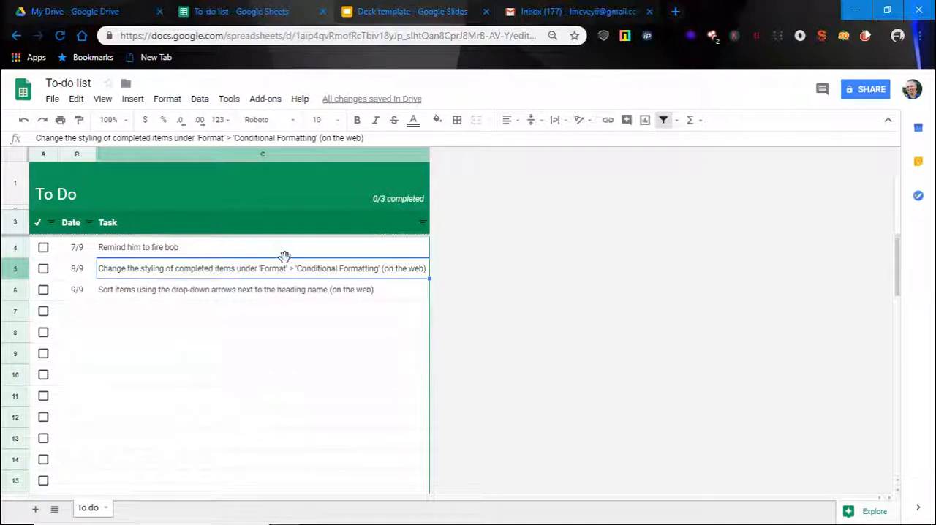
pyautogui.moveTo(474, 331)
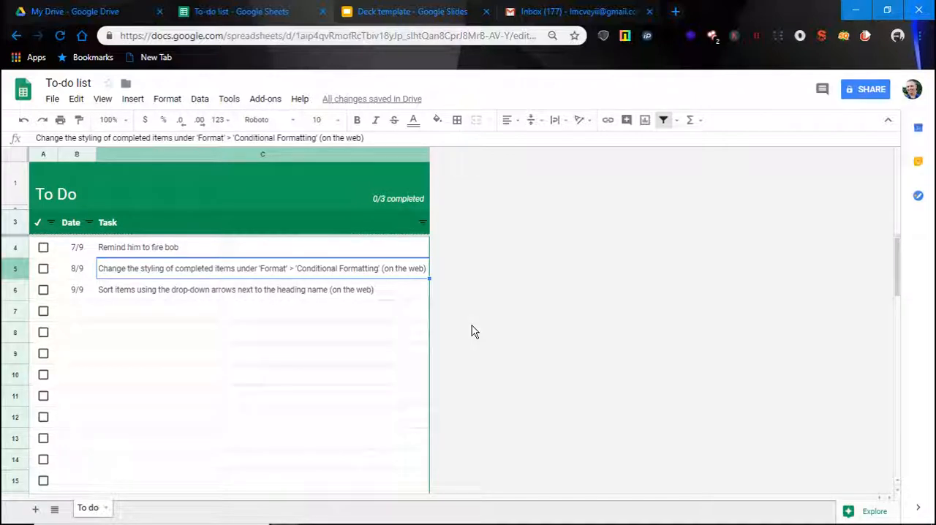
# - Enter a task to ensure bob is off all software company wide
pyautogui.write('ens')
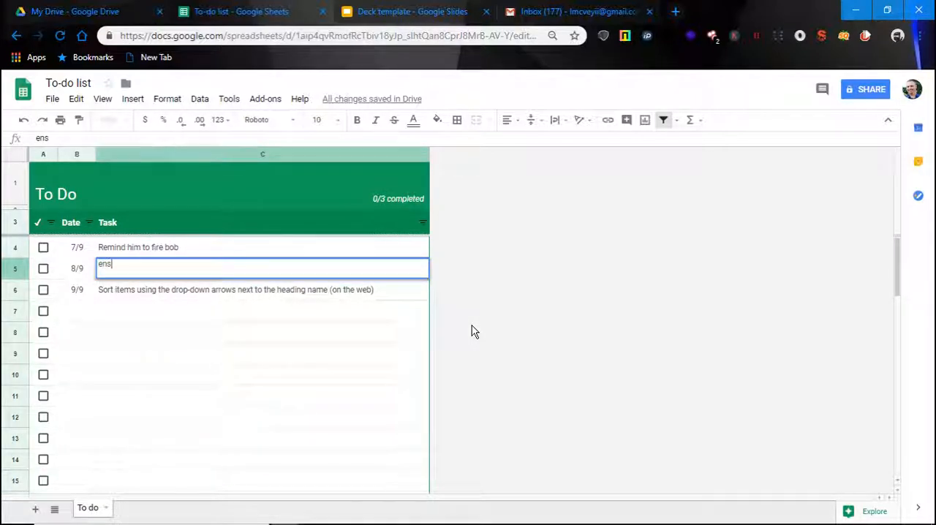
pyautogui.write('ure bob')
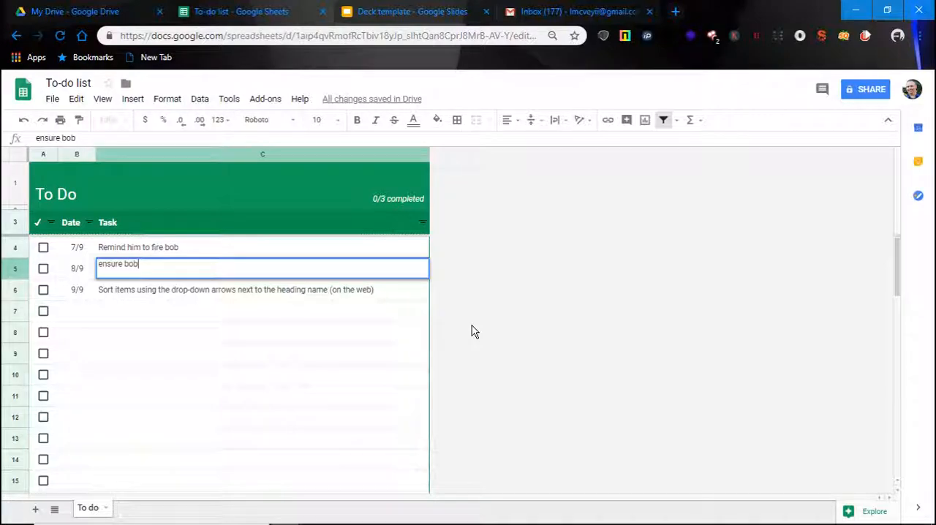
pyautogui.write('is off a')
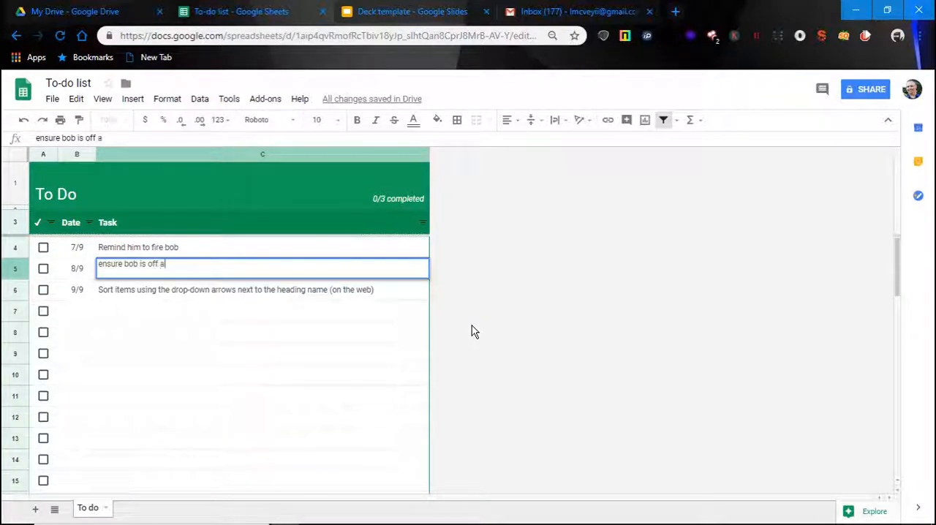
pyautogui.write('ll')
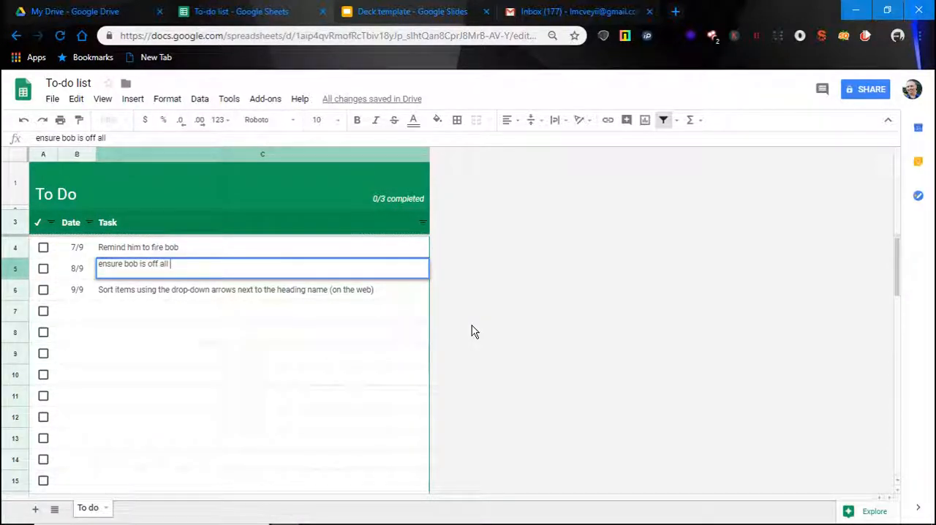
pyautogui.write('softwar')
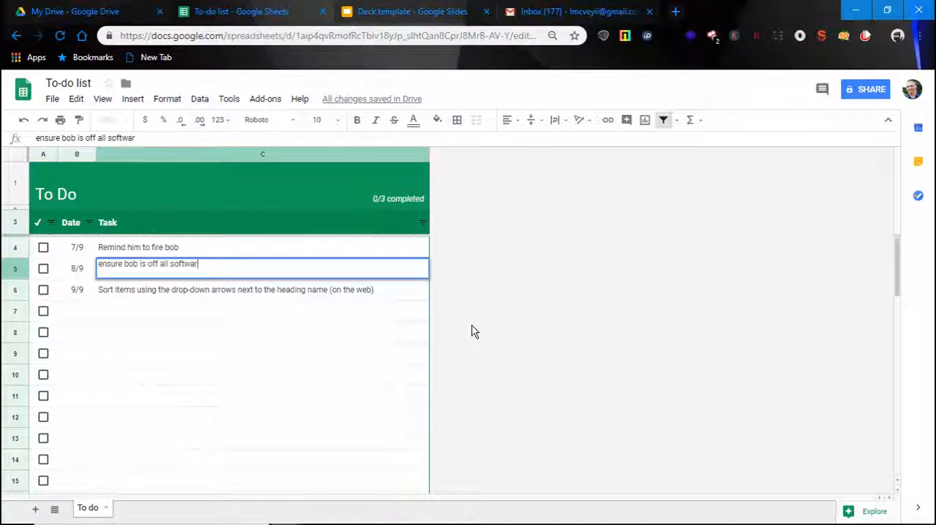
pyautogui.write('company')
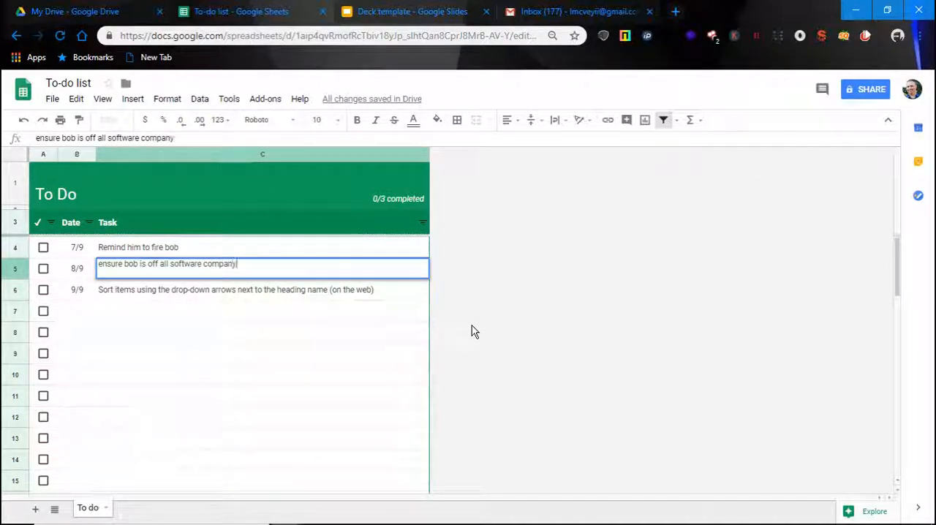
pyautogui.write('wide')
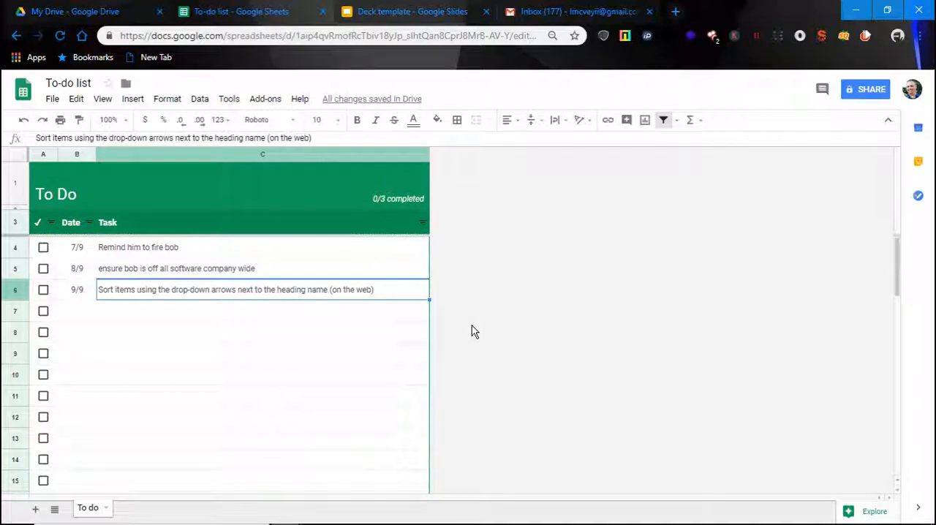
# - Enter "Get an escort for bob when he's told to leave" in C6 and commit it
pyautogui.write('Get an e')
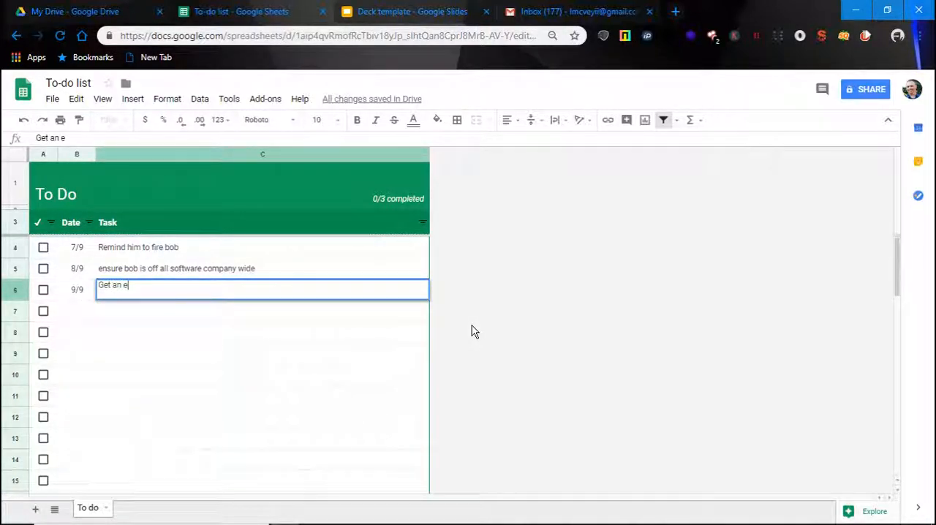
pyautogui.write('scort for')
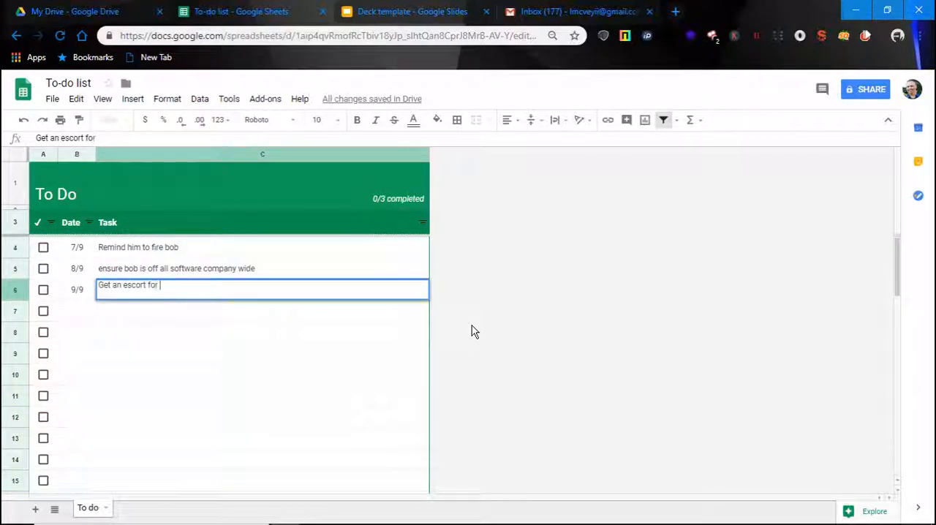
pyautogui.write('bob w')
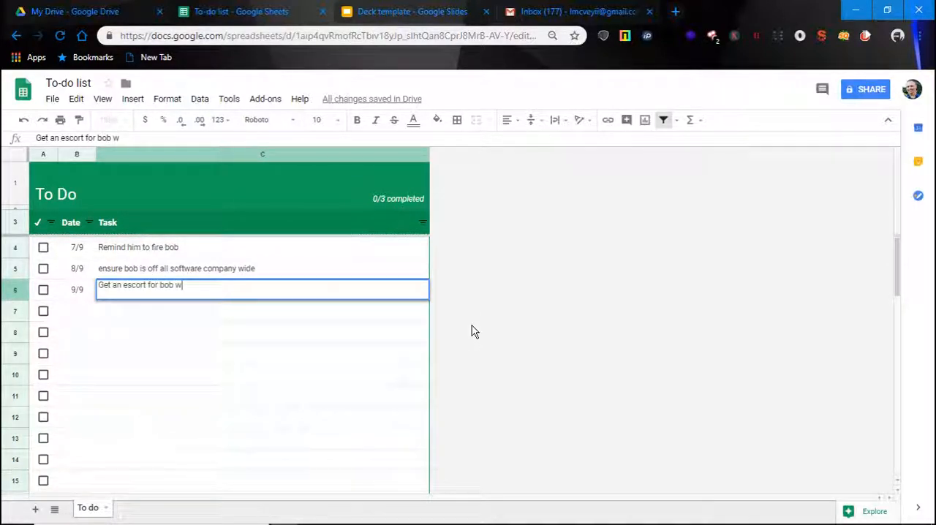
pyautogui.write("hen he's told to leave")
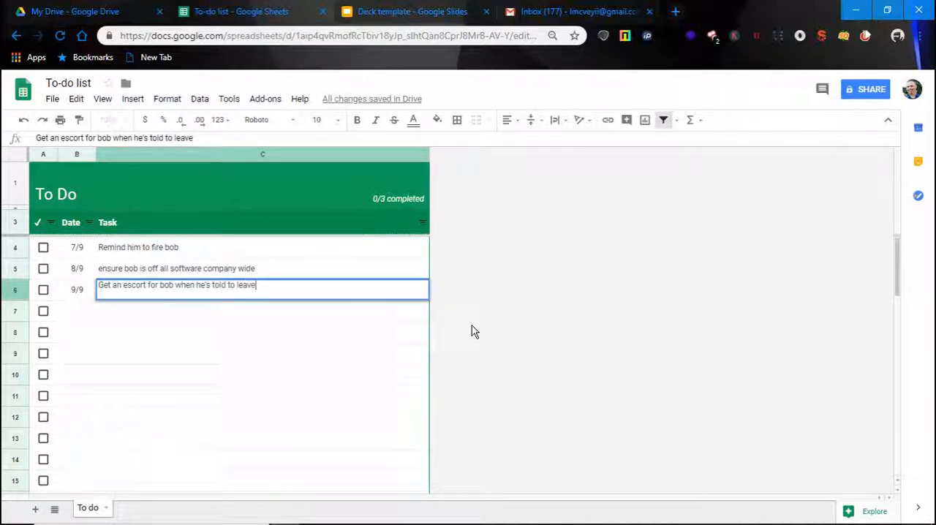
pyautogui.press('Return')
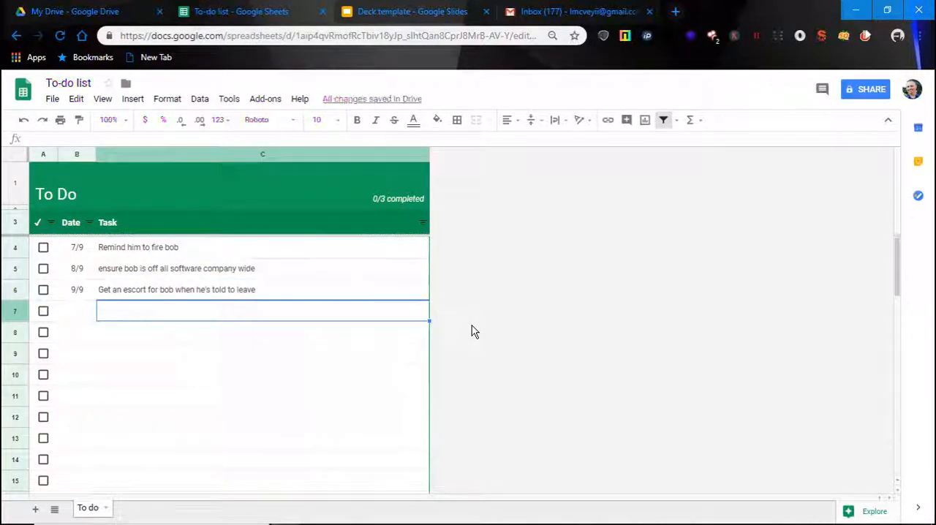
pyautogui.moveTo(378, 338)
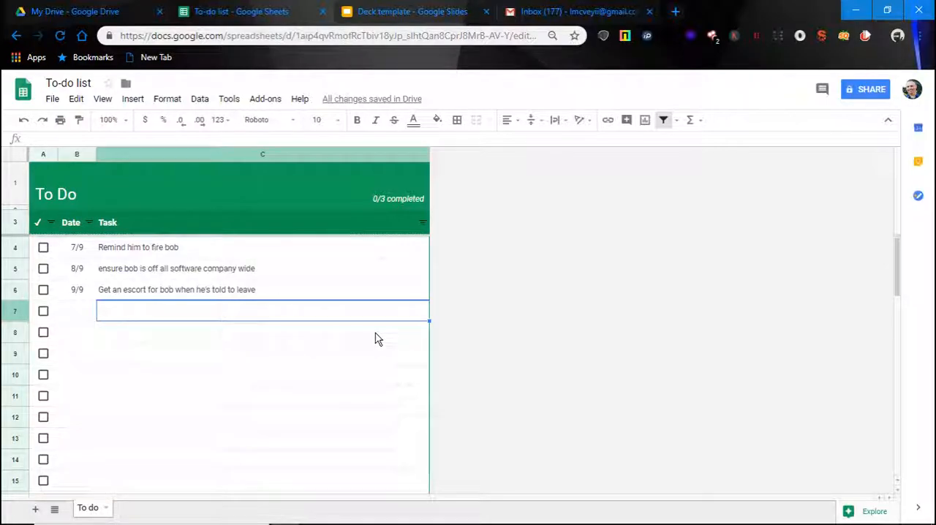
pyautogui.moveTo(316, 342)
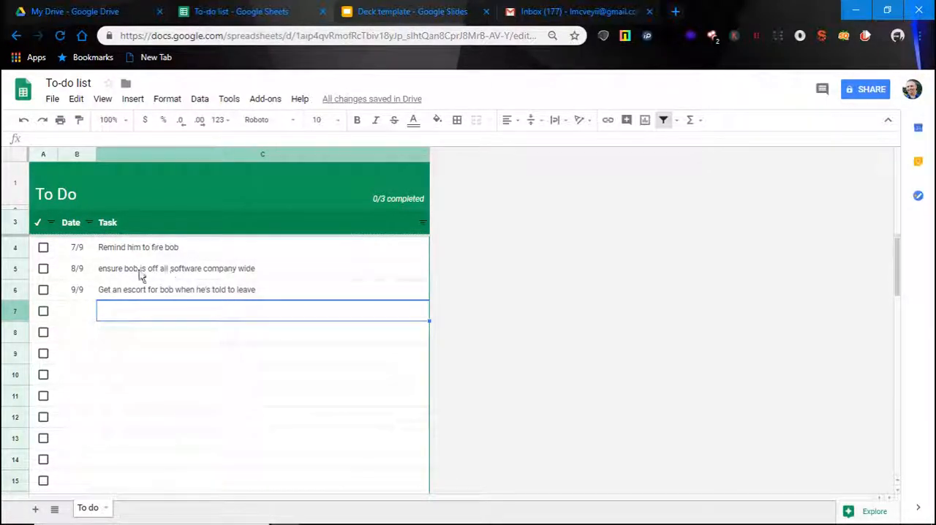
pyautogui.moveTo(190, 275)
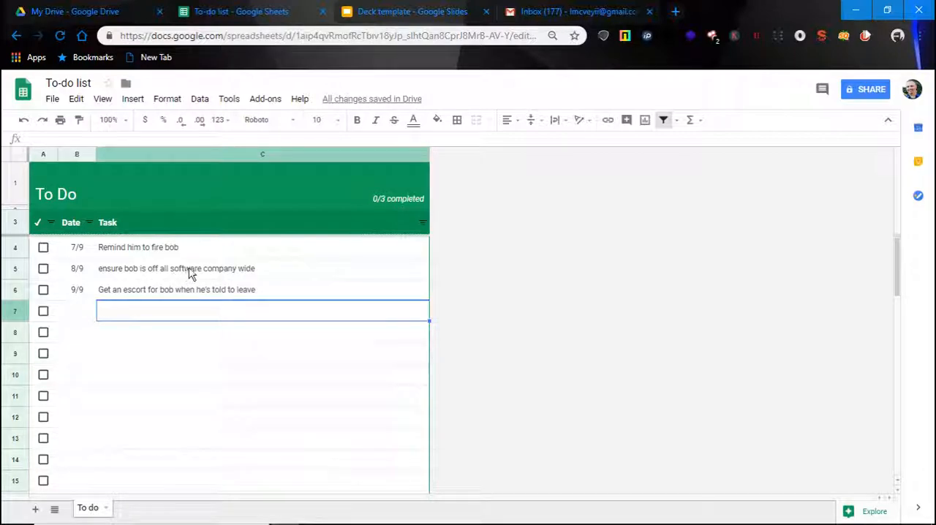
pyautogui.moveTo(205, 263)
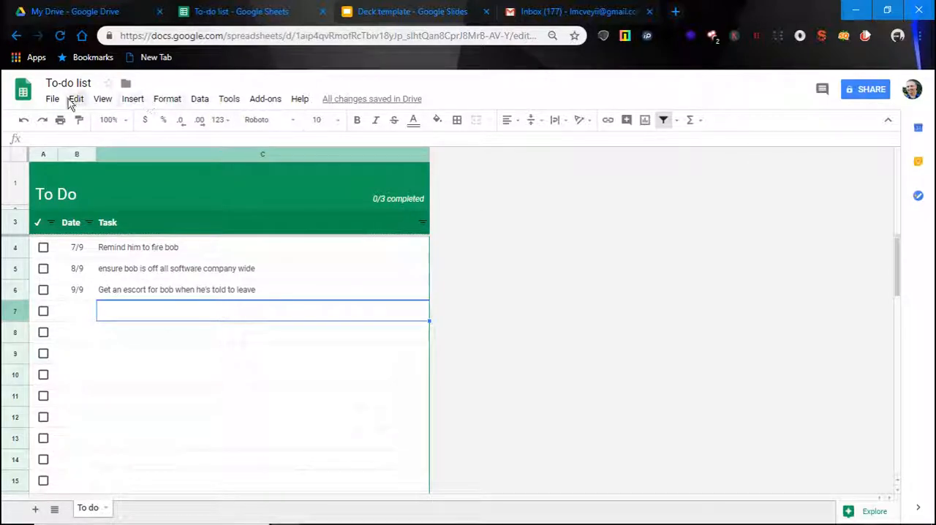
pyautogui.click(53, 99)
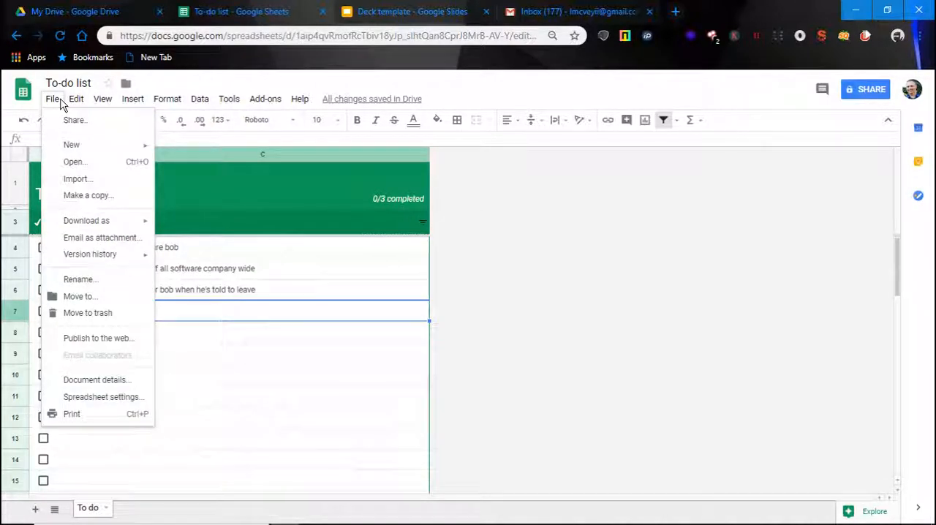
pyautogui.click(103, 99)
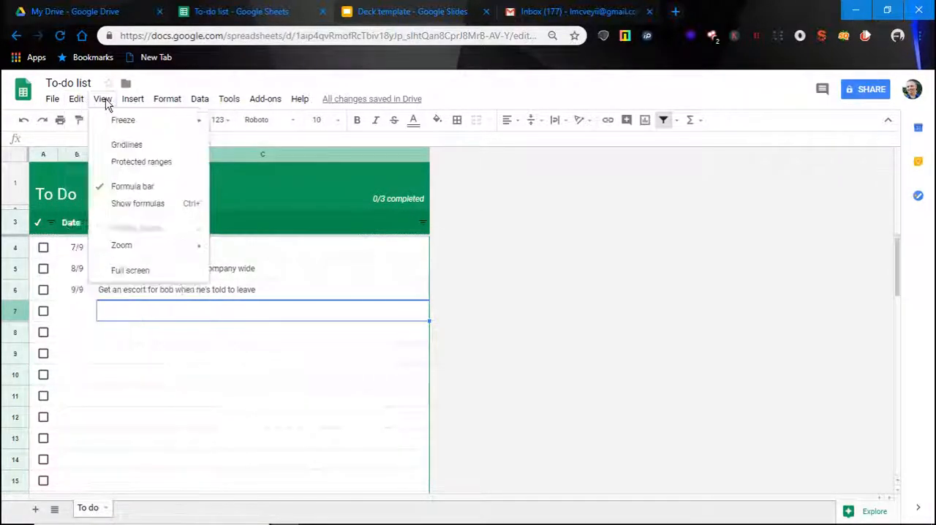
pyautogui.click(131, 99)
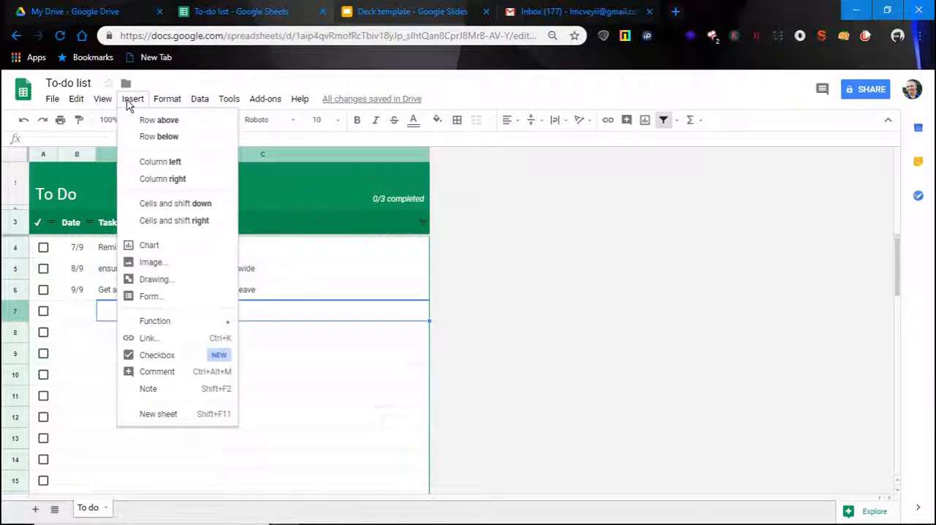
pyautogui.click(166, 100)
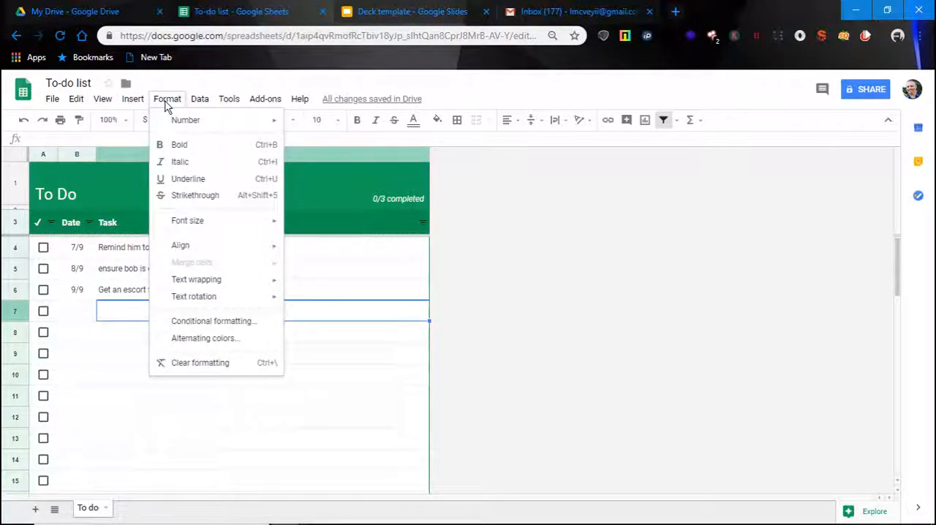
pyautogui.click(199, 99)
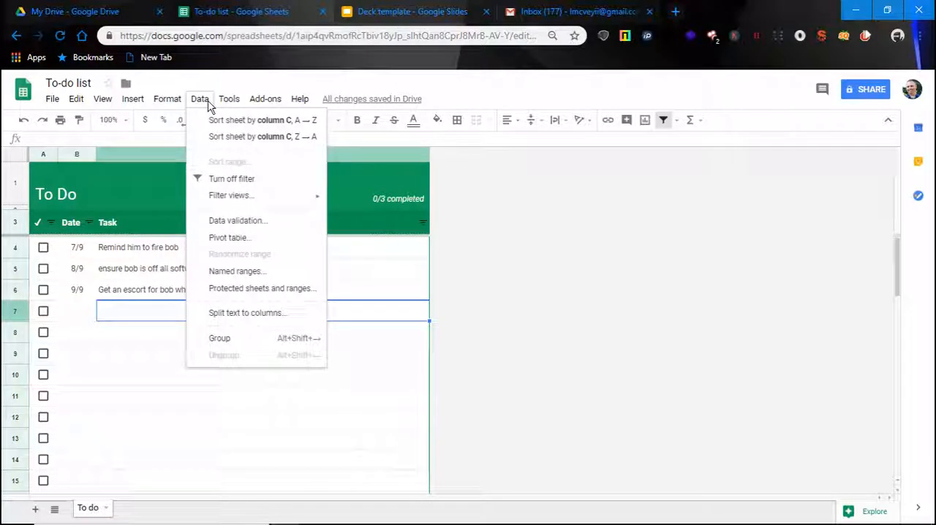
pyautogui.click(228, 99)
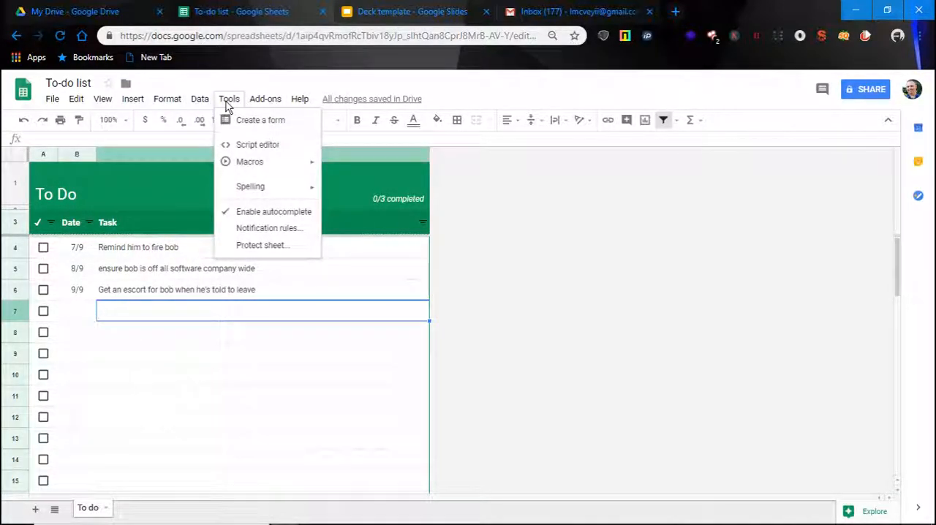
pyautogui.click(76, 99)
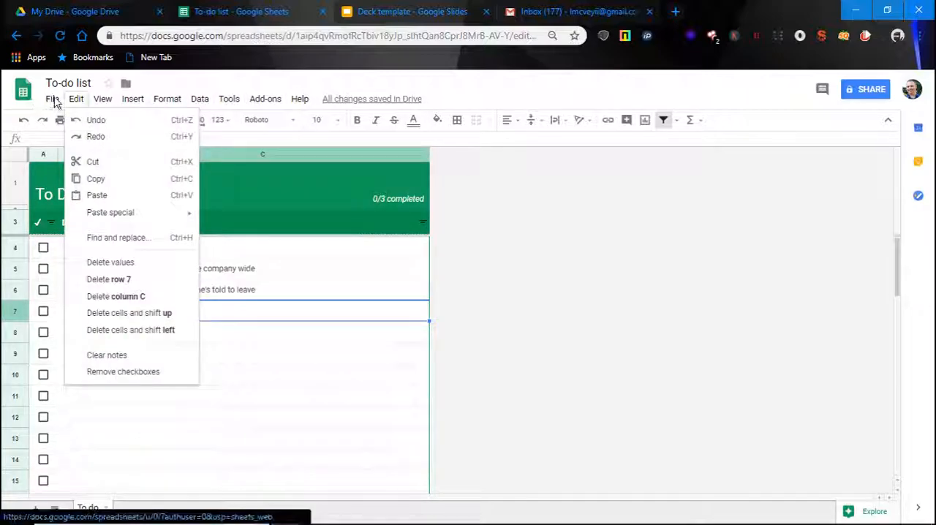
pyautogui.click(53, 100)
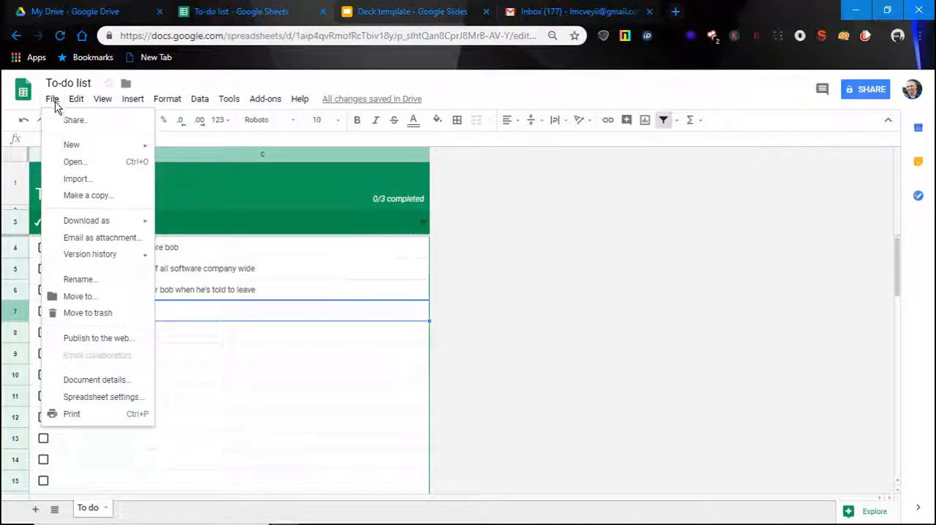
pyautogui.click(76, 100)
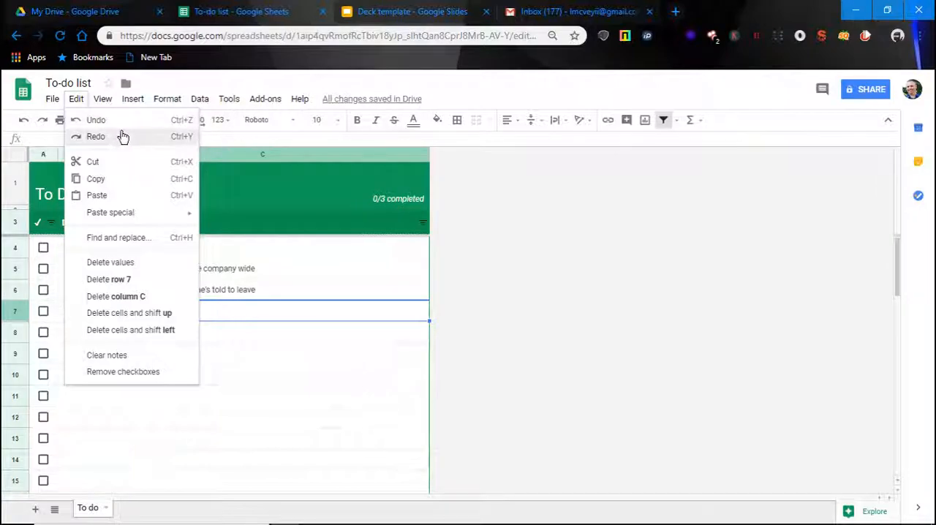
pyautogui.moveTo(291, 317)
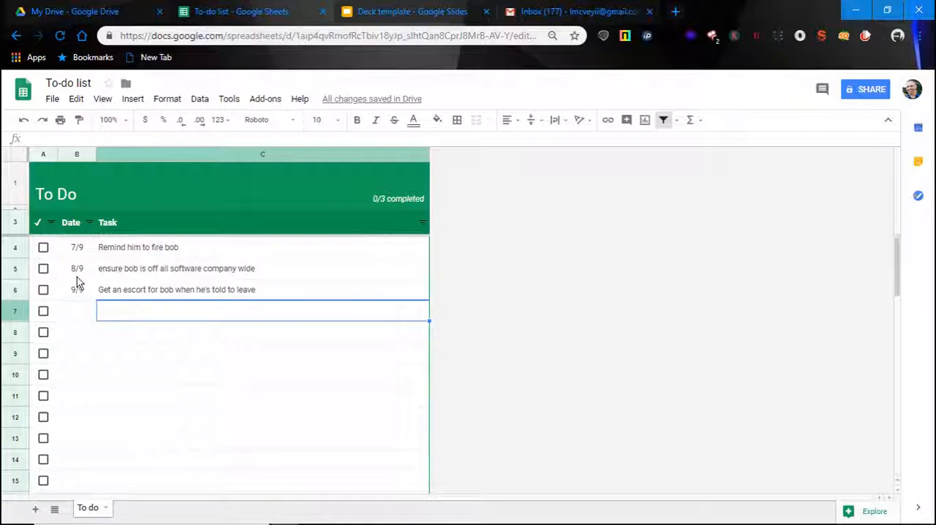
pyautogui.moveTo(357, 316)
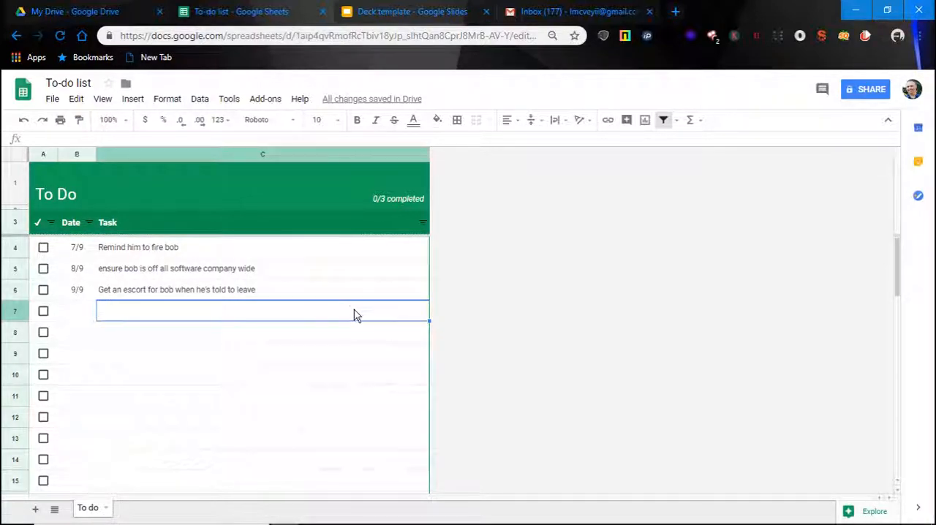
pyautogui.moveTo(149, 309)
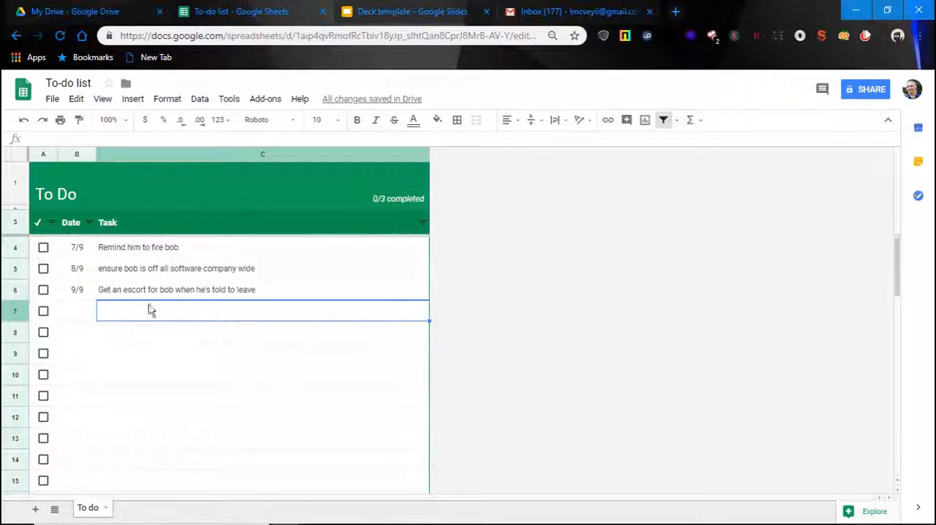
pyautogui.moveTo(286, 301)
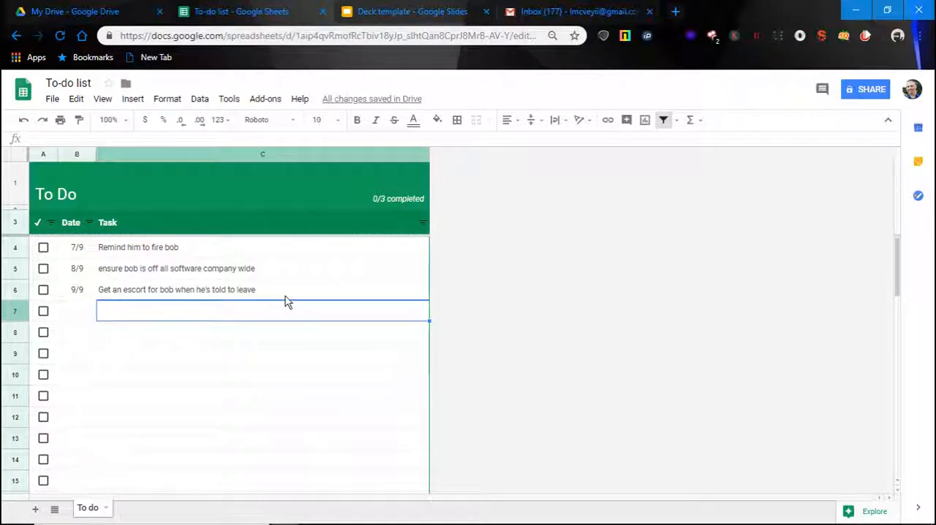
pyautogui.moveTo(225, 278)
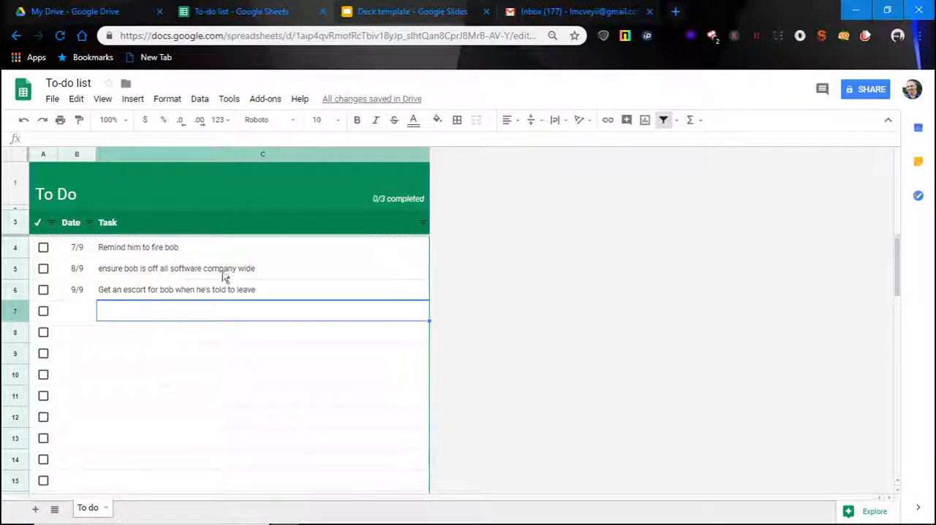
pyautogui.moveTo(363, 284)
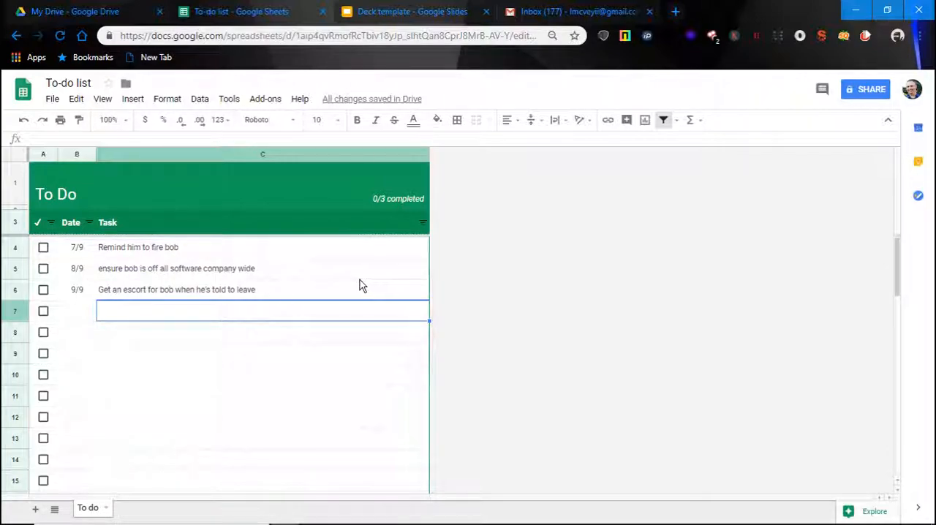
pyautogui.moveTo(205, 316)
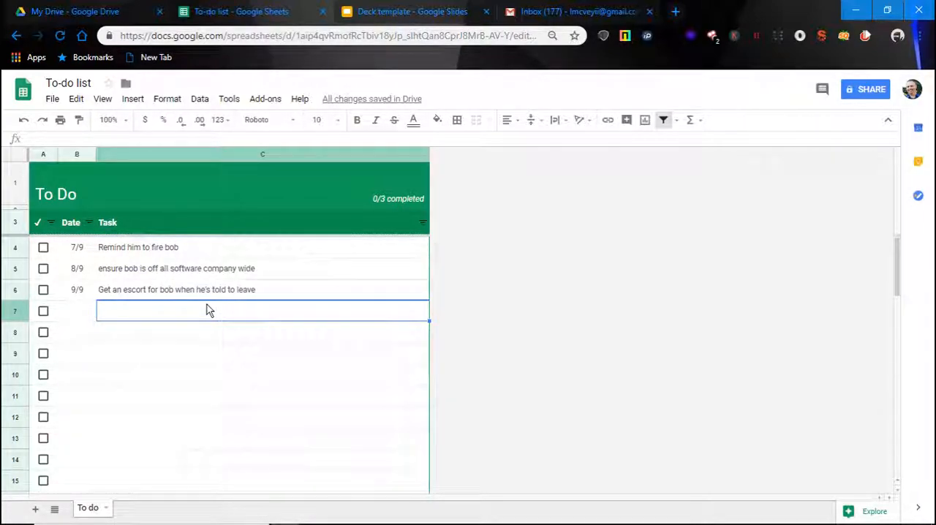
# - Type a fourth task beginning "Lunch at" into C7
pyautogui.write('L')
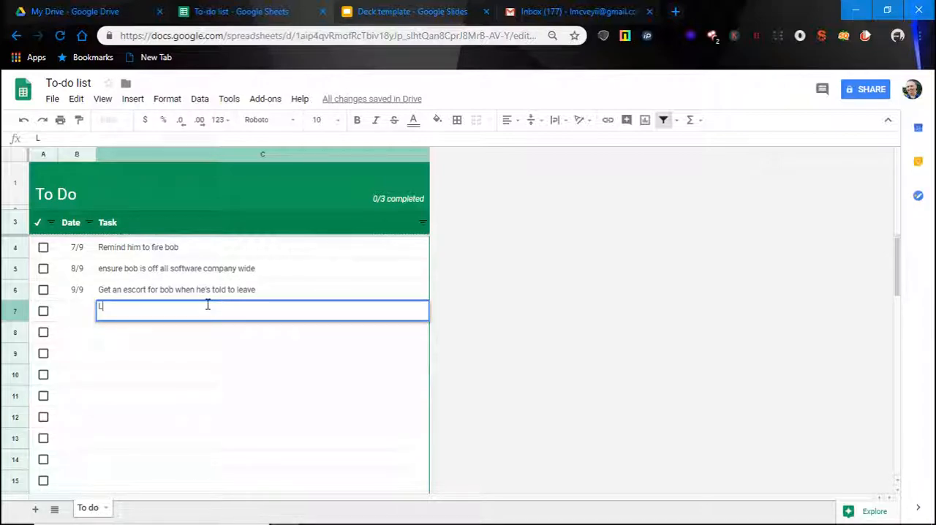
pyautogui.write('unch at')
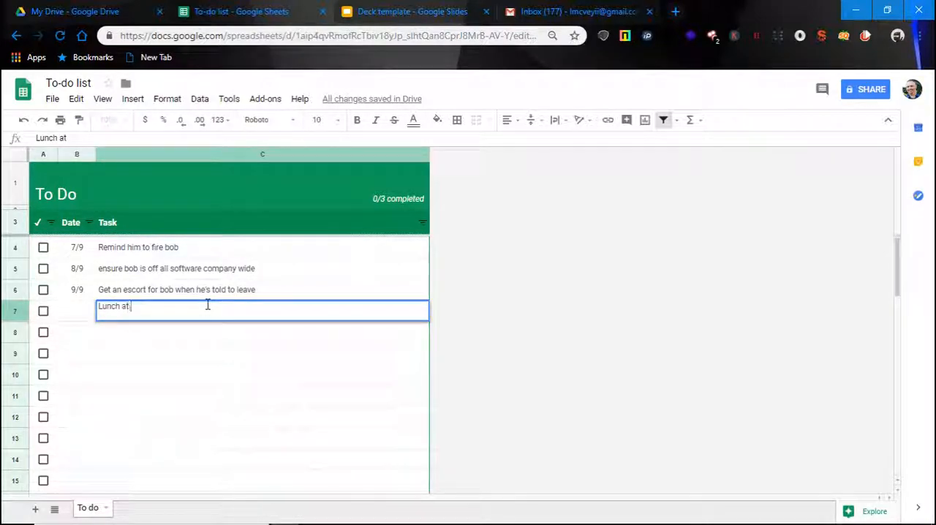
pyautogui.write('lu')
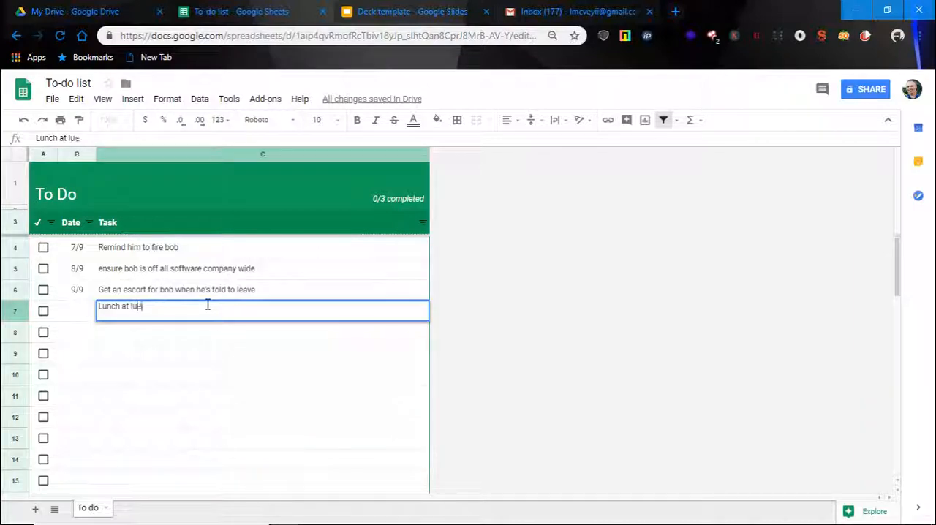
pyautogui.write('s')
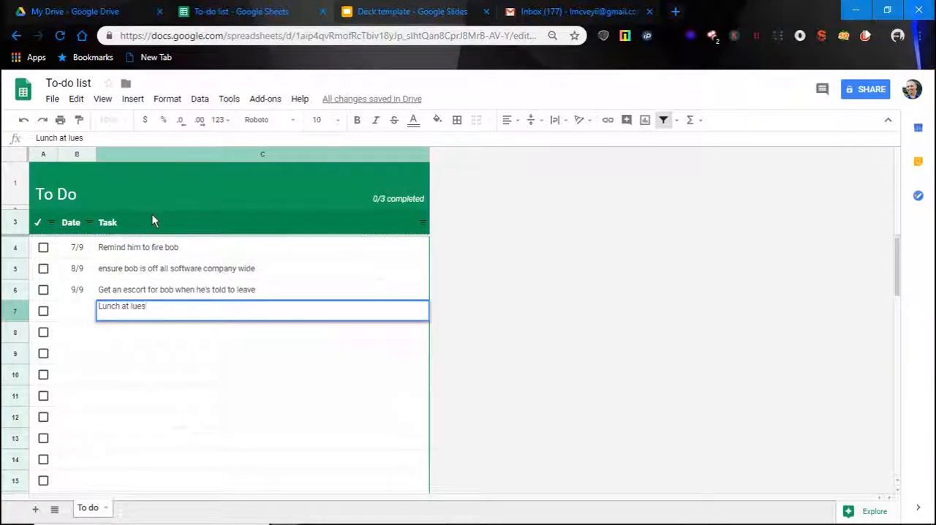
pyautogui.moveTo(275, 216)
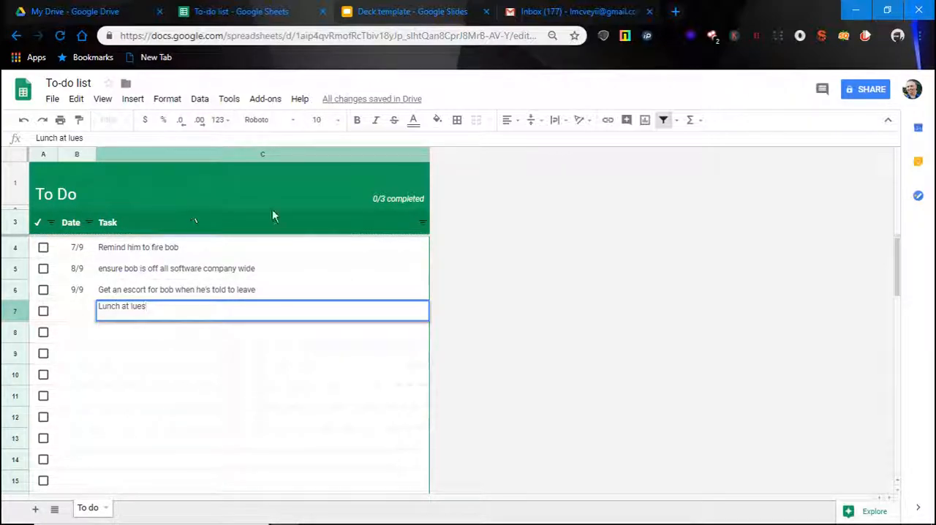
pyautogui.moveTo(304, 223)
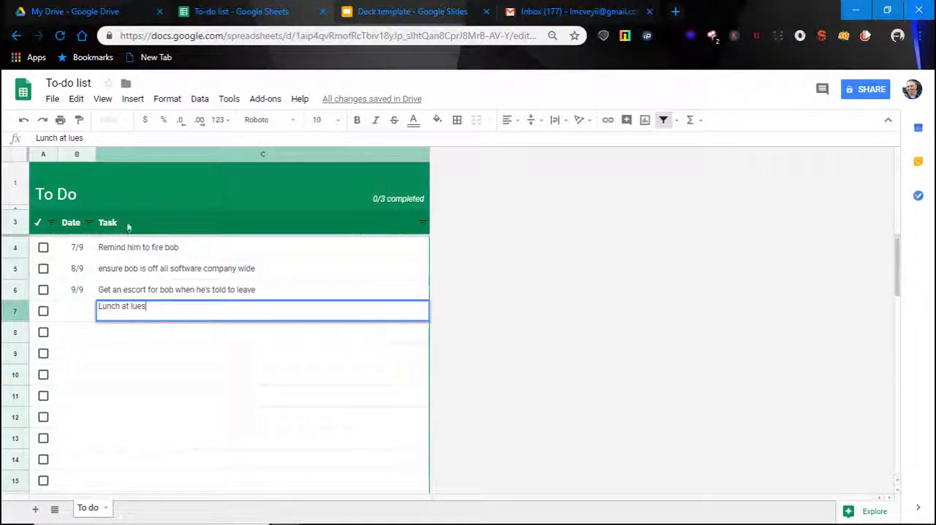
pyautogui.moveTo(88, 204)
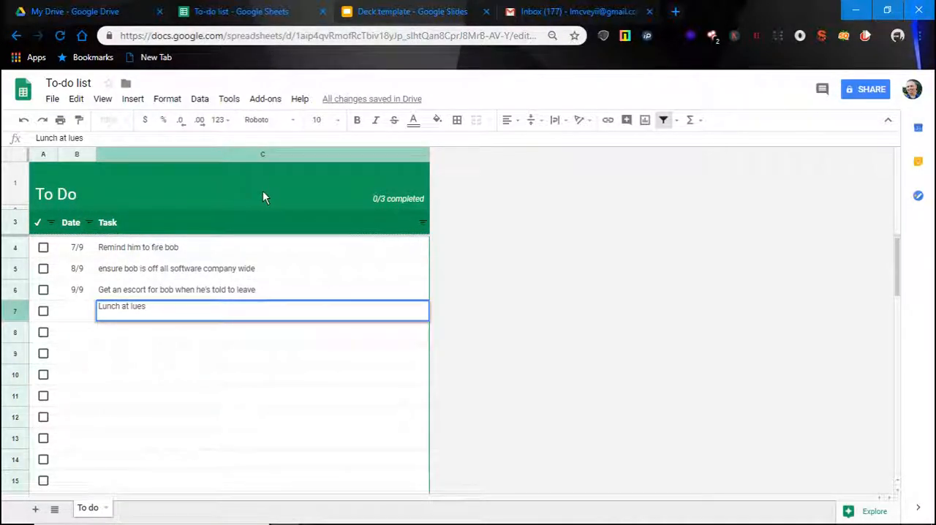
# - Commit the Lunch at task in C7 so the header reads 0/4 completed
pyautogui.press('Return')
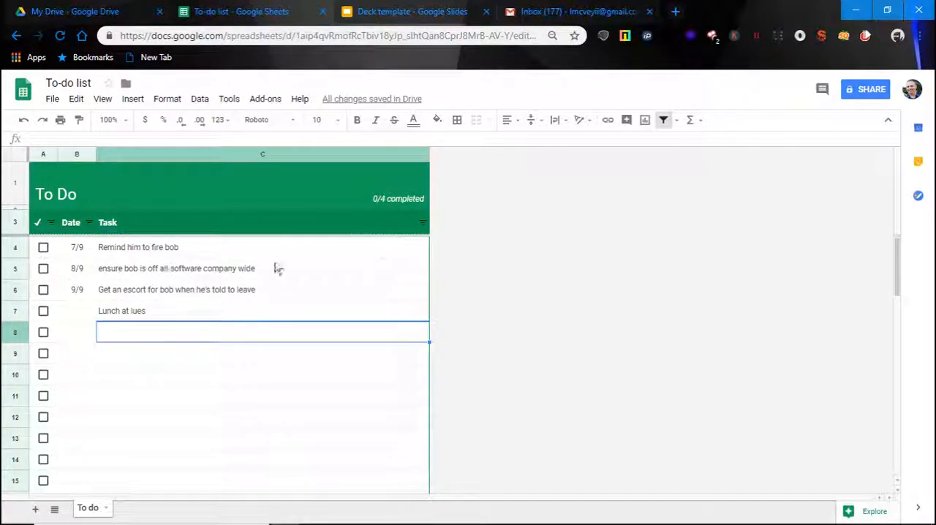
pyautogui.moveTo(324, 202)
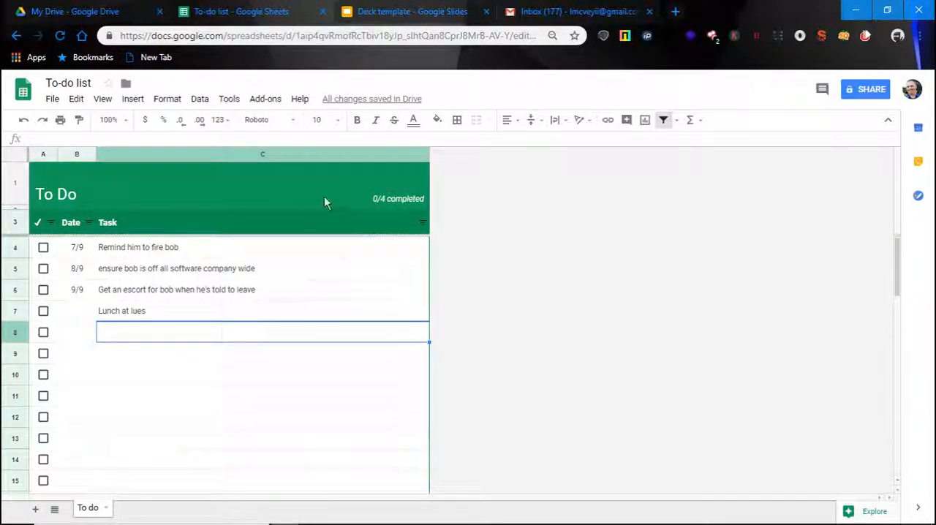
pyautogui.moveTo(258, 199)
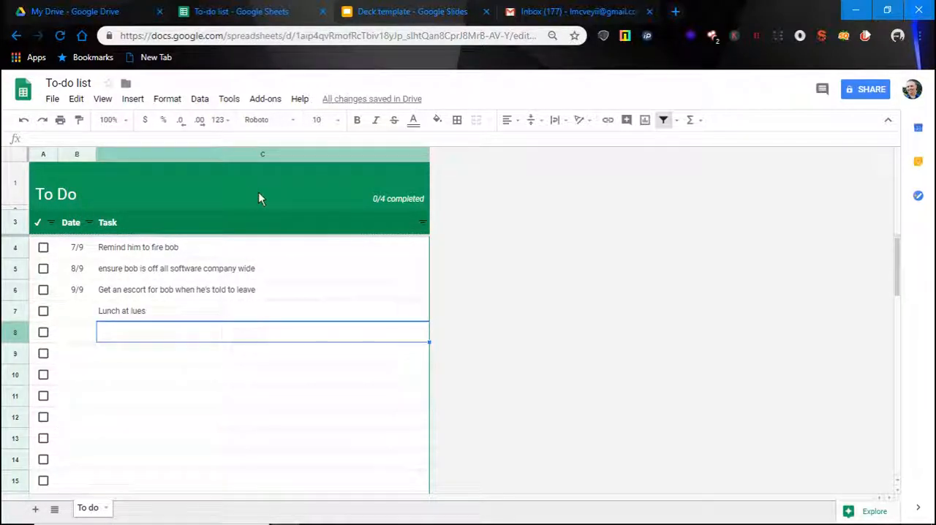
pyautogui.moveTo(251, 233)
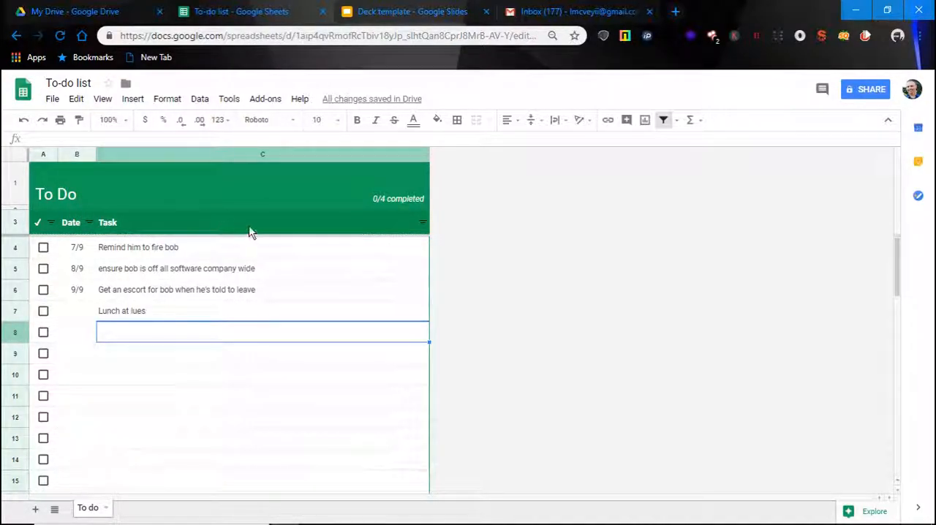
pyautogui.moveTo(270, 262)
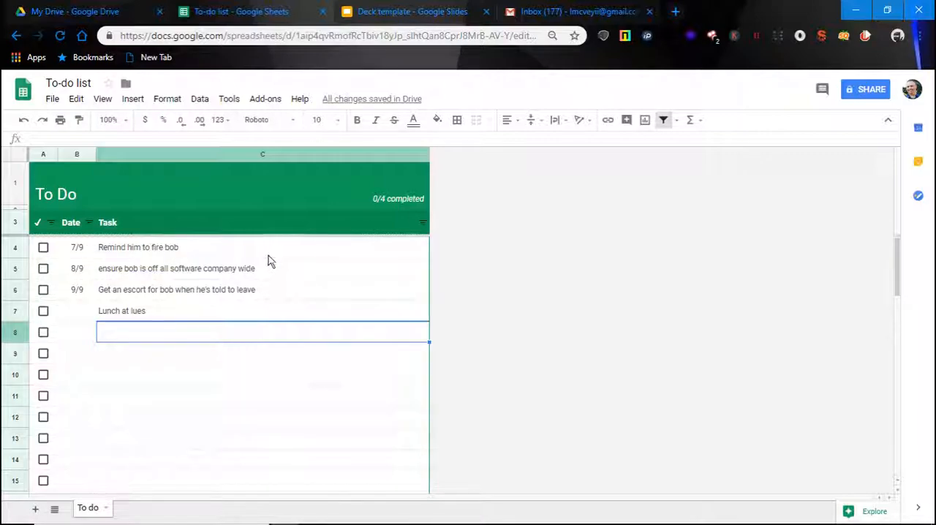
pyautogui.moveTo(242, 240)
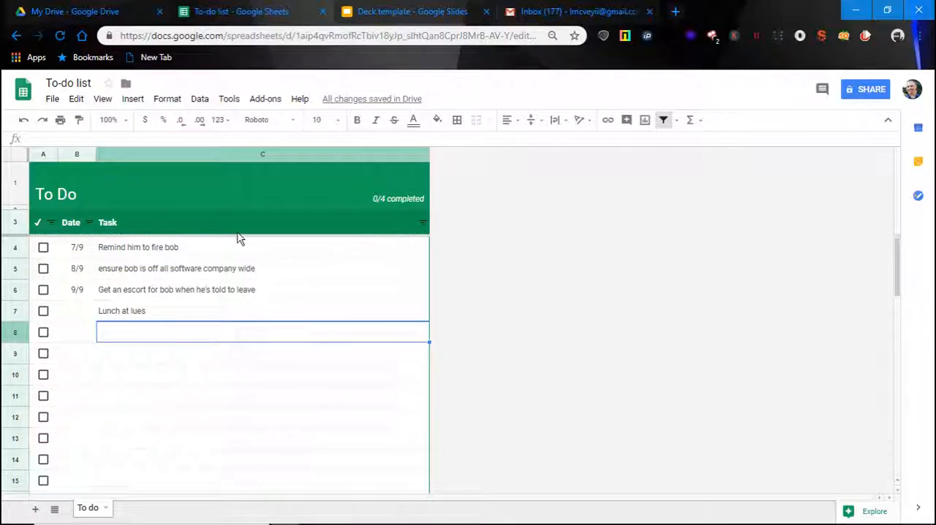
pyautogui.moveTo(308, 245)
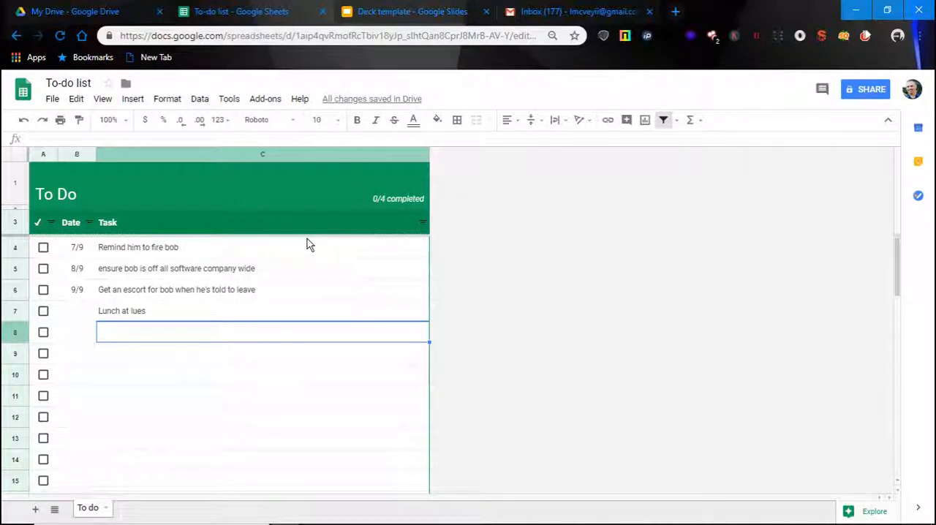
pyautogui.moveTo(264, 255)
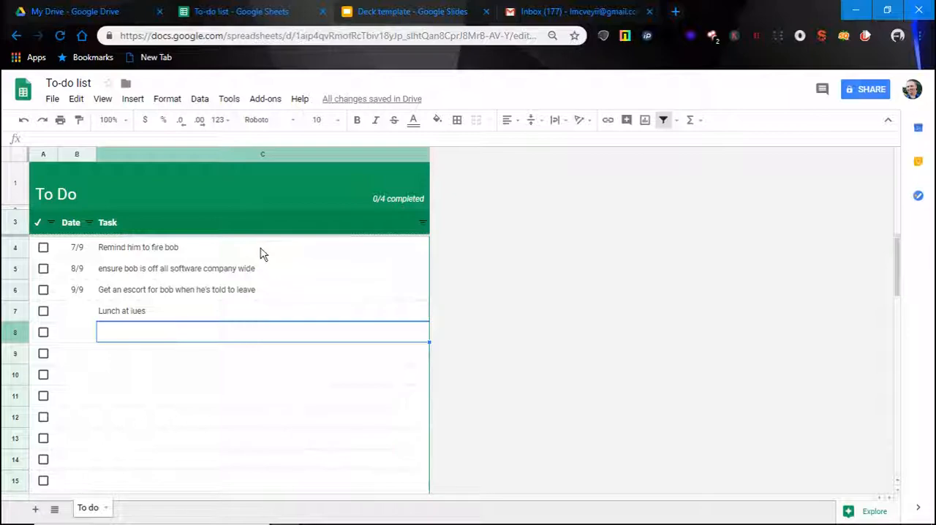
pyautogui.moveTo(258, 253)
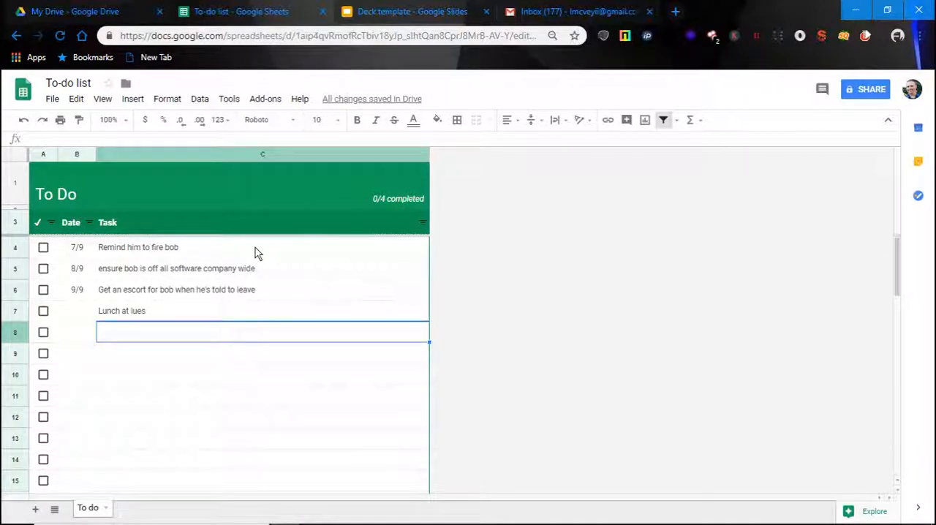
pyautogui.moveTo(308, 260)
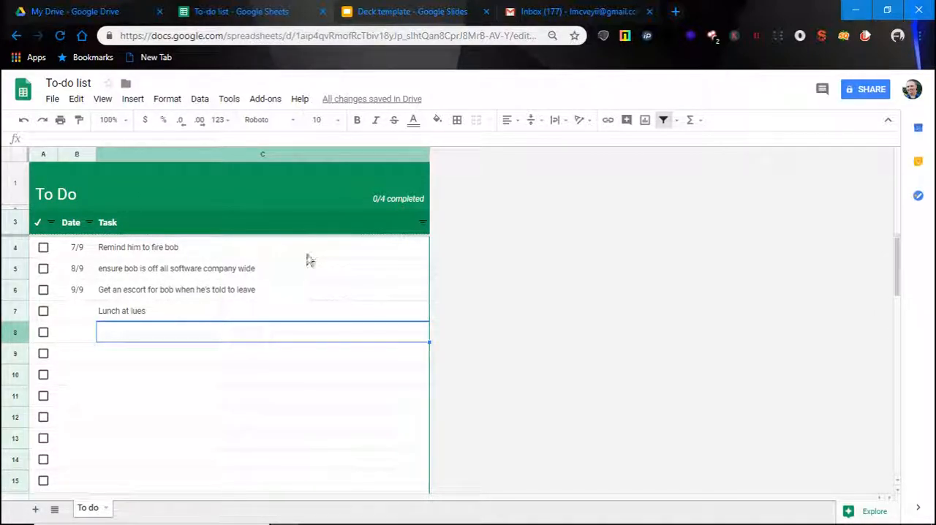
pyautogui.moveTo(303, 291)
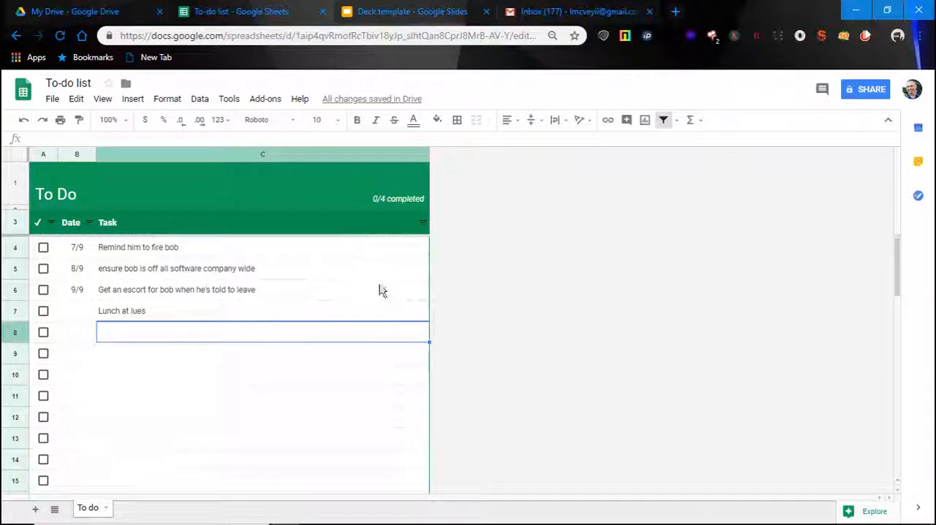
pyautogui.moveTo(775, 181)
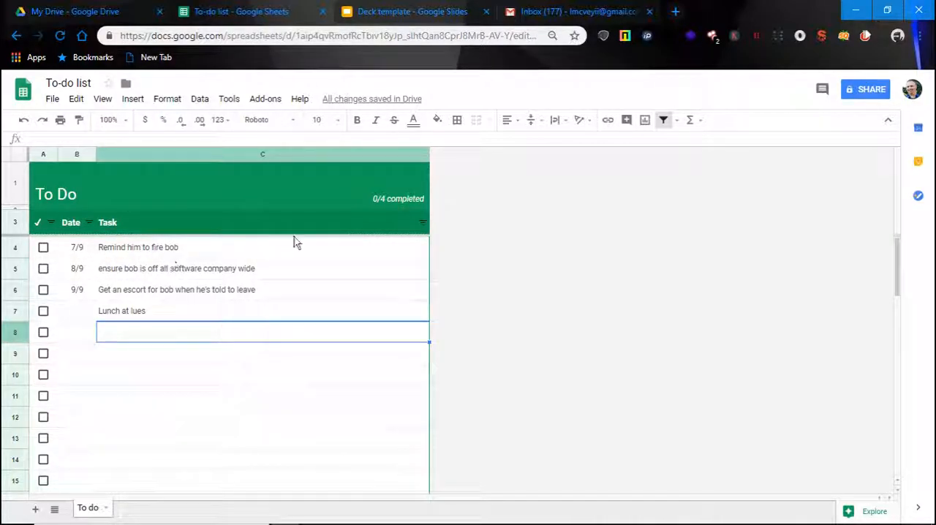
pyautogui.moveTo(583, 222)
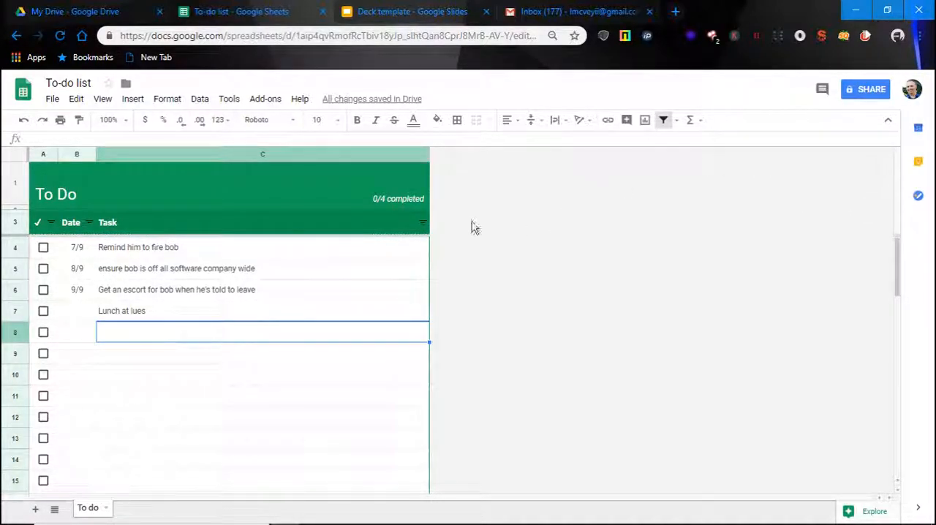
pyautogui.moveTo(544, 222)
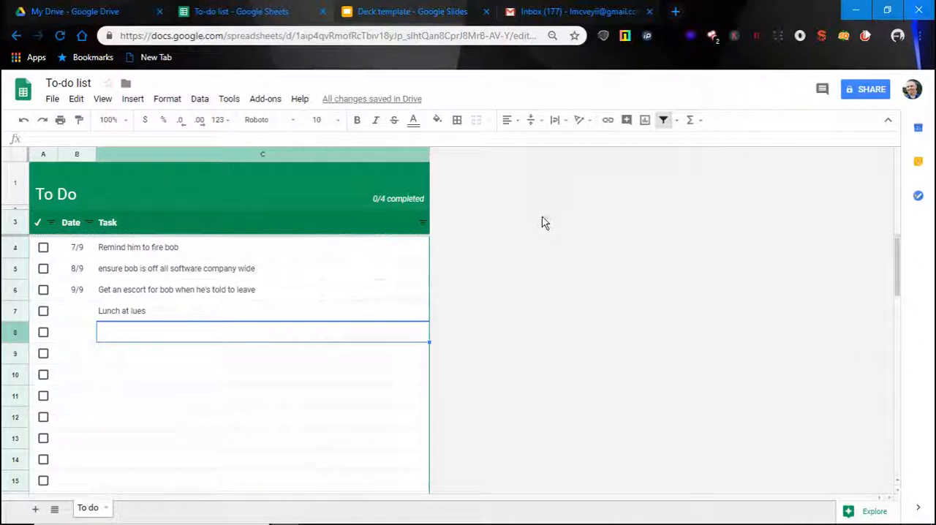
pyautogui.moveTo(548, 140)
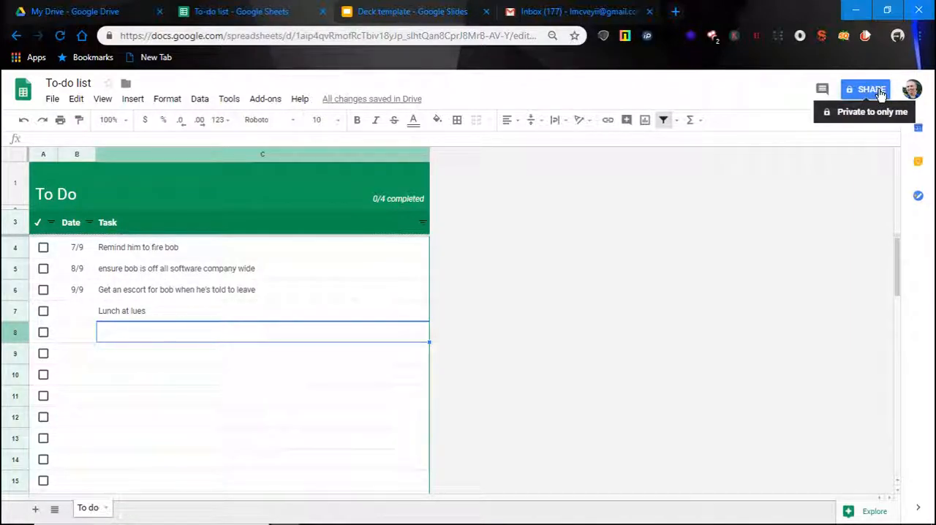
# - Turn on view-only link sharing for the spreadsheet and copy the link
pyautogui.click(866, 88)
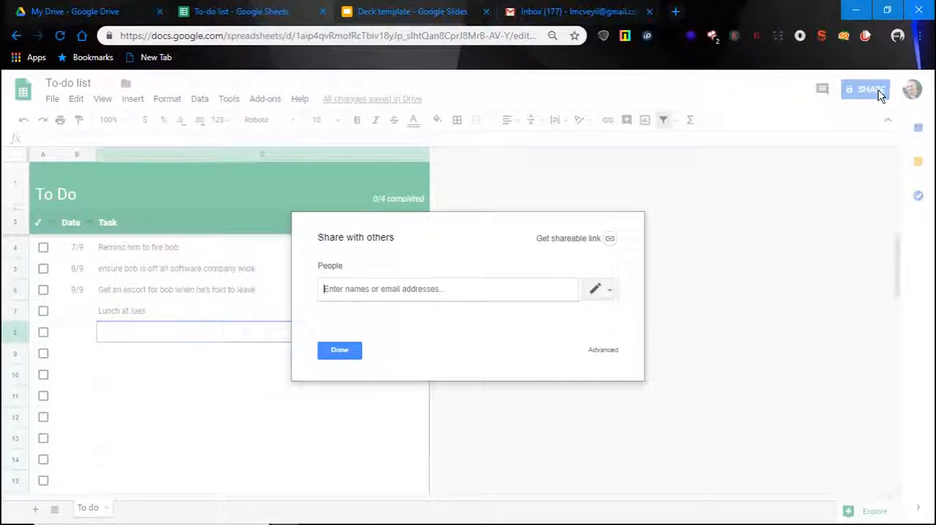
pyautogui.moveTo(640, 255)
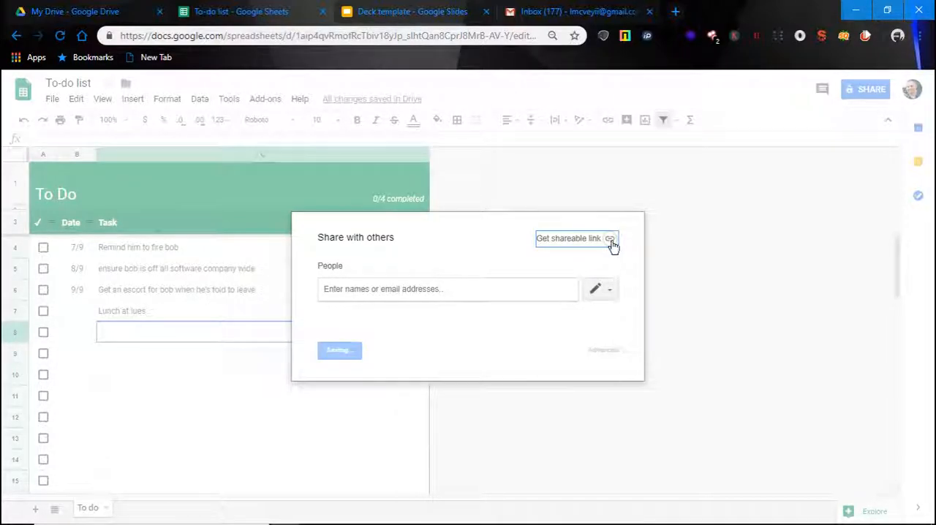
pyautogui.click(574, 239)
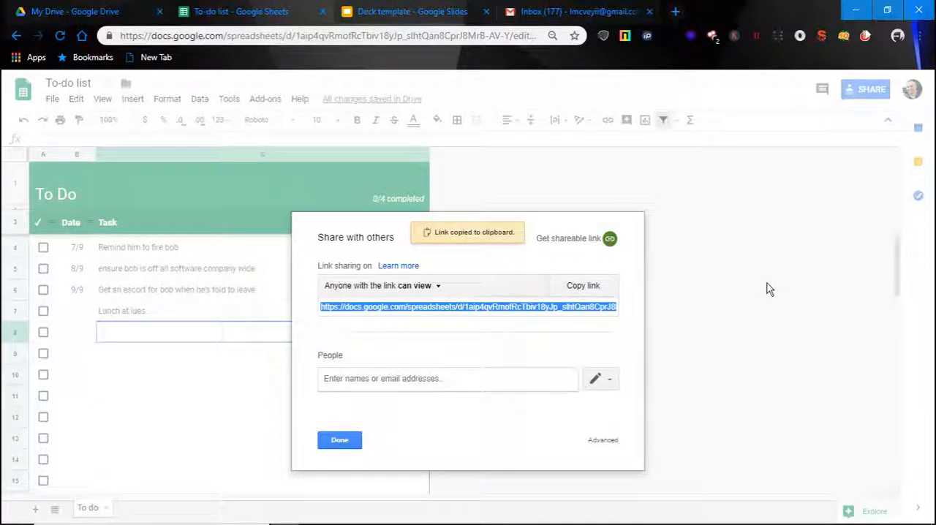
pyautogui.moveTo(737, 291)
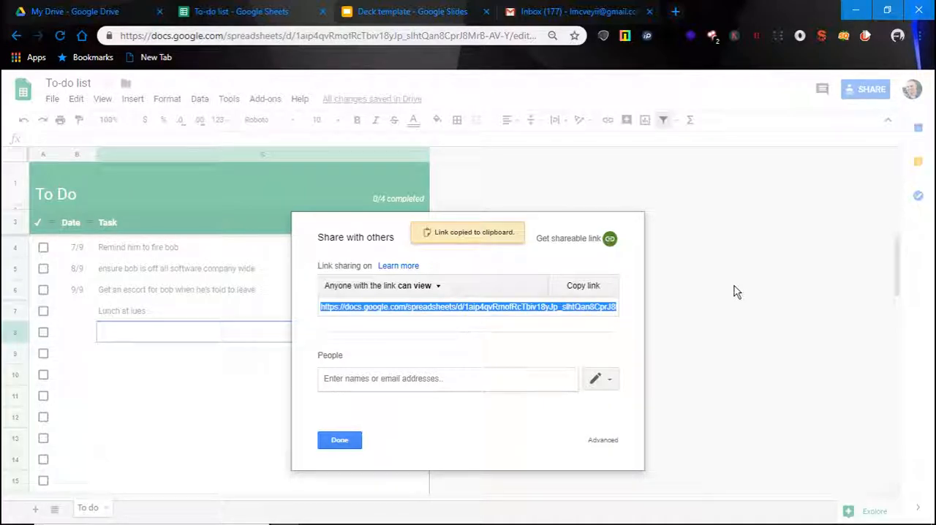
pyautogui.moveTo(718, 198)
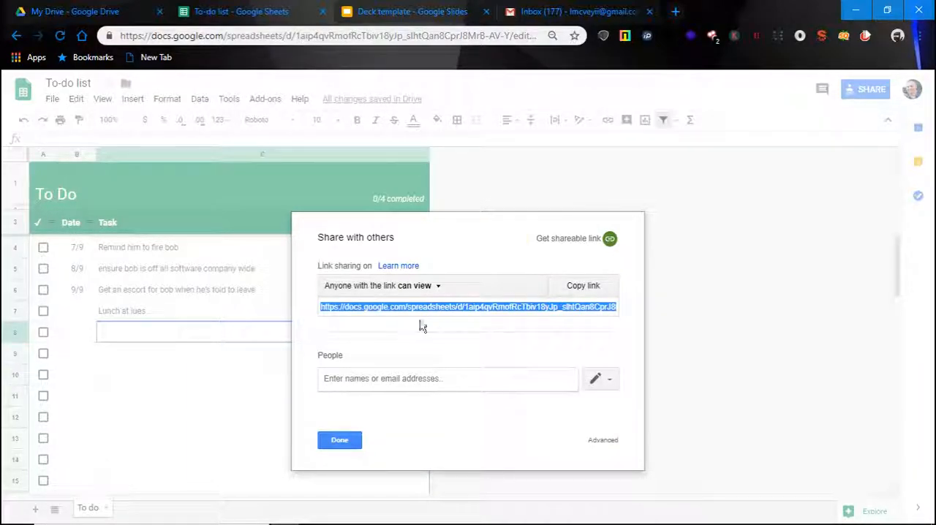
pyautogui.moveTo(544, 327)
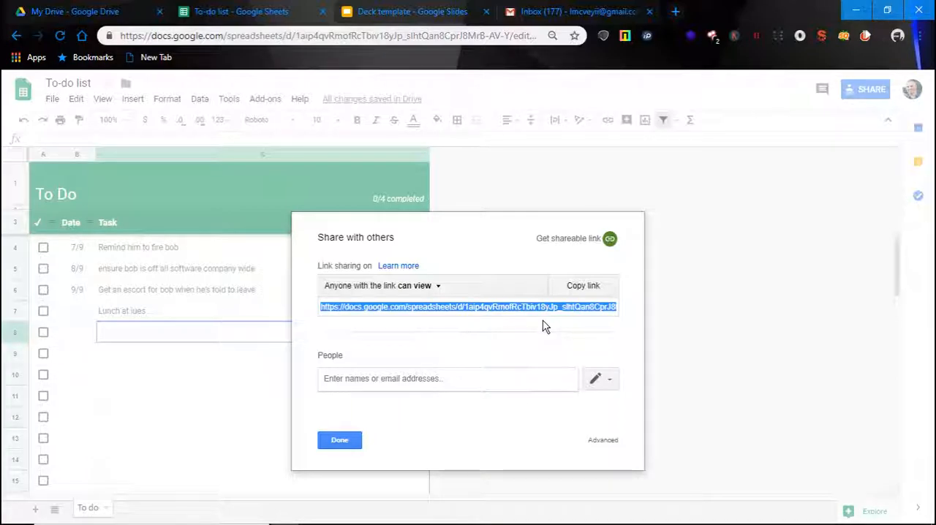
pyautogui.moveTo(640, 232)
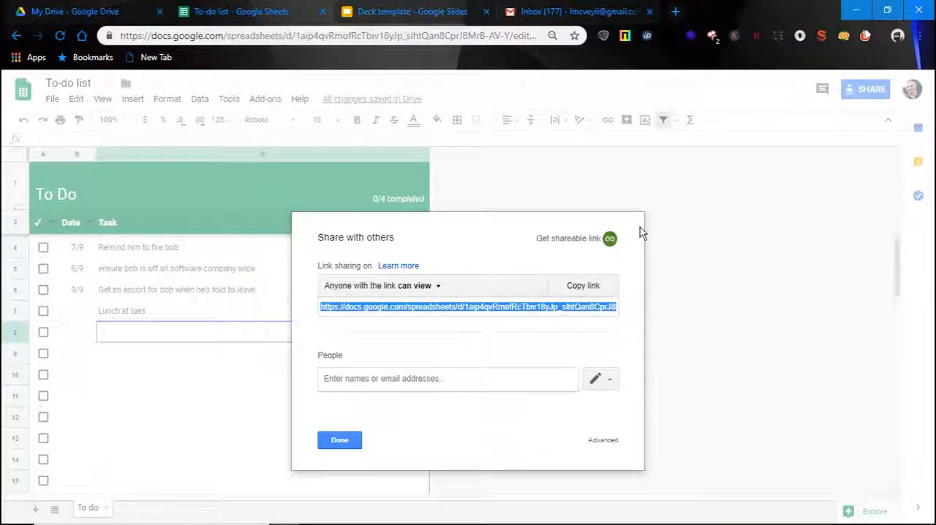
pyautogui.moveTo(223, 283)
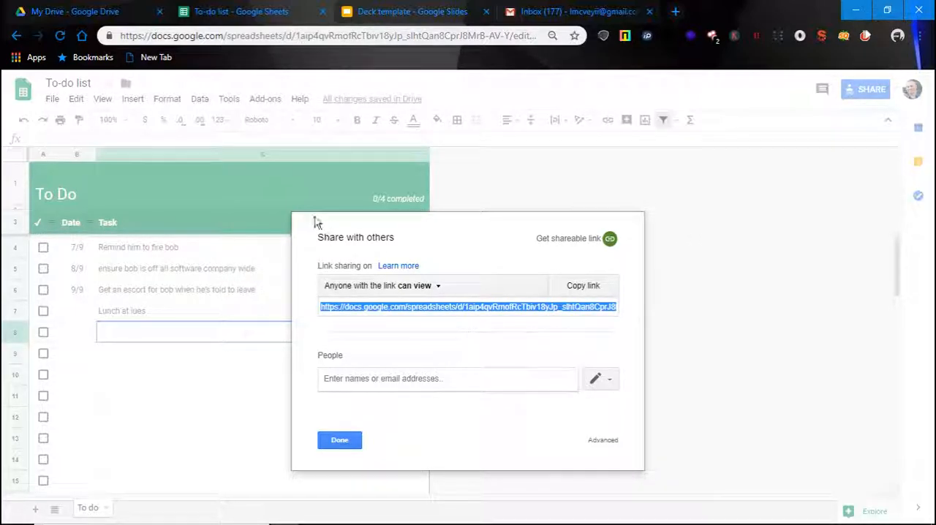
pyautogui.moveTo(334, 249)
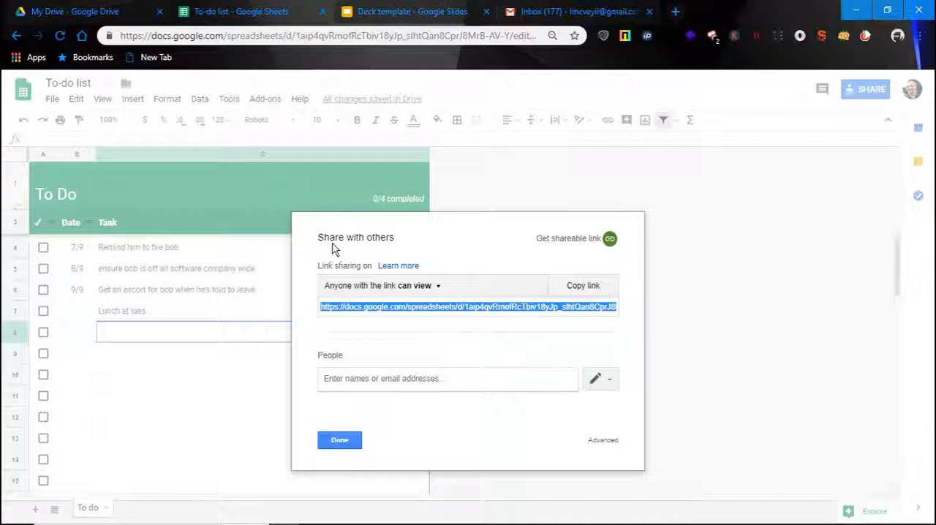
pyautogui.moveTo(705, 301)
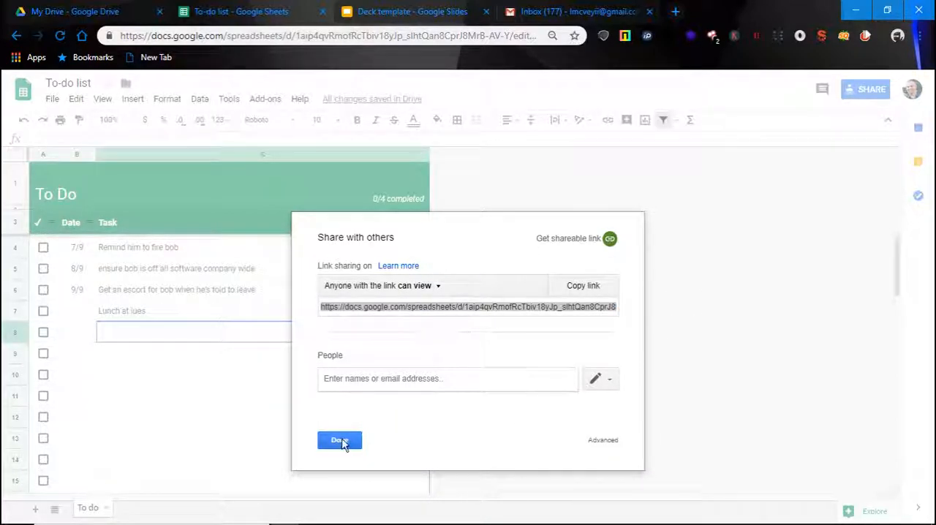
pyautogui.click(339, 440)
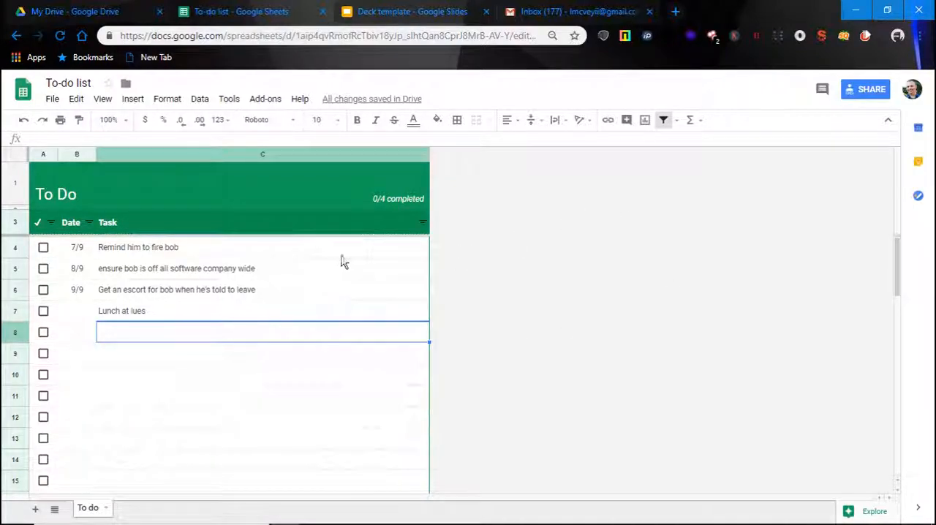
pyautogui.moveTo(386, 199)
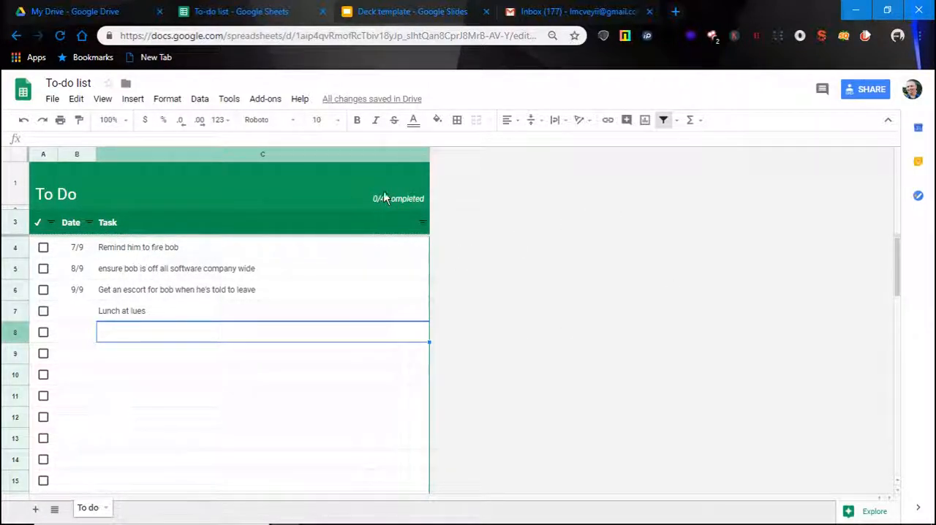
pyautogui.moveTo(772, 205)
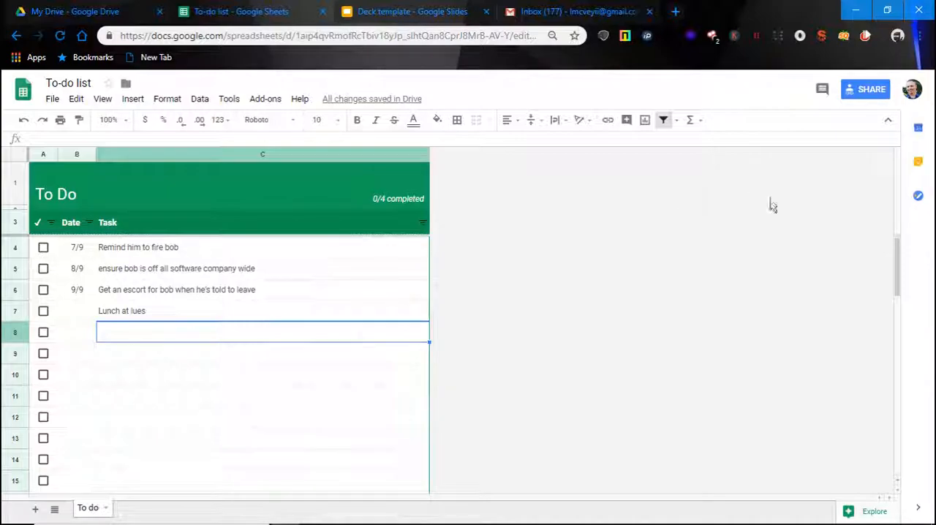
pyautogui.moveTo(790, 222)
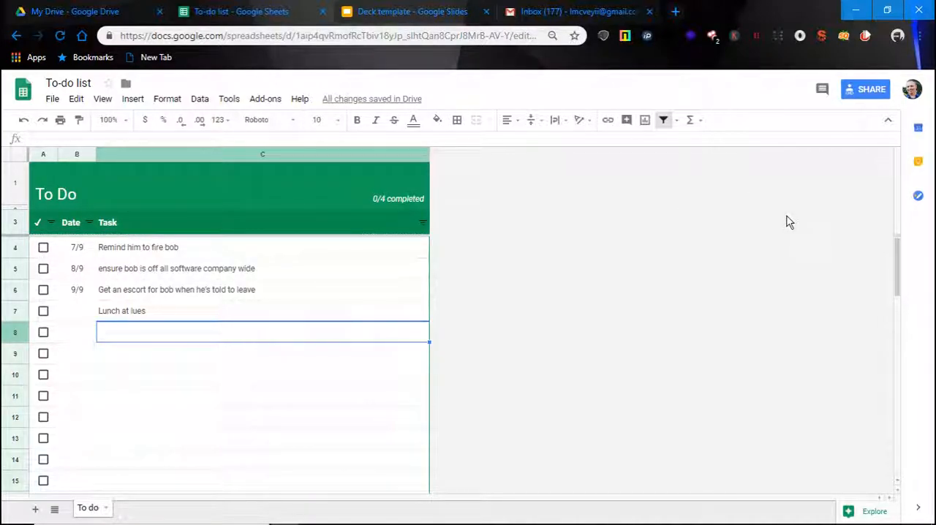
pyautogui.moveTo(767, 218)
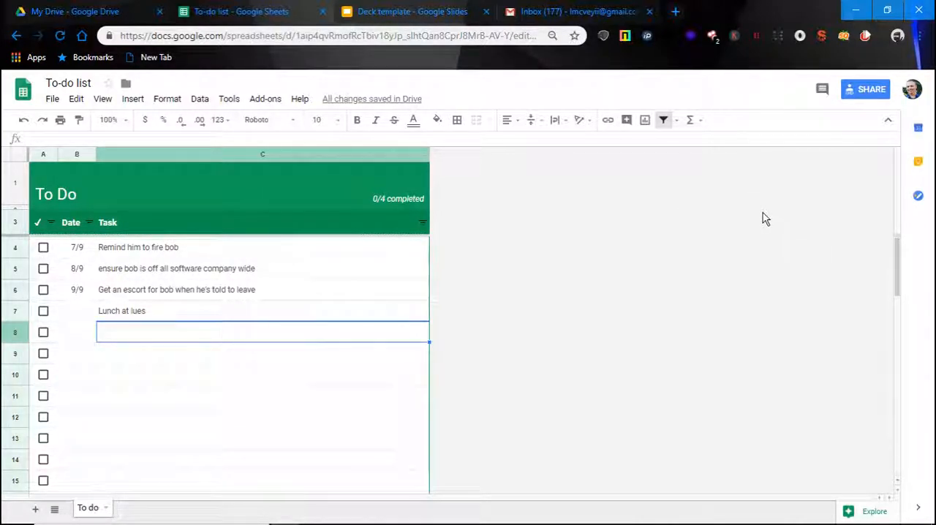
pyautogui.moveTo(622, 260)
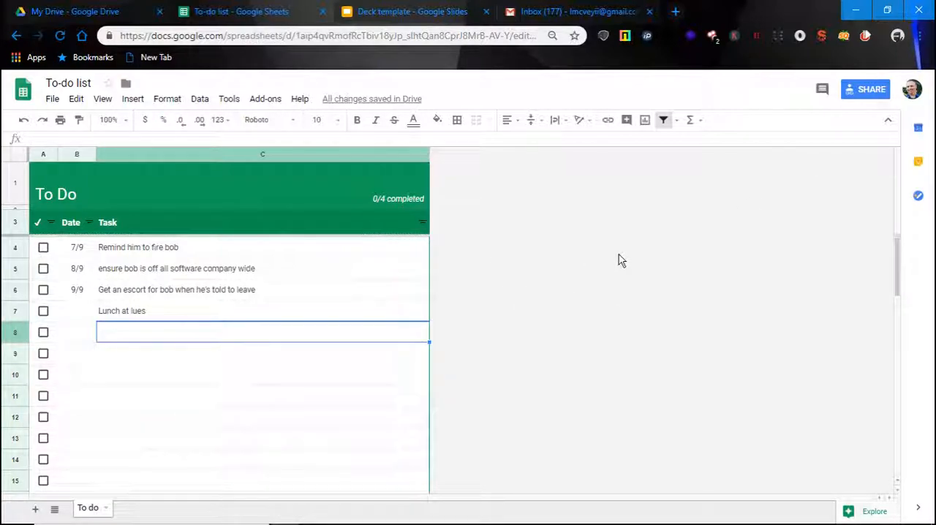
pyautogui.moveTo(725, 256)
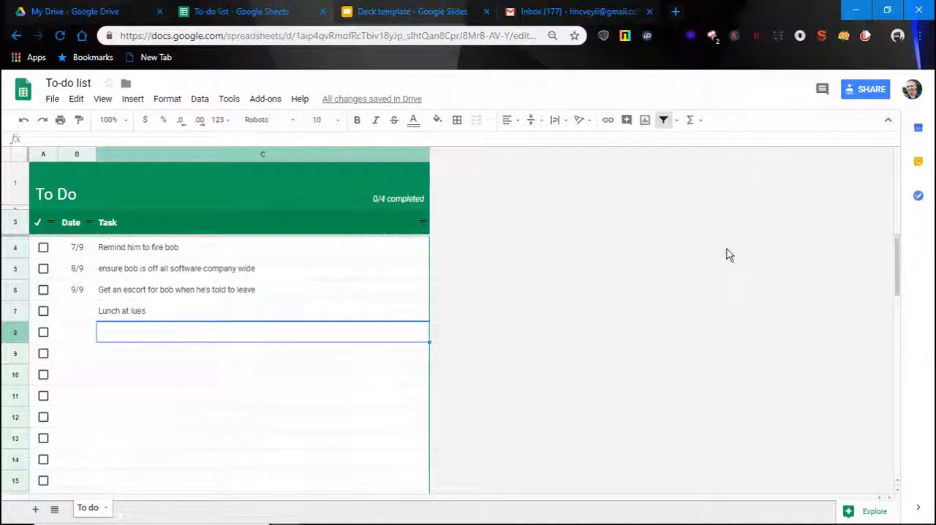
pyautogui.moveTo(340, 205)
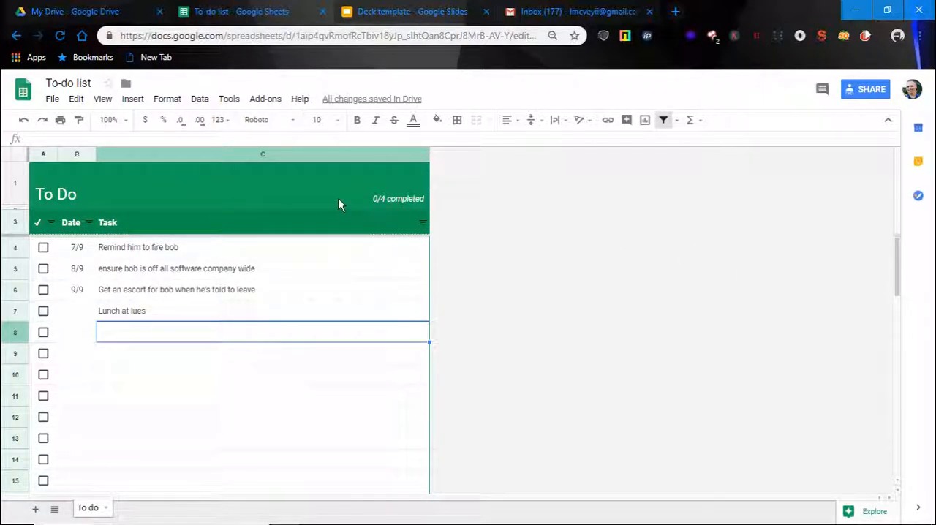
pyautogui.moveTo(184, 200)
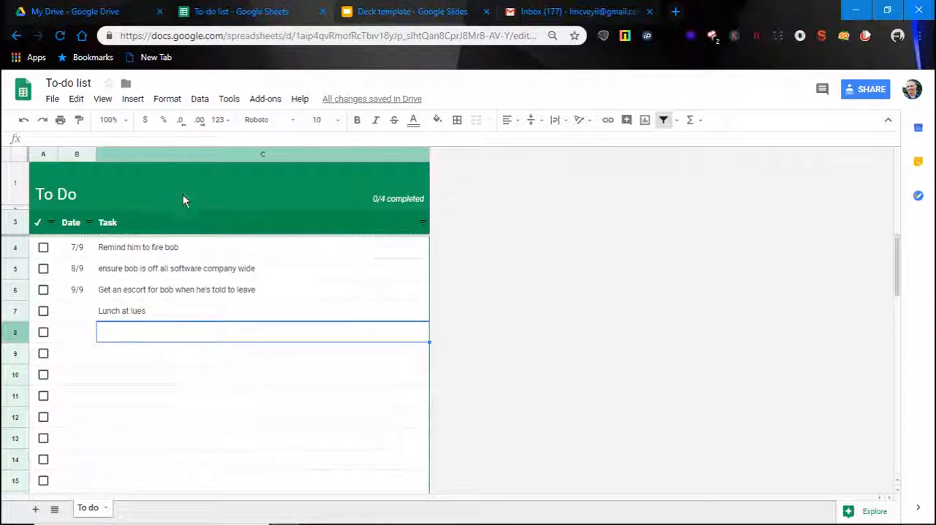
pyautogui.moveTo(321, 197)
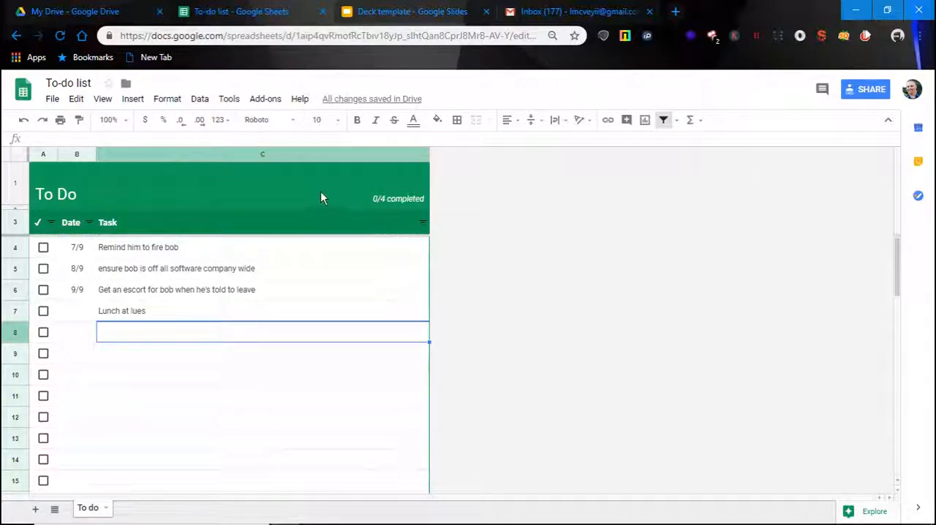
pyautogui.moveTo(339, 176)
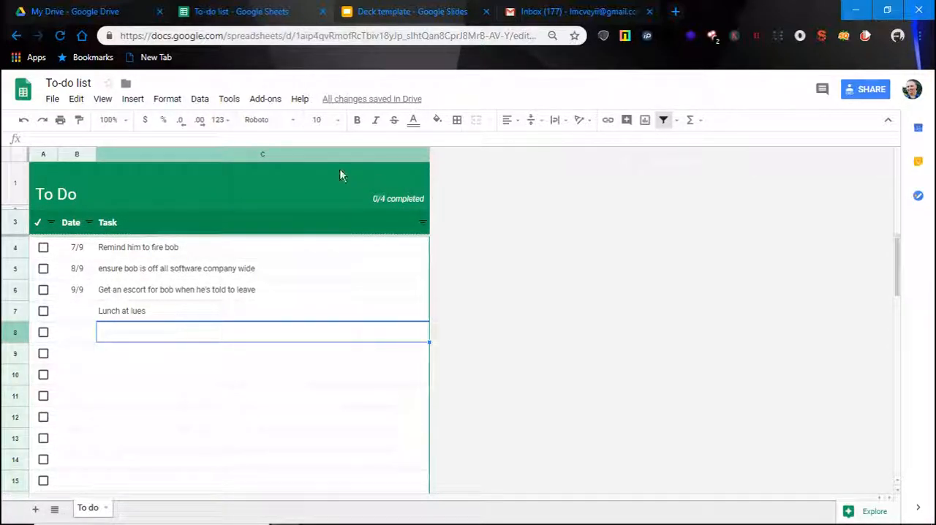
pyautogui.moveTo(21, 188)
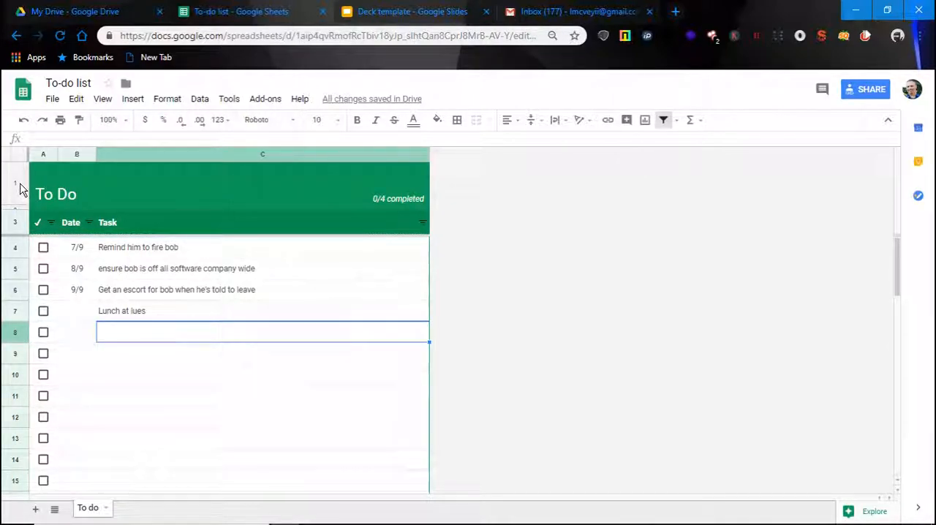
# - Insert a blank row above the To Do title and merge it into one cell
pyautogui.rightClick(15, 185)
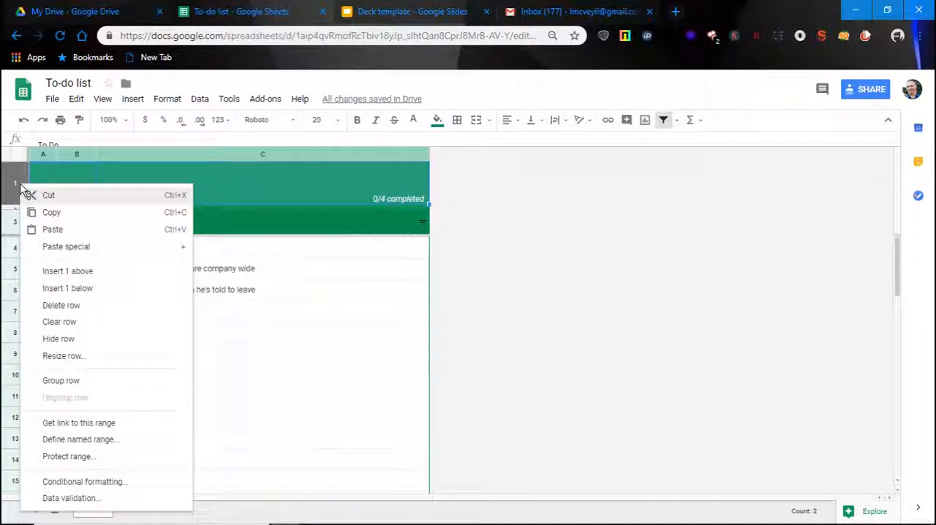
pyautogui.moveTo(67, 270)
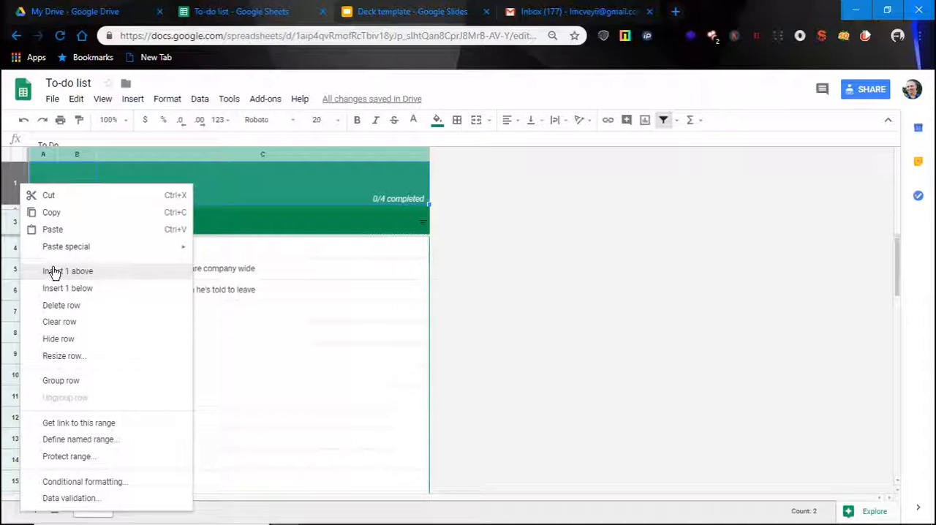
pyautogui.click(68, 271)
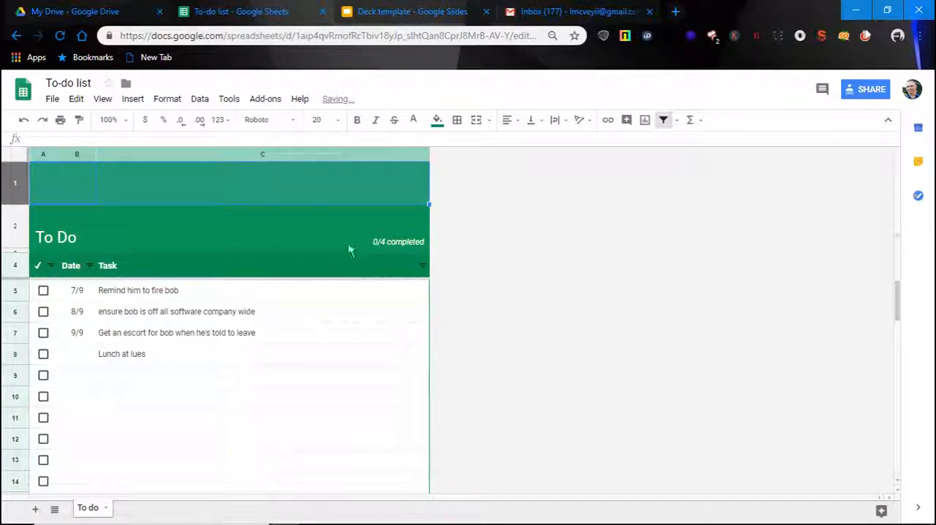
pyautogui.moveTo(124, 199)
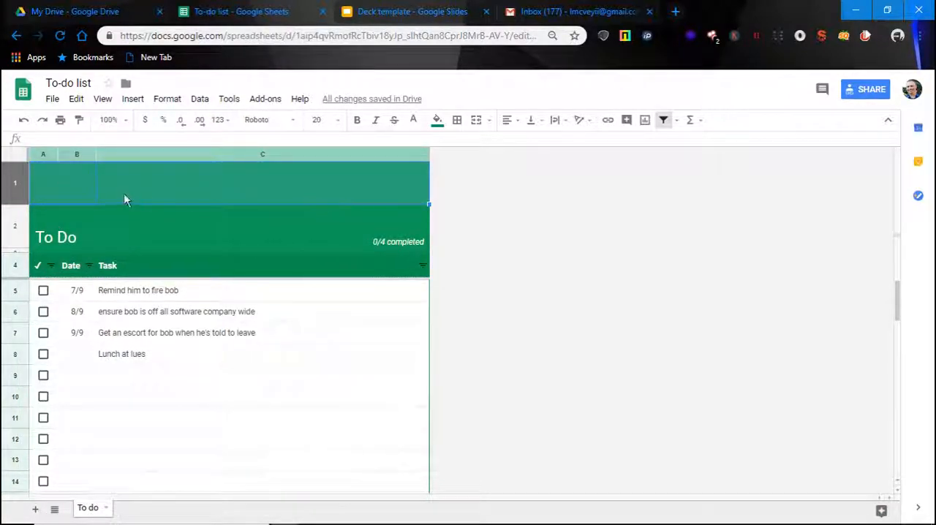
pyautogui.moveTo(471, 154)
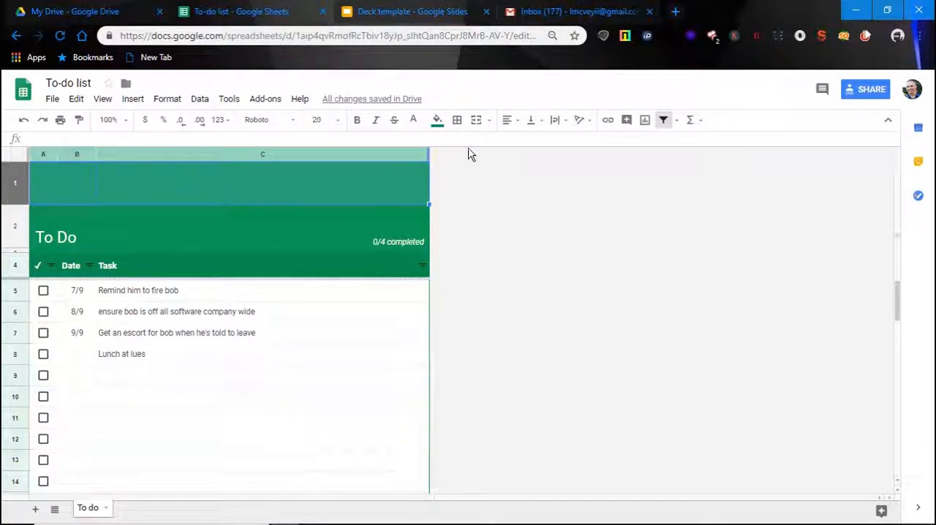
pyautogui.moveTo(477, 120)
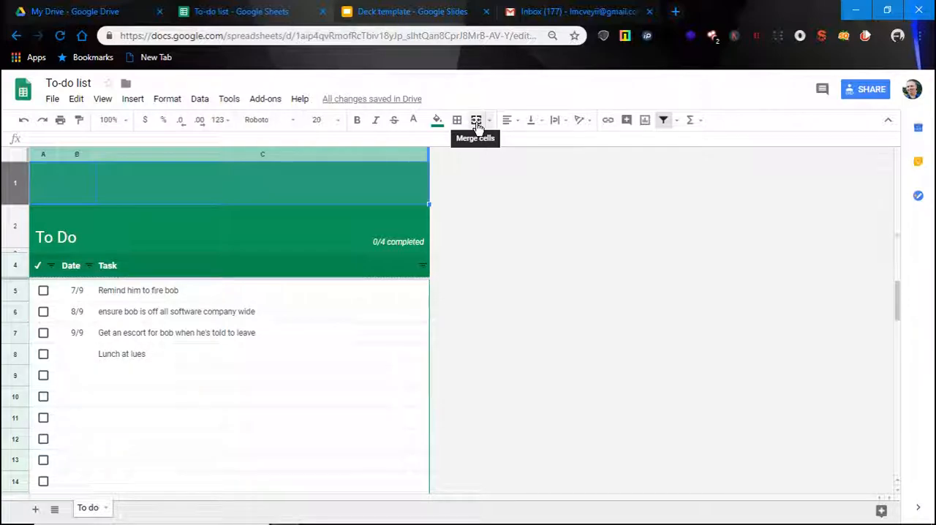
pyautogui.click(475, 120)
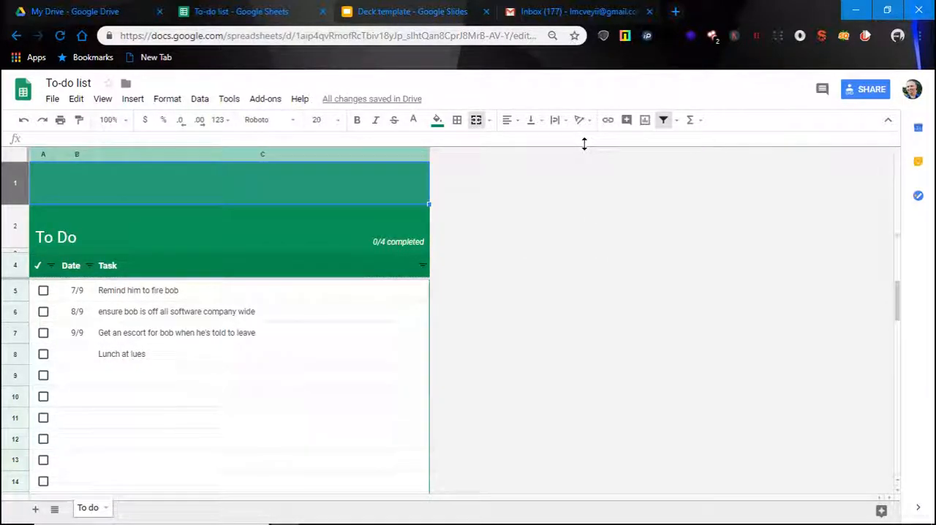
# - Start inserting an image from Google Drive
pyautogui.click(132, 99)
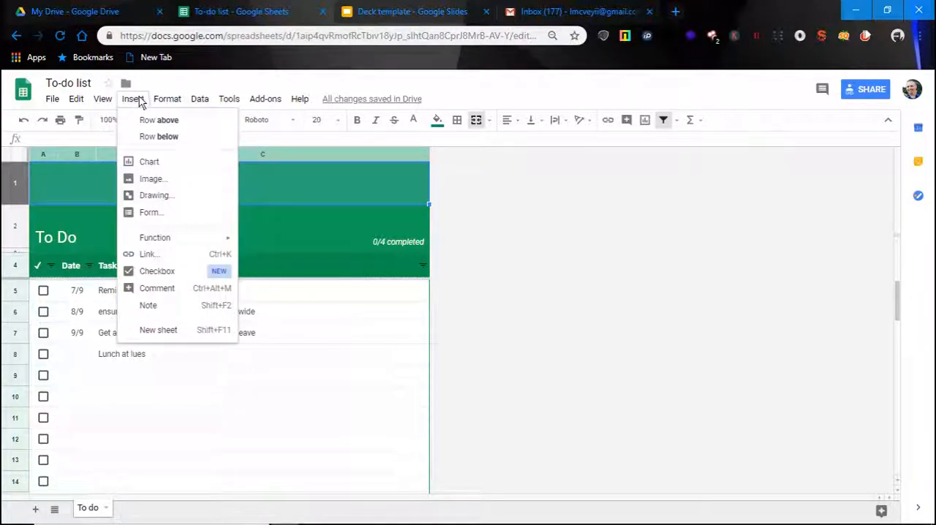
pyautogui.moveTo(152, 179)
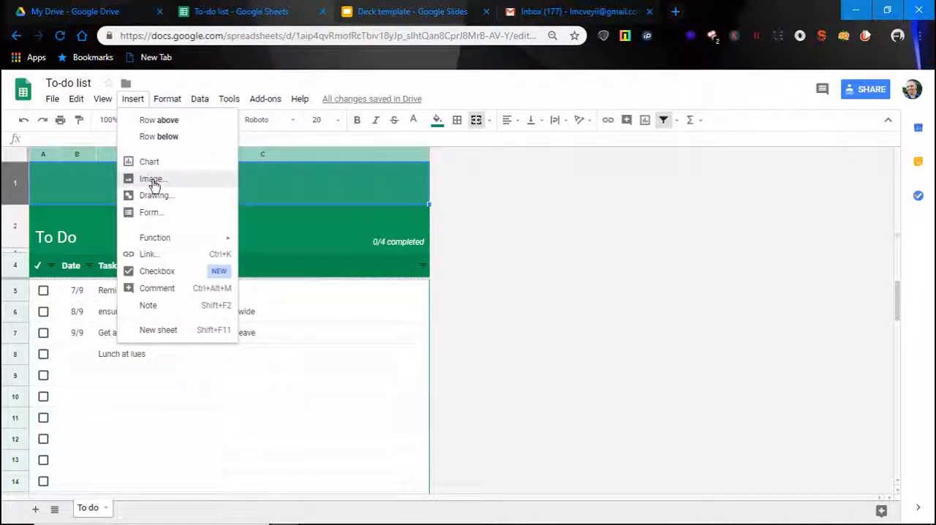
pyautogui.click(151, 178)
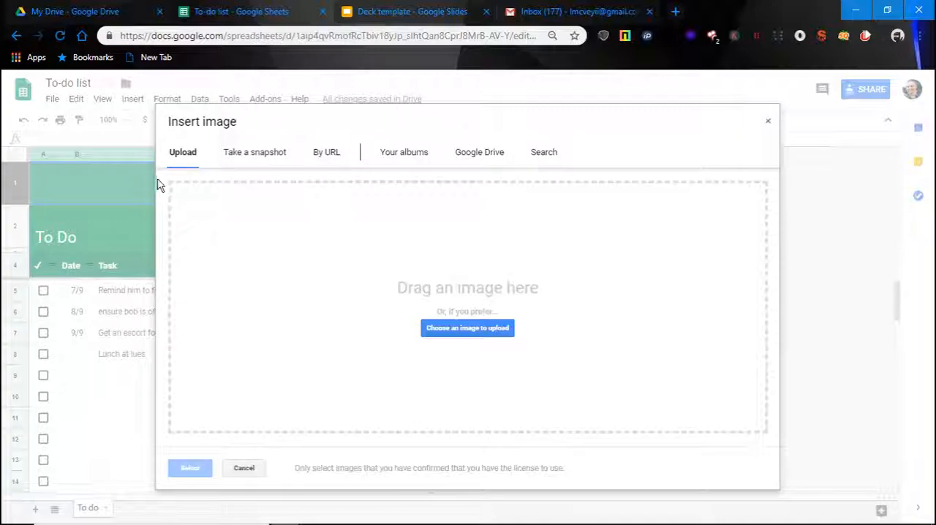
pyautogui.moveTo(405, 189)
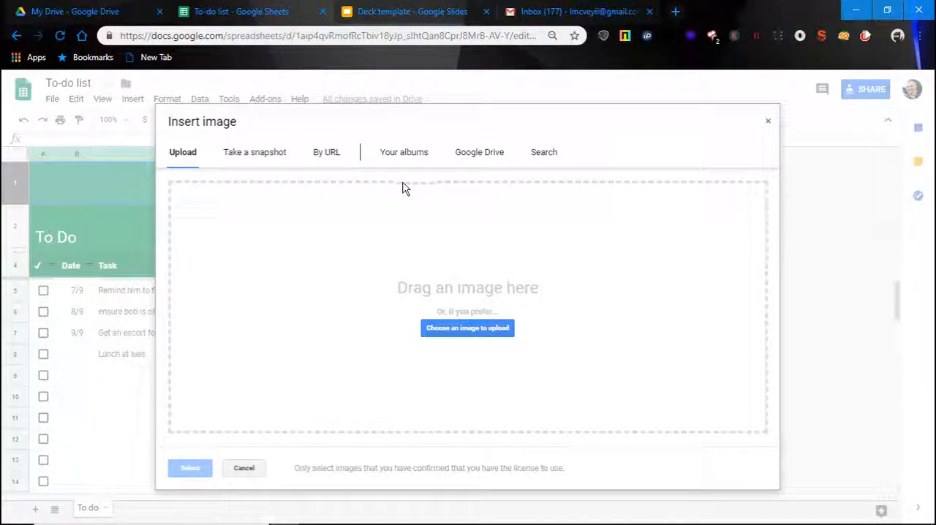
pyautogui.moveTo(480, 153)
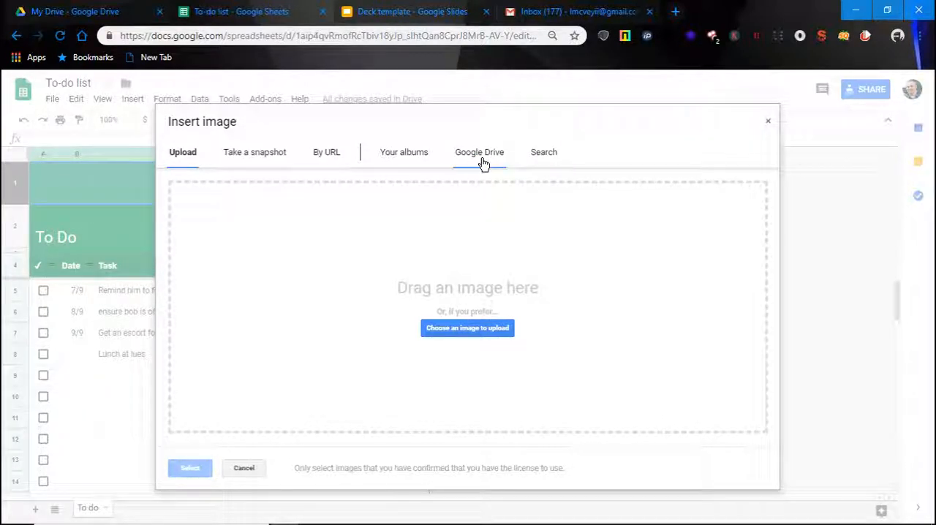
pyautogui.click(480, 152)
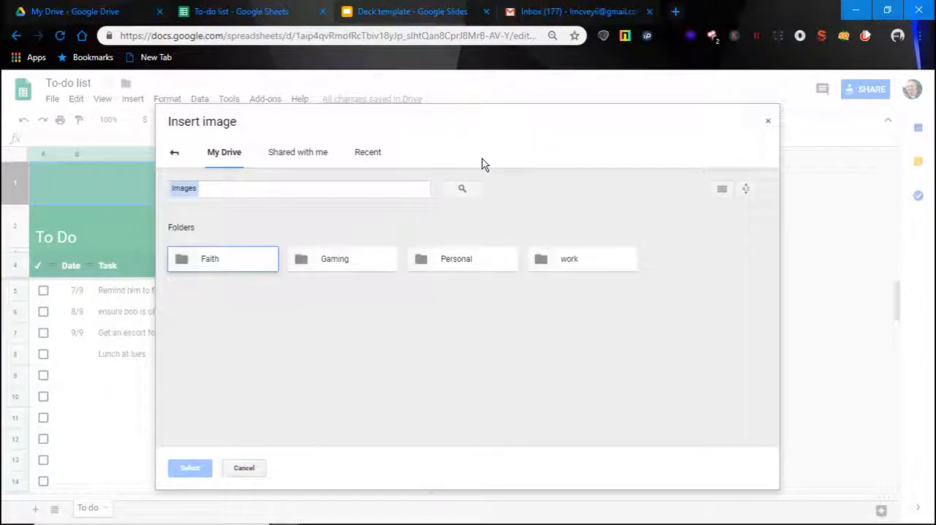
pyautogui.moveTo(597, 278)
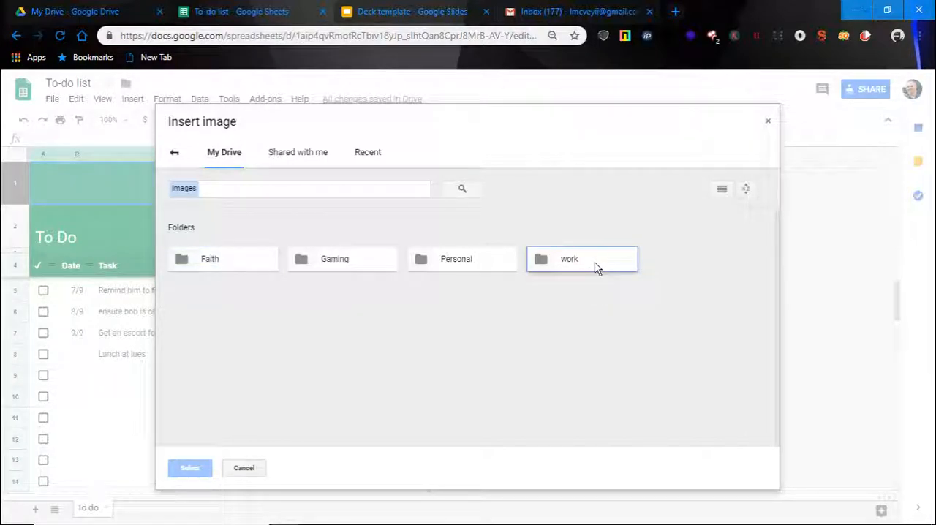
# - Select myLogo.png from work > McVey Marketing Solutions > logoAssets and insert it
pyautogui.doubleClick(569, 259)
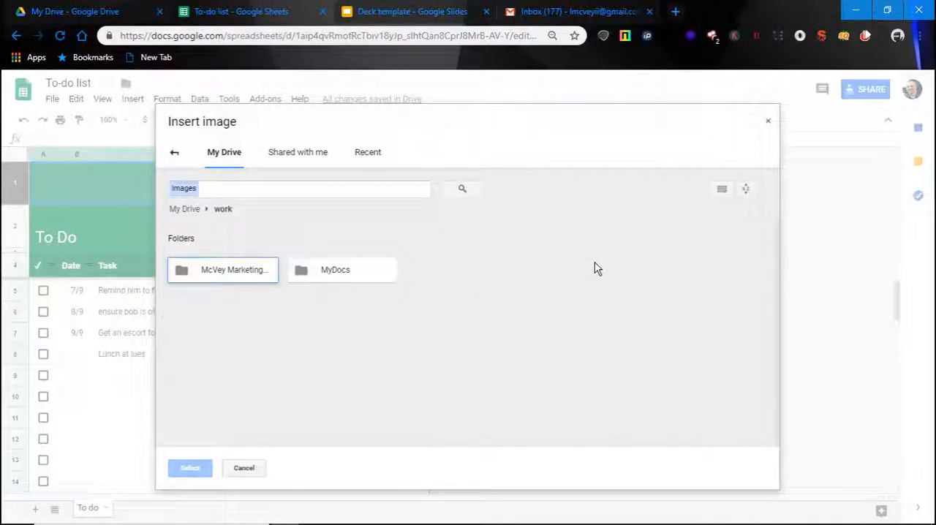
pyautogui.doubleClick(222, 269)
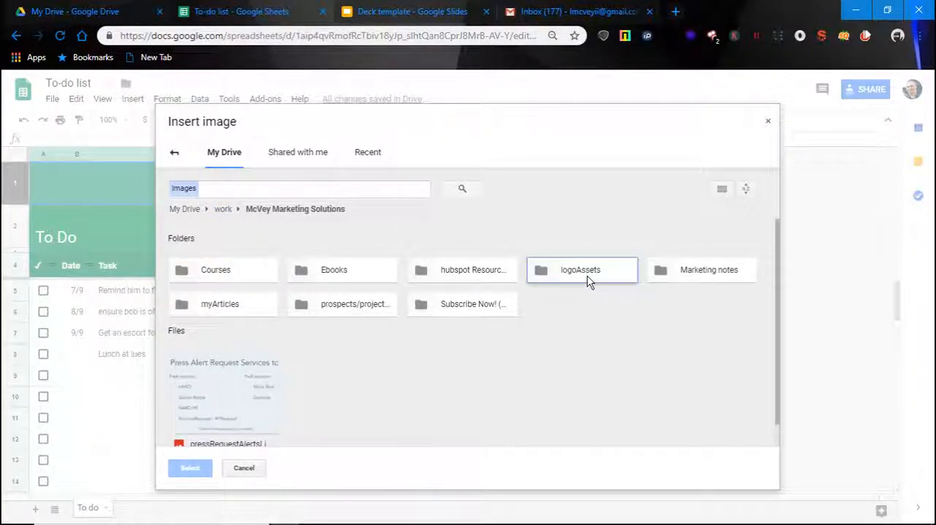
pyautogui.doubleClick(580, 269)
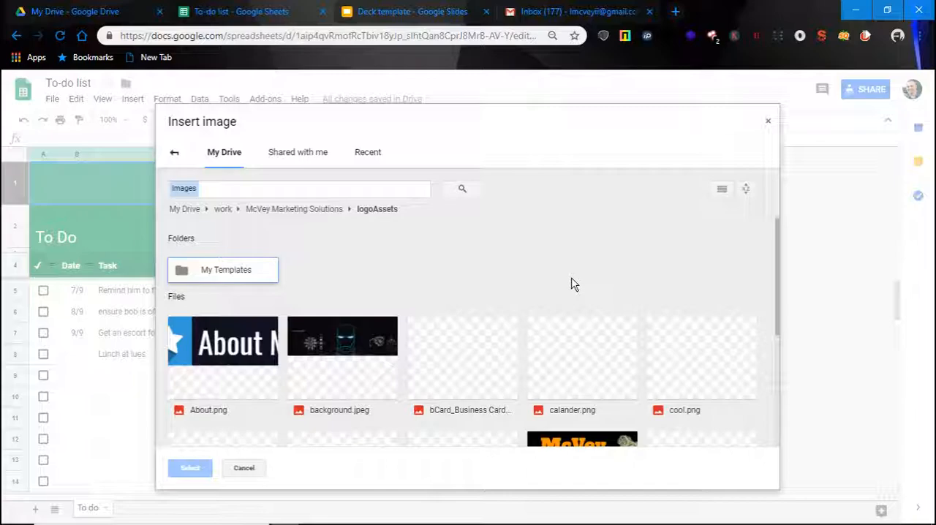
pyautogui.scroll(-3)
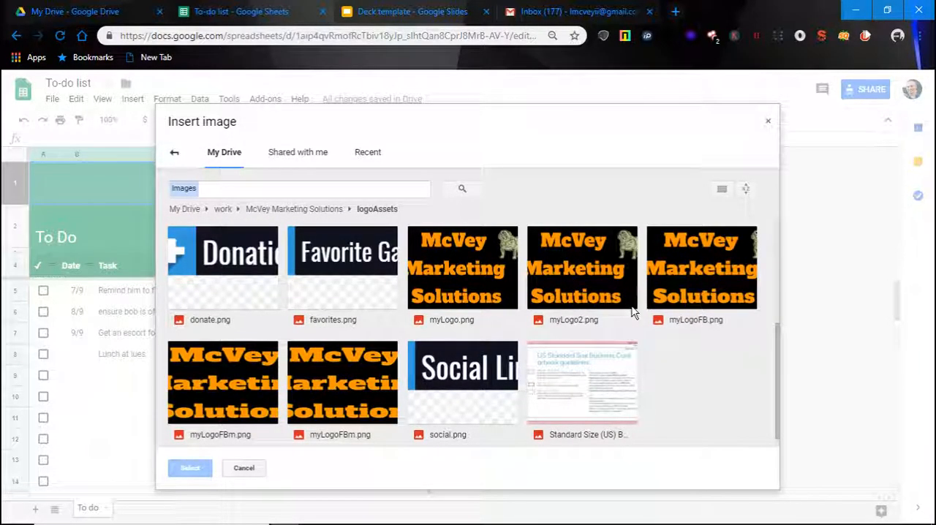
pyautogui.click(462, 266)
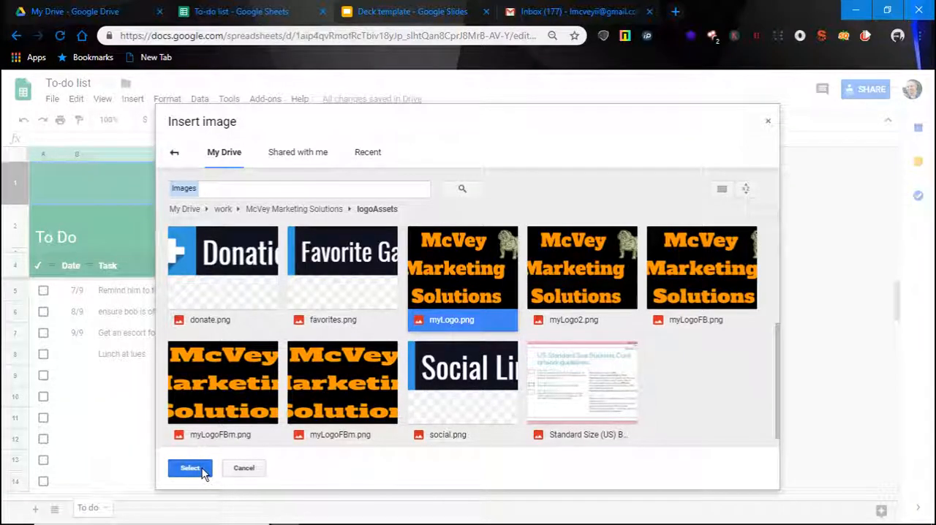
pyautogui.click(190, 468)
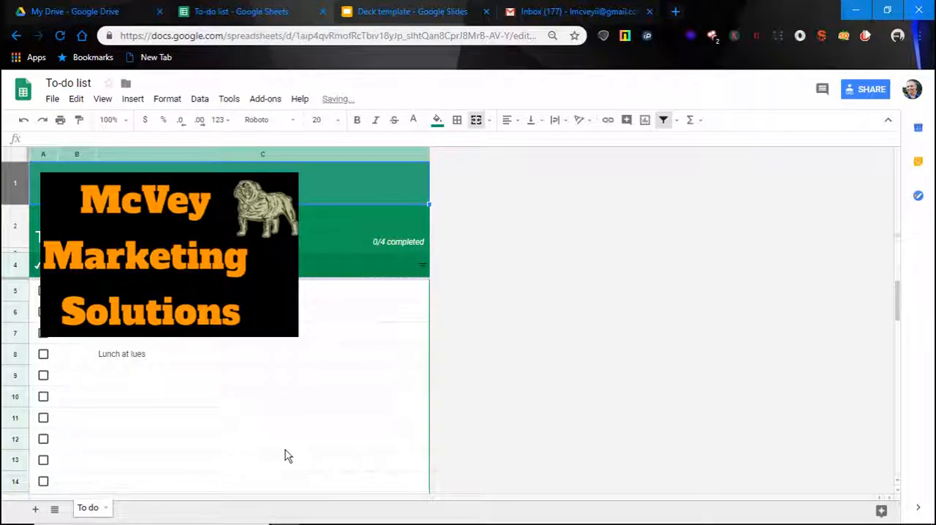
# - Shrink the McVey Marketing logo and place it at the green header's right end above 0/4 completed
pyautogui.click(168, 219)
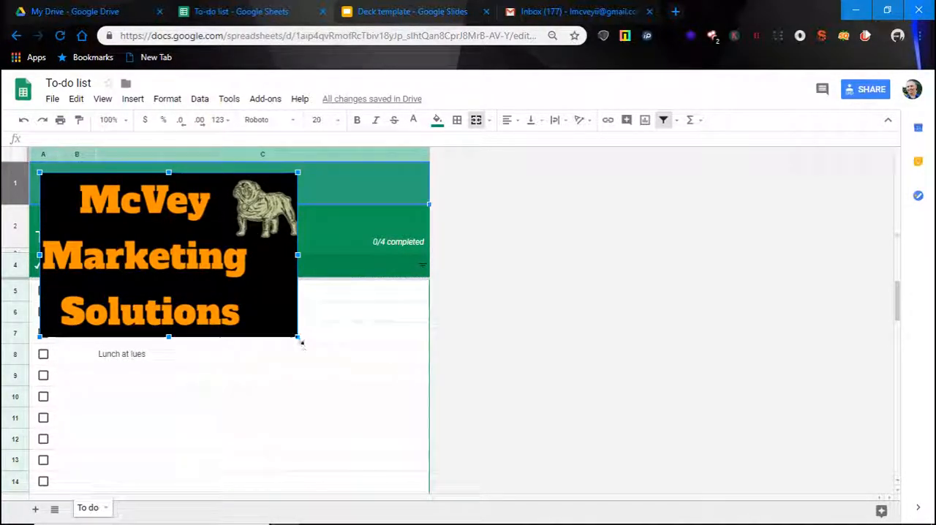
pyautogui.moveTo(299, 339); pyautogui.dragTo(154, 246)
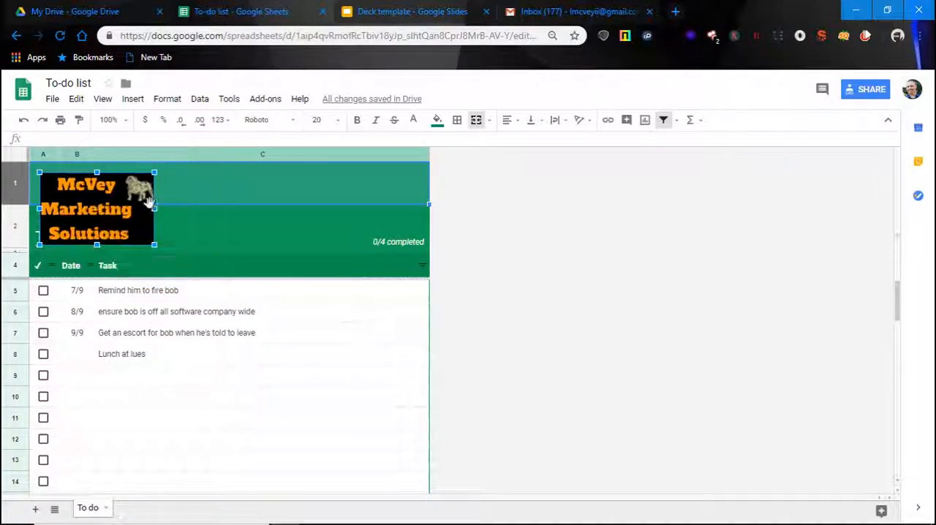
pyautogui.moveTo(95, 208); pyautogui.dragTo(161, 197)
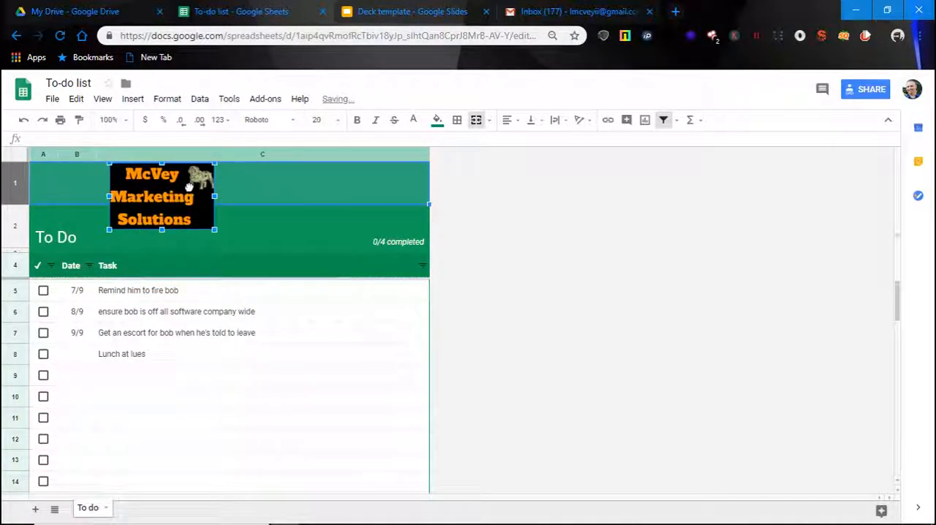
pyautogui.moveTo(161, 196); pyautogui.dragTo(307, 196)
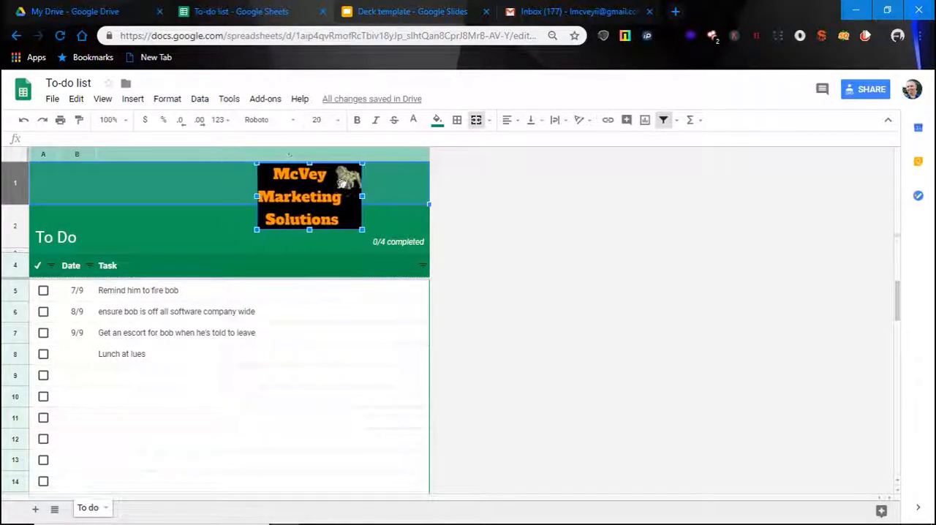
pyautogui.moveTo(308, 196); pyautogui.dragTo(378, 196)
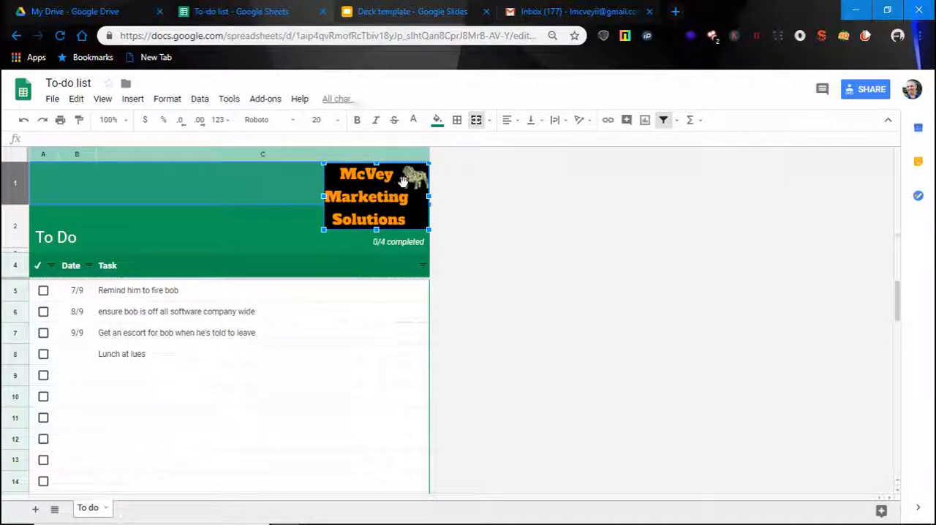
pyautogui.click(262, 231)
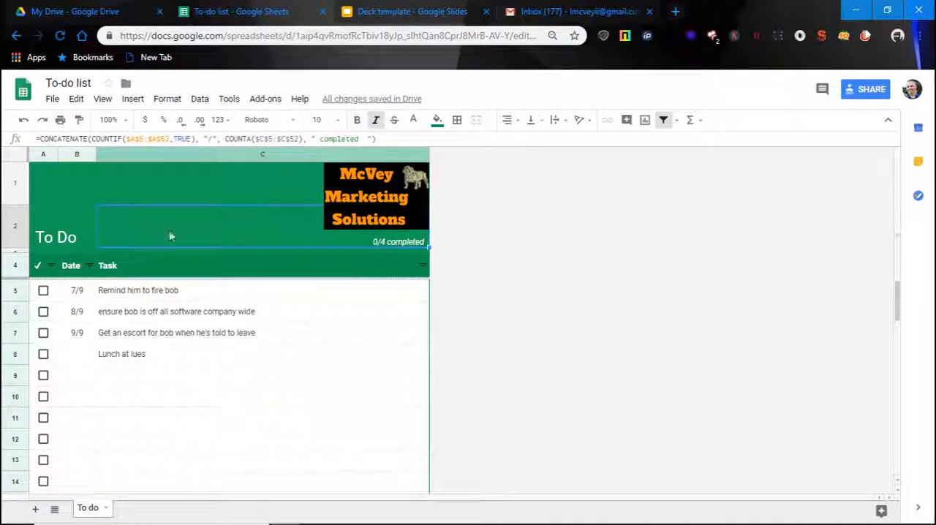
pyautogui.moveTo(298, 197)
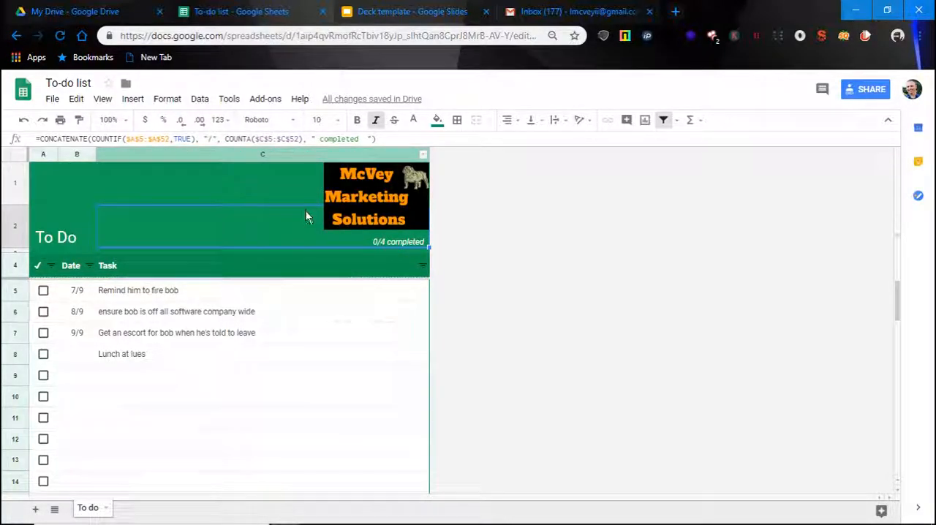
pyautogui.moveTo(56, 193)
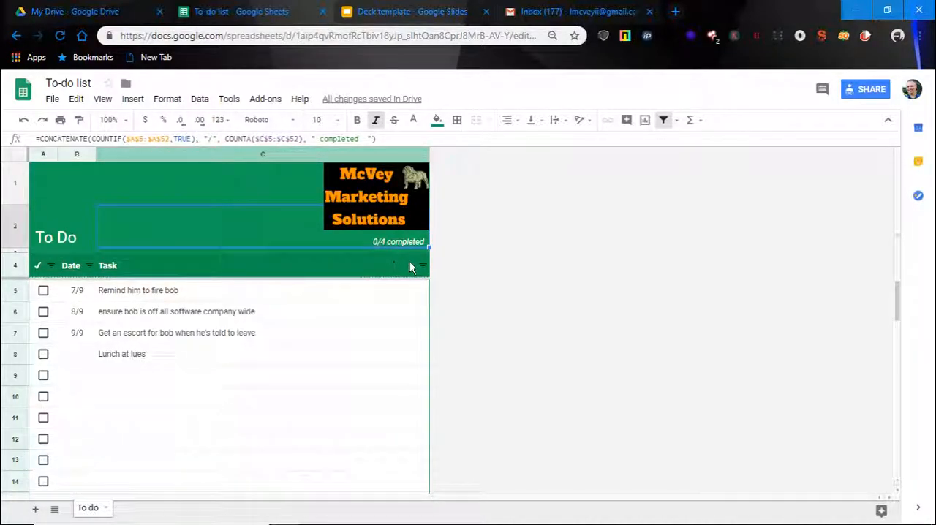
pyautogui.moveTo(274, 213)
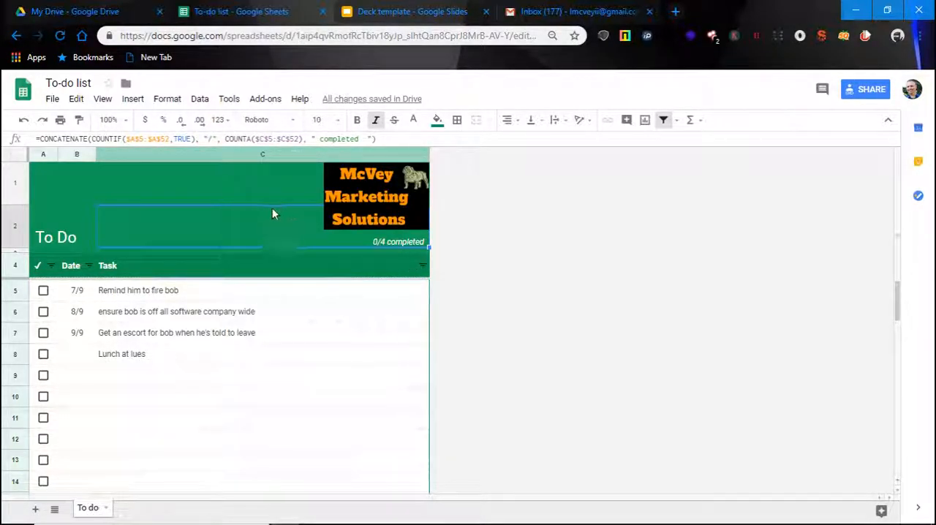
pyautogui.click(275, 266)
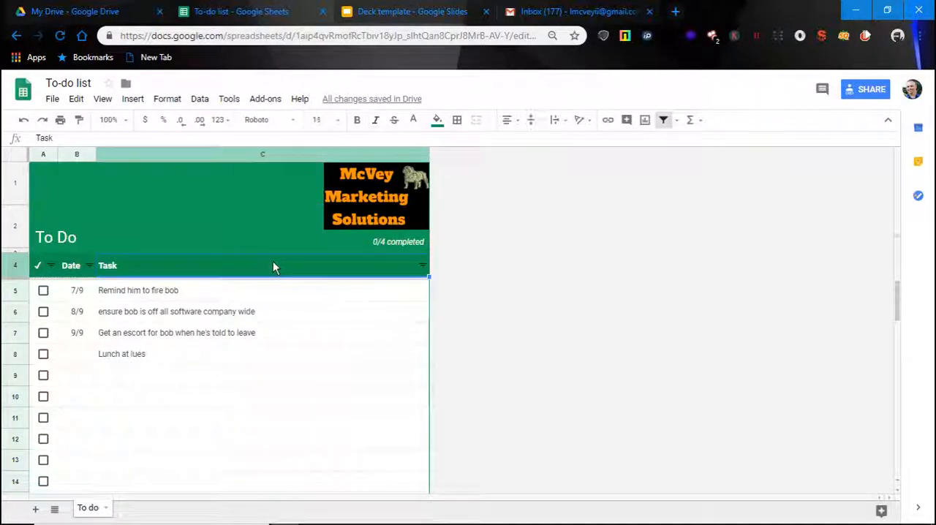
pyautogui.click(49, 266)
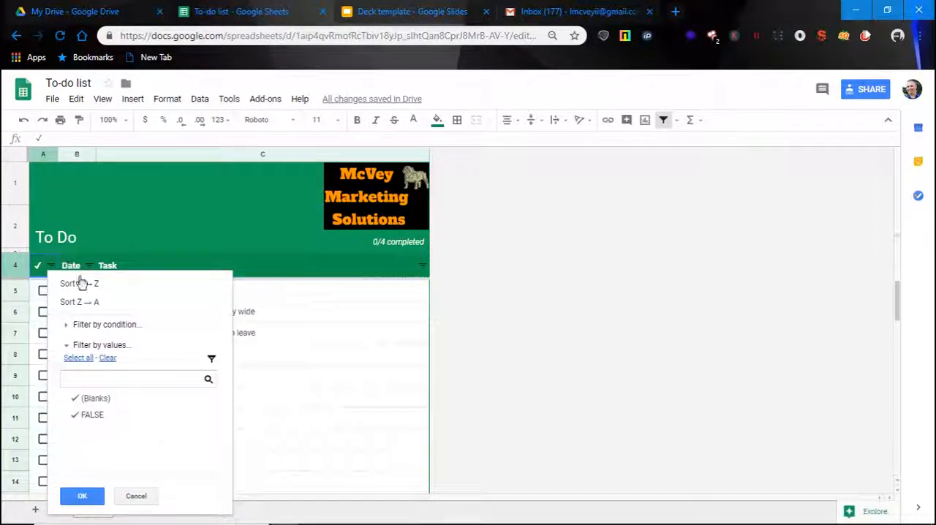
pyautogui.moveTo(319, 217)
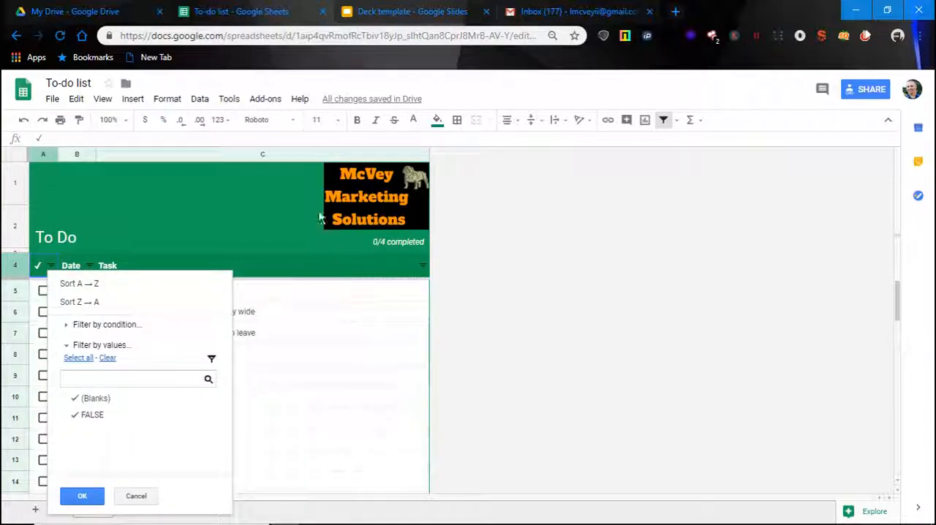
pyautogui.click(82, 496)
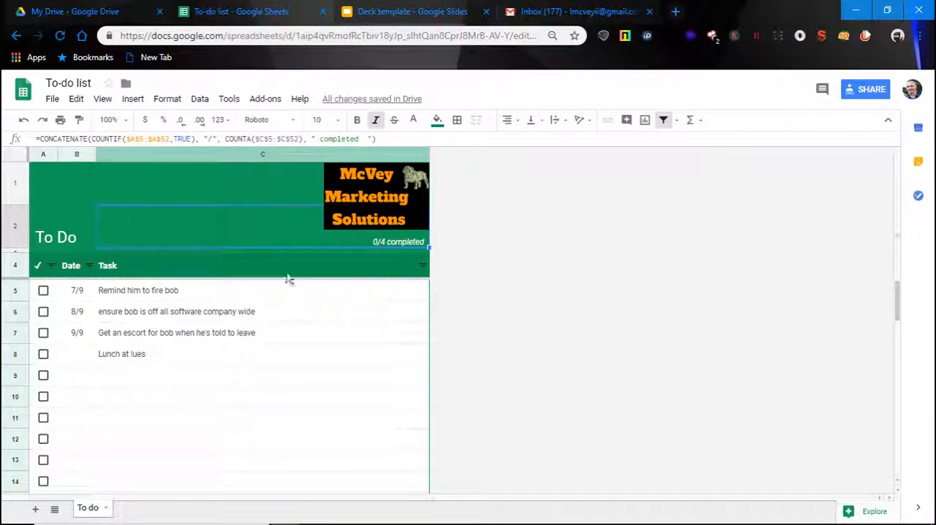
pyautogui.moveTo(308, 218)
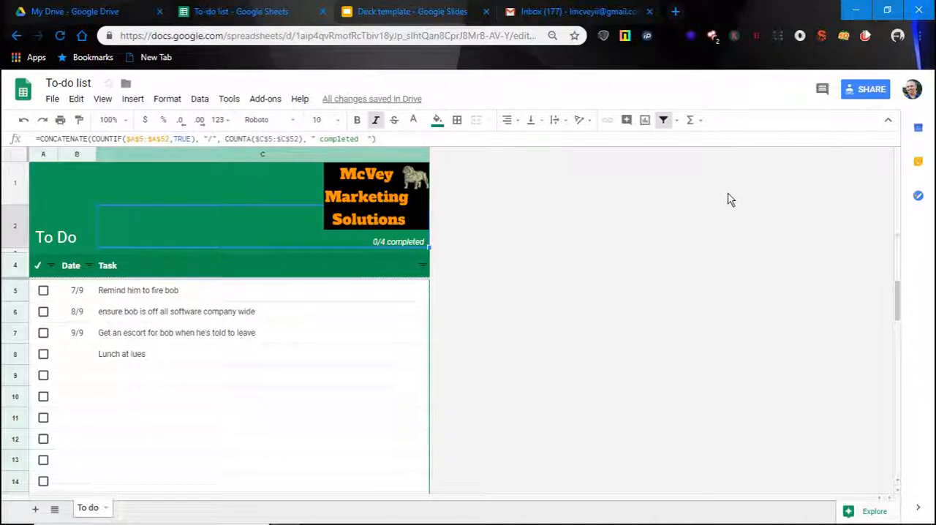
pyautogui.moveTo(639, 193)
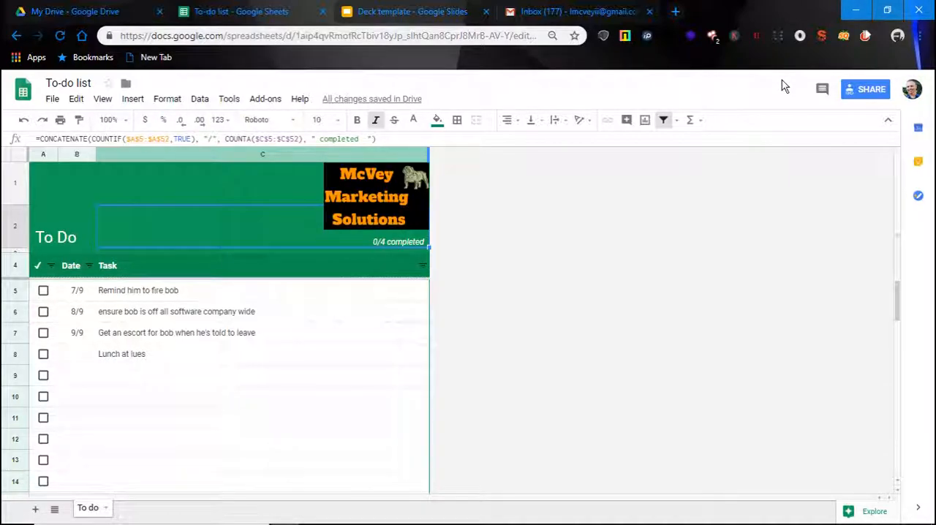
pyautogui.moveTo(764, 60)
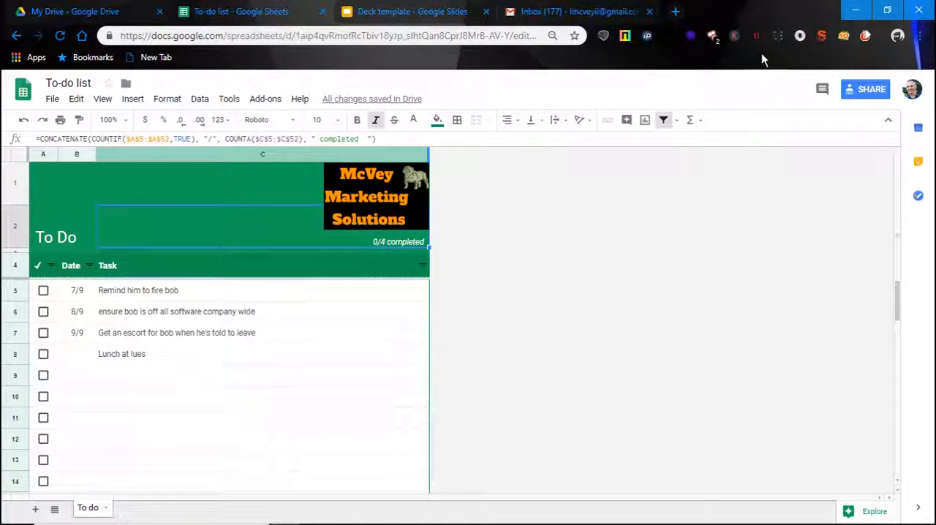
pyautogui.moveTo(534, 211)
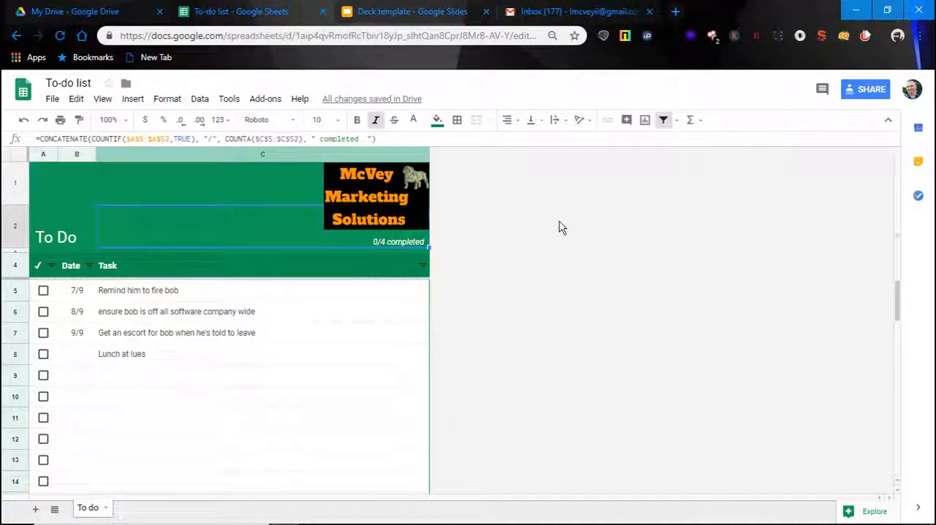
pyautogui.moveTo(285, 255)
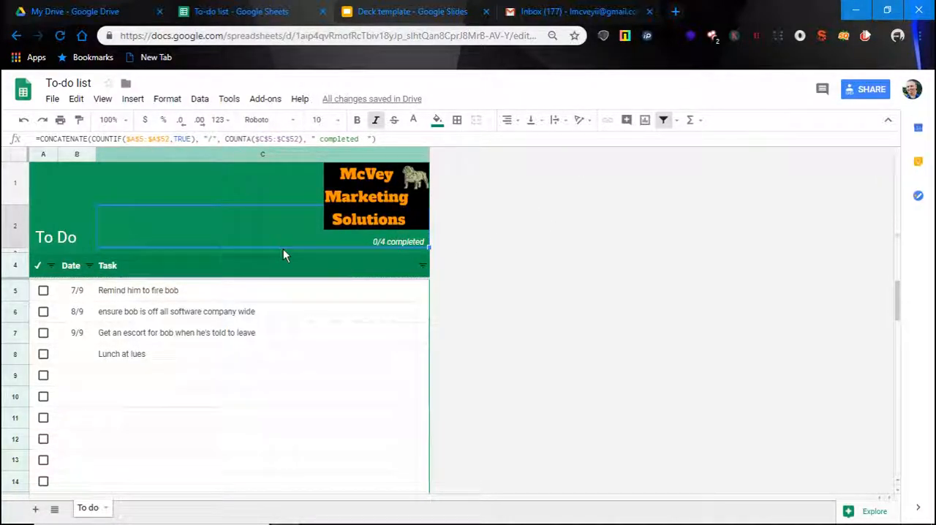
pyautogui.moveTo(471, 202)
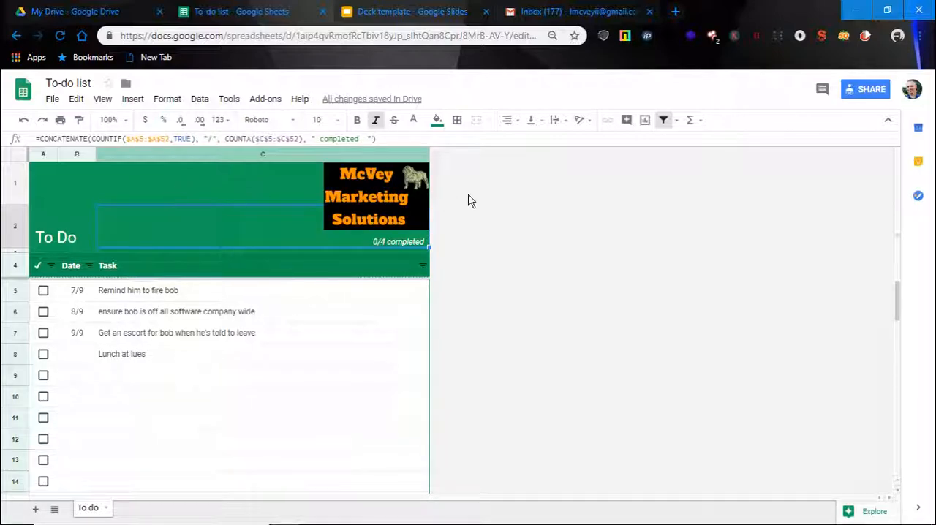
pyautogui.moveTo(269, 222)
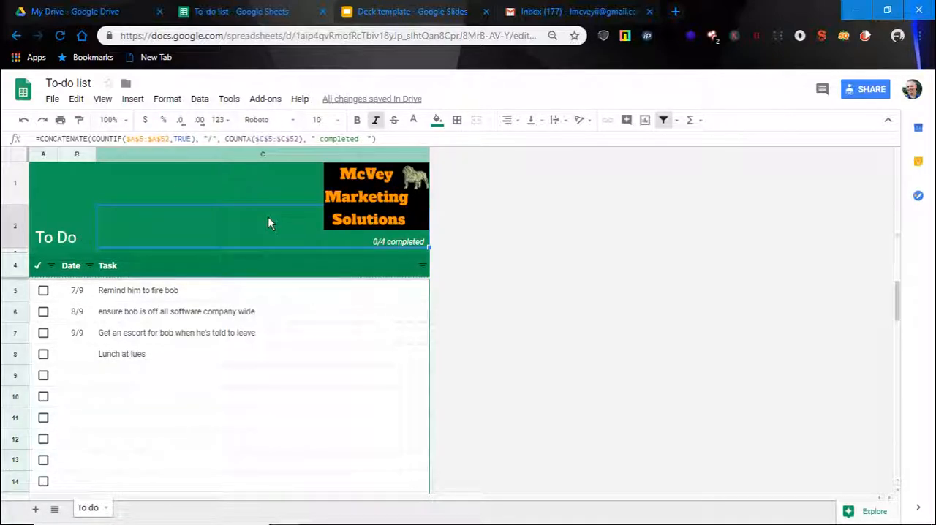
pyautogui.moveTo(599, 225)
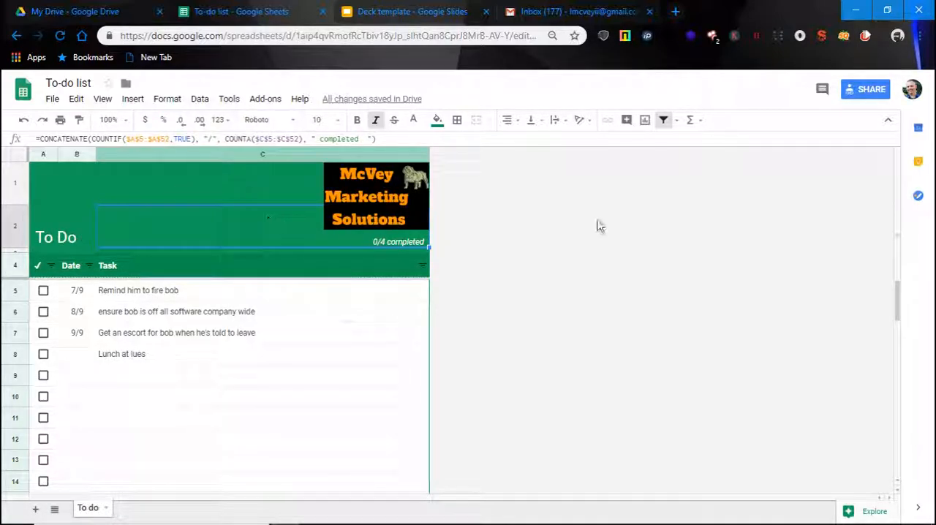
pyautogui.moveTo(634, 230)
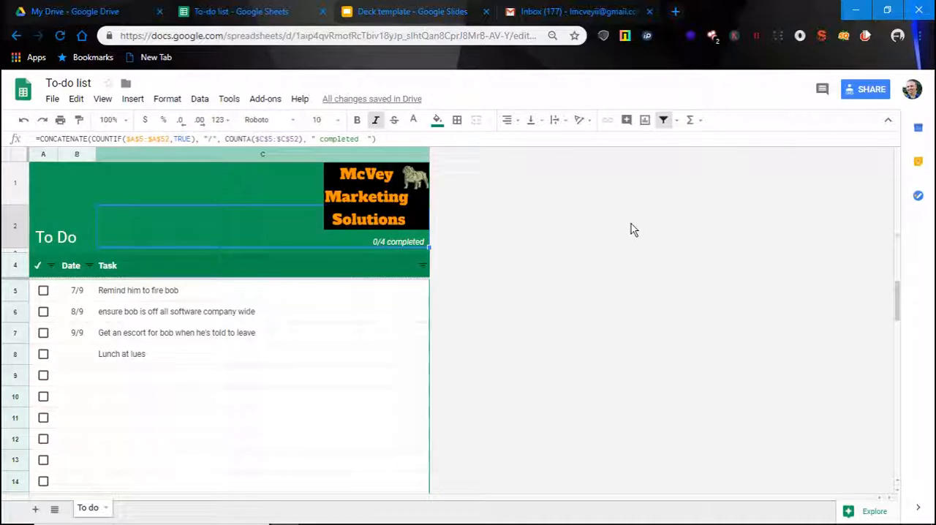
pyautogui.moveTo(252, 189)
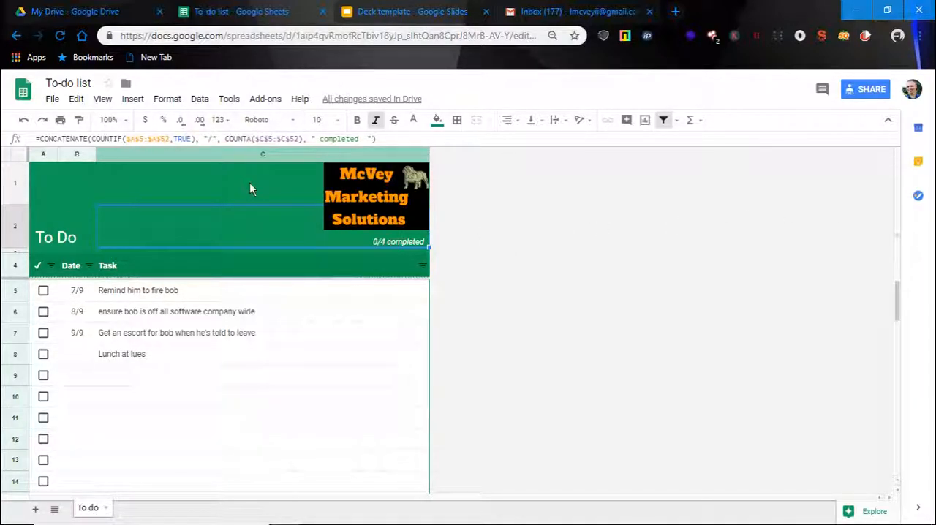
pyautogui.moveTo(548, 184)
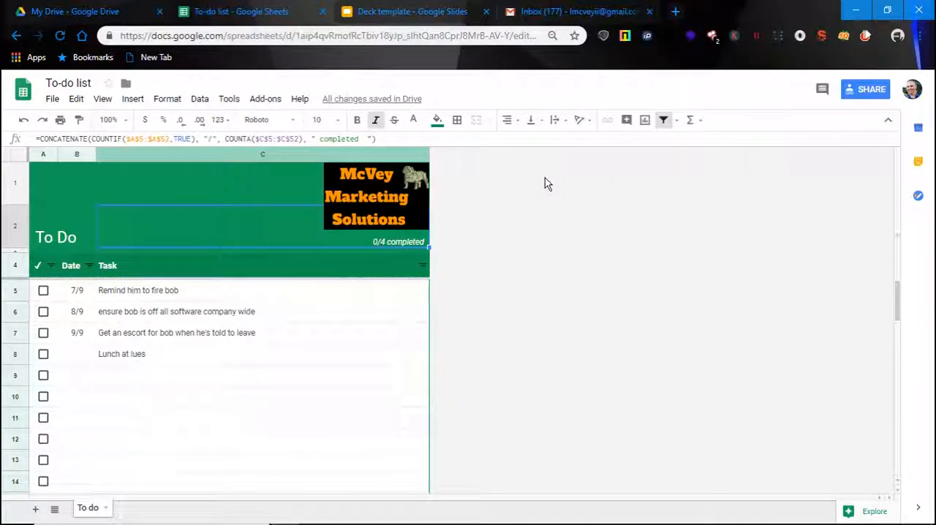
pyautogui.moveTo(544, 185)
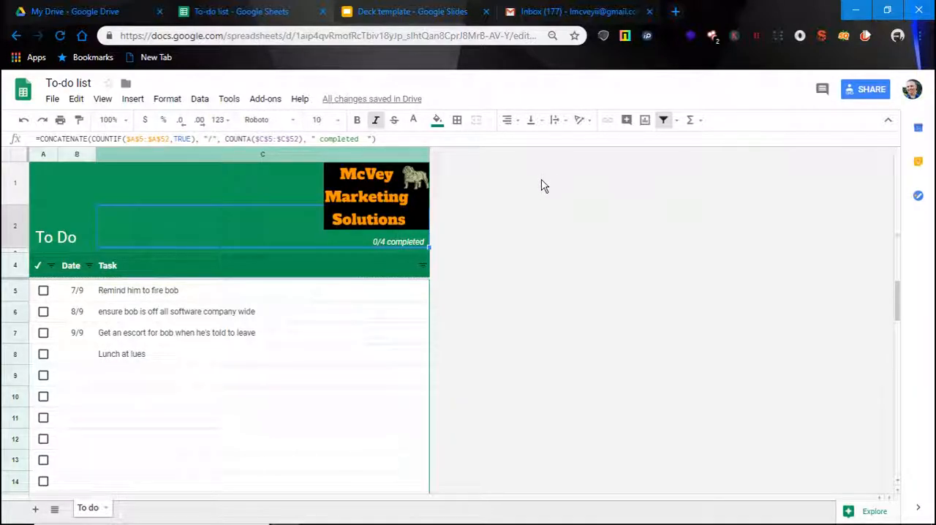